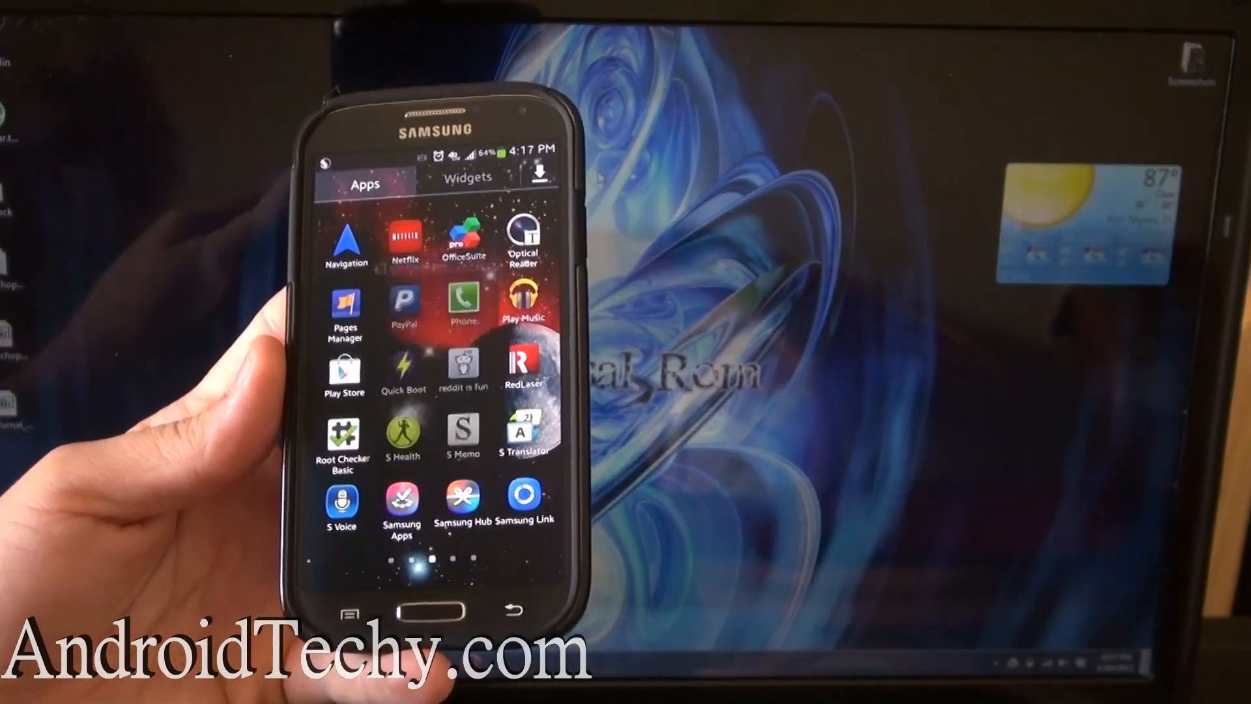
Open the phone's Settings on the More tab, showing Developer options.
left_click(343, 437)
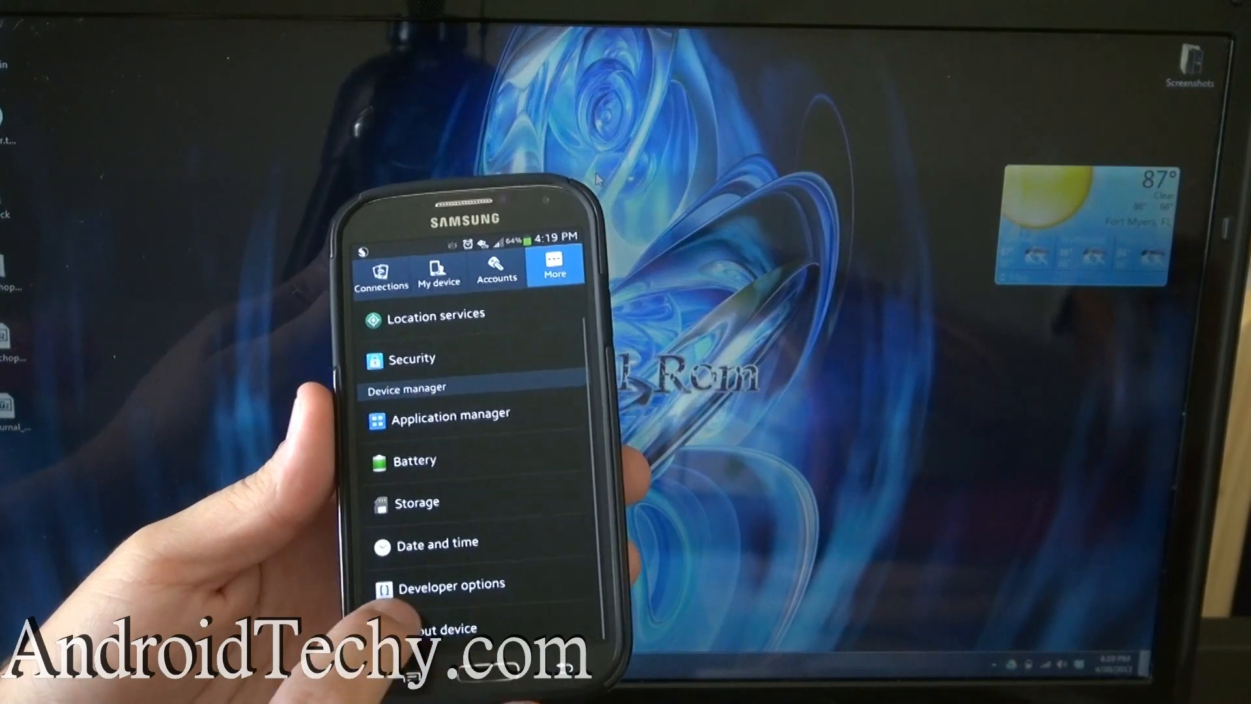
Enter Developer options and switch on USB debugging.
left_click(448, 584)
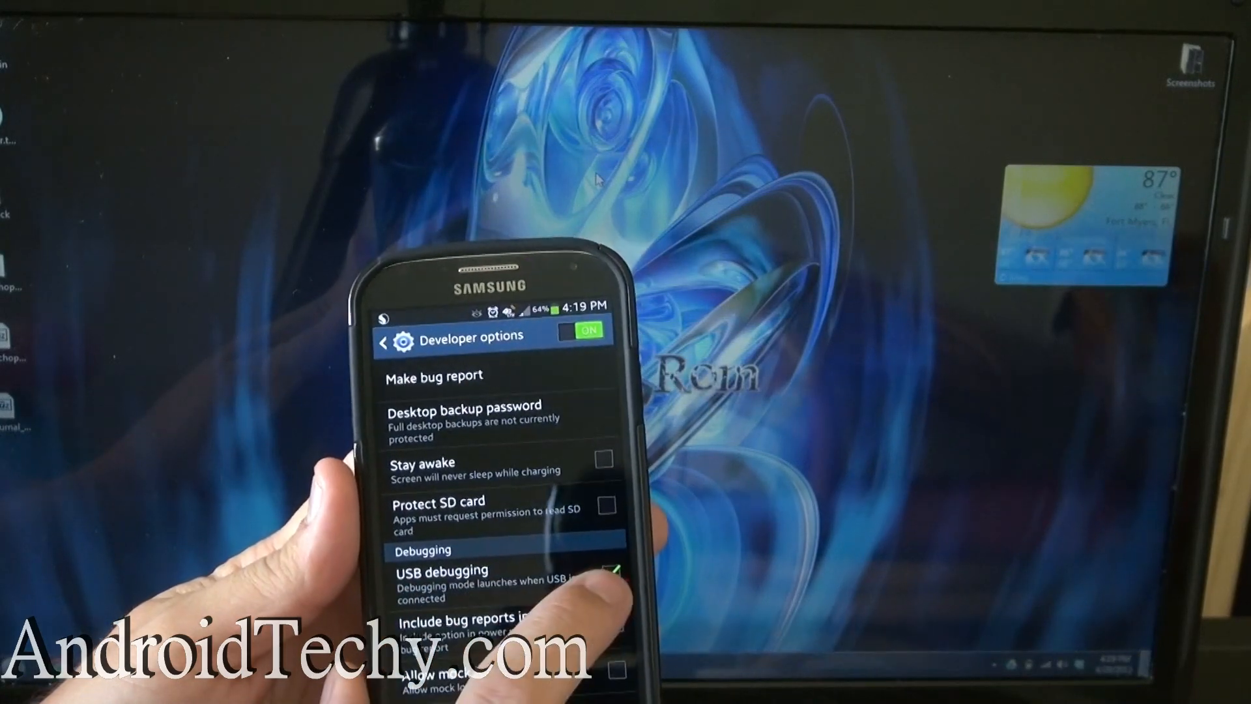
left_click(612, 586)
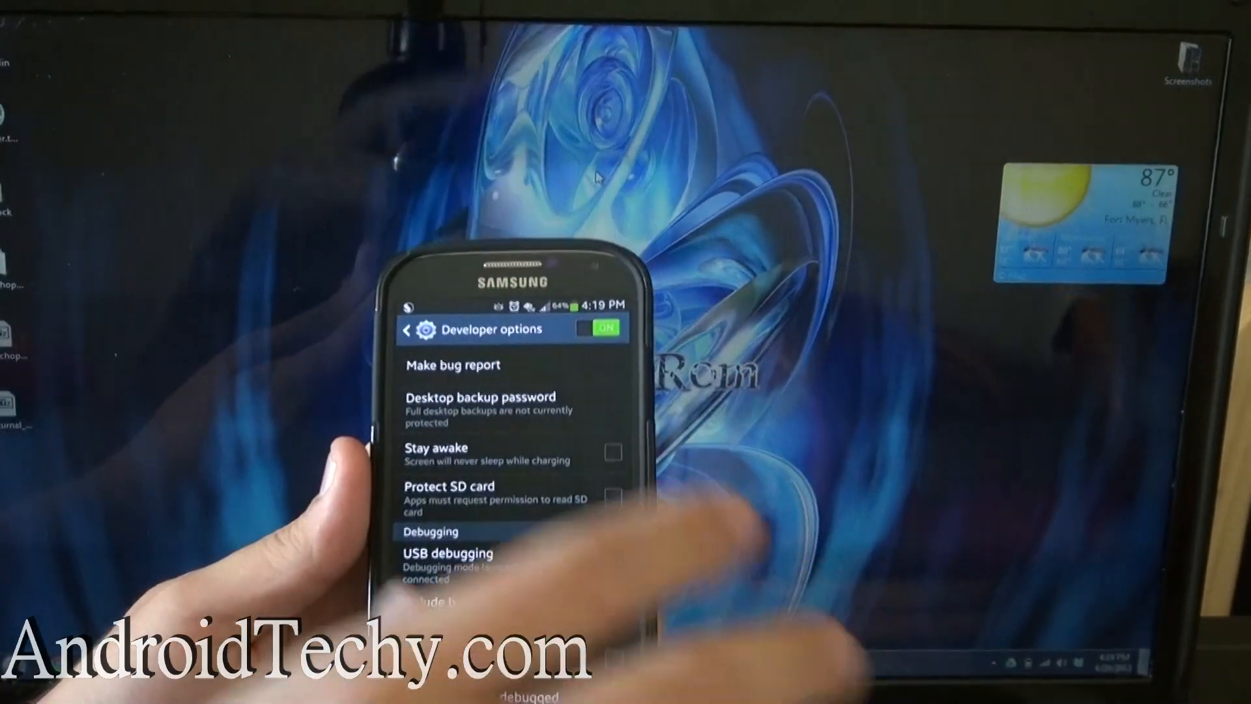
left_click(611, 565)
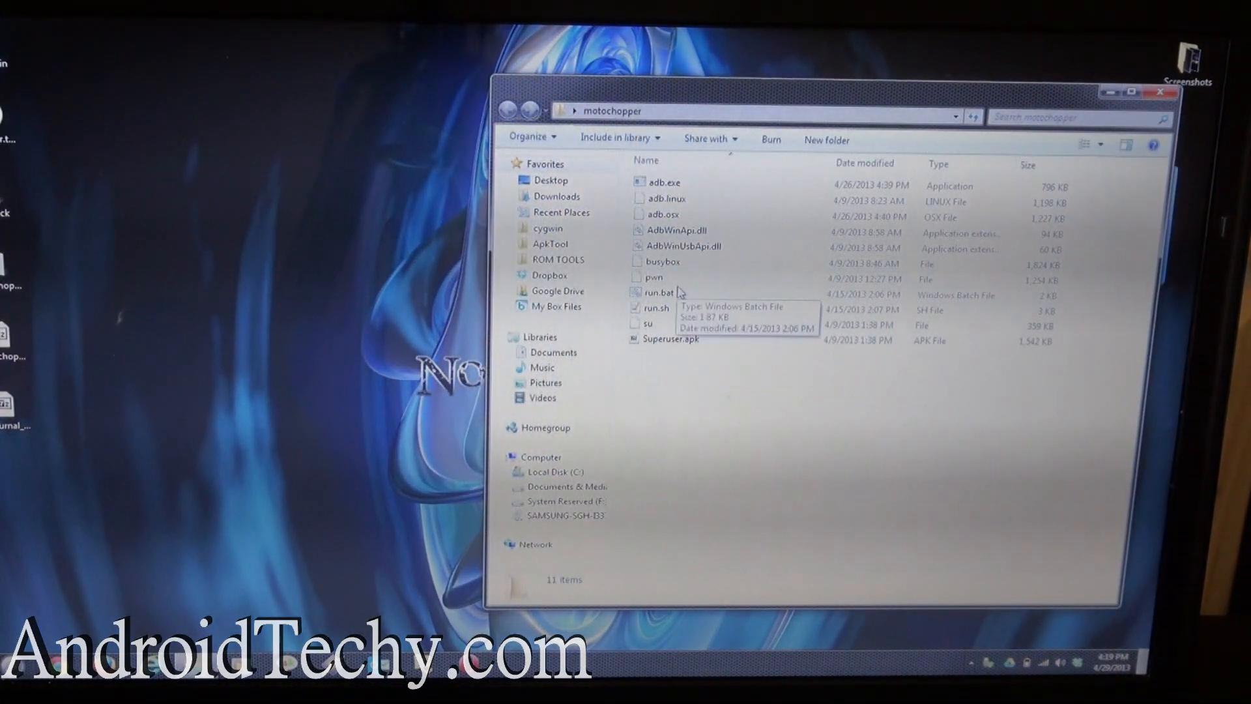
Run Motochopper's run.bat and dismiss the phone's AutoPlay prompt.
double_click(657, 293)
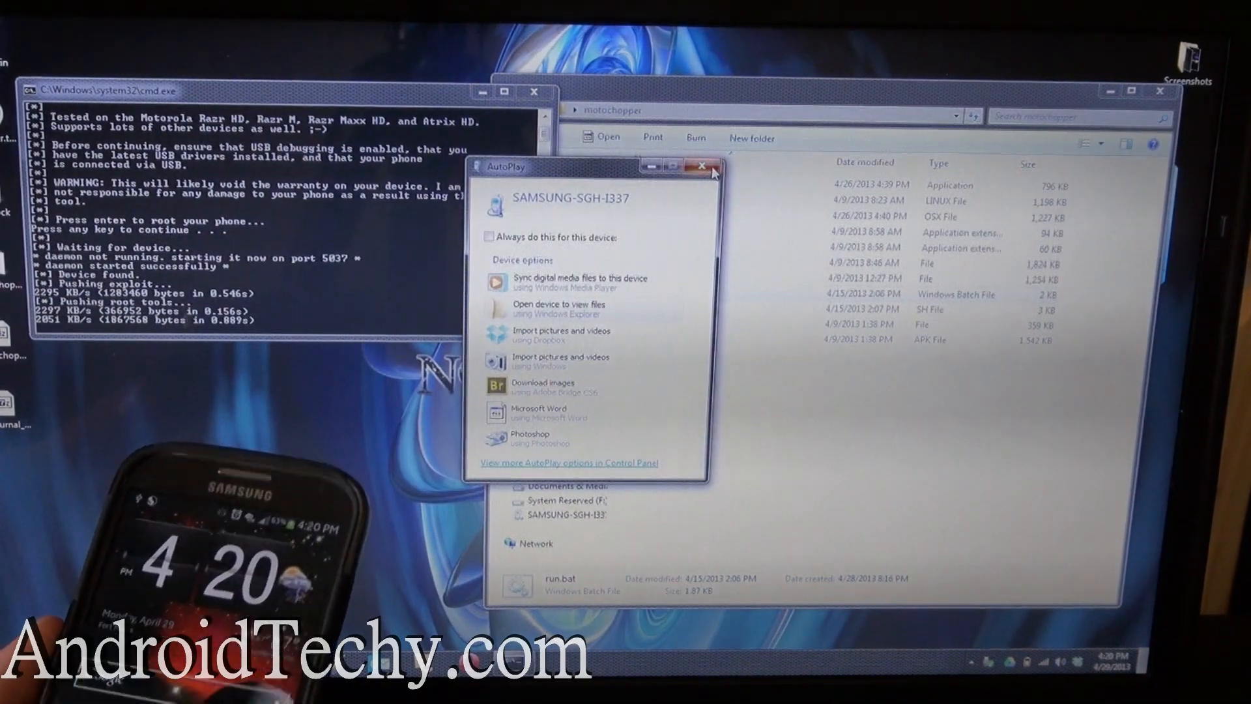
left_click(701, 166)
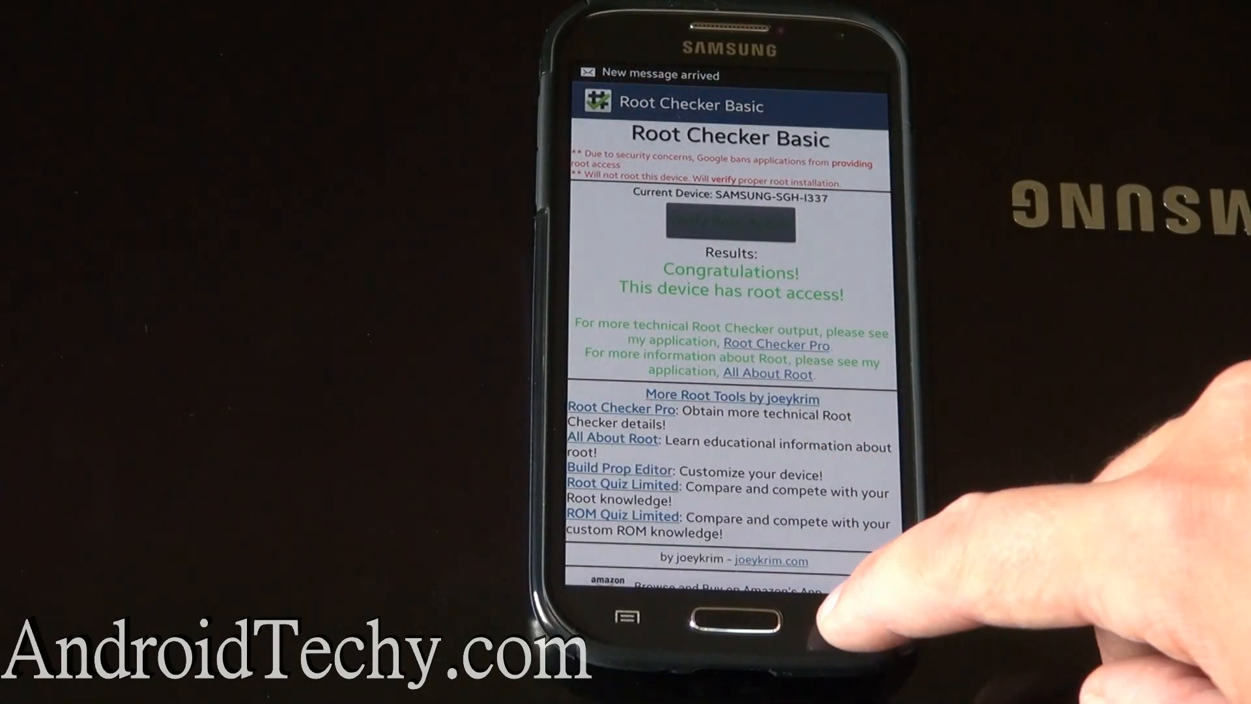
Search the Play Store for 'root checker' and open the installed Root Checker listing.
left_click(730, 622)
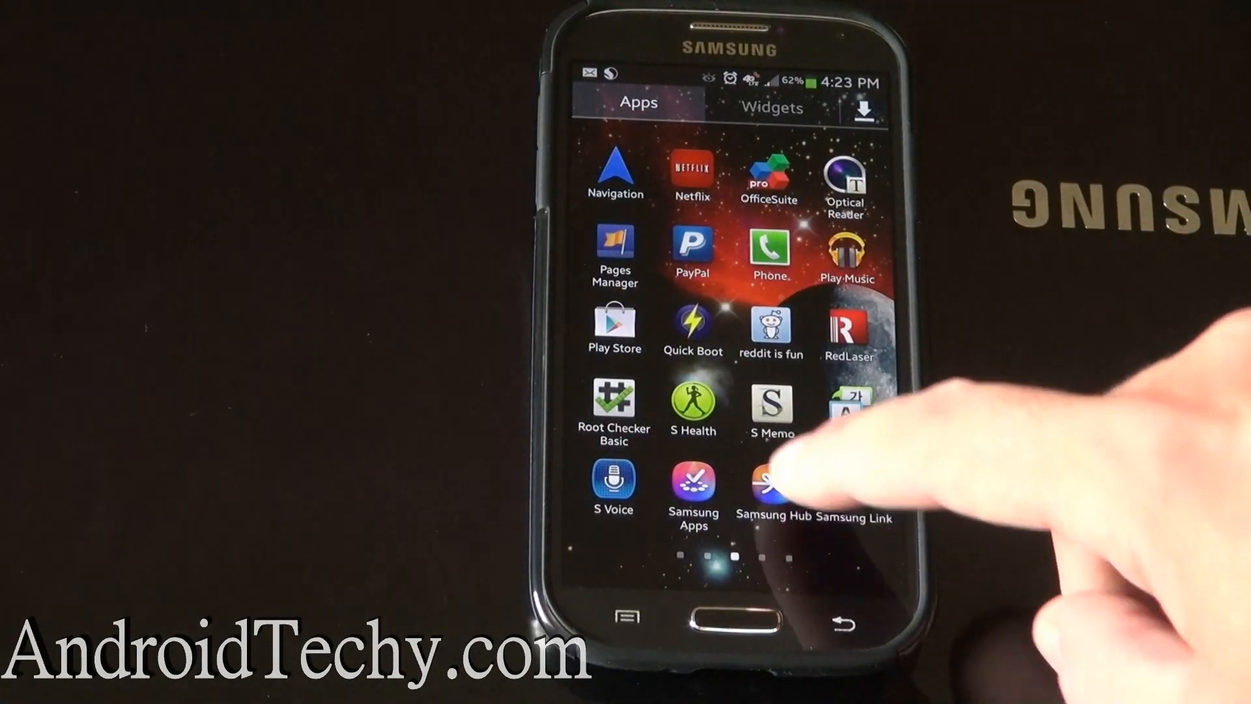
left_click(614, 327)
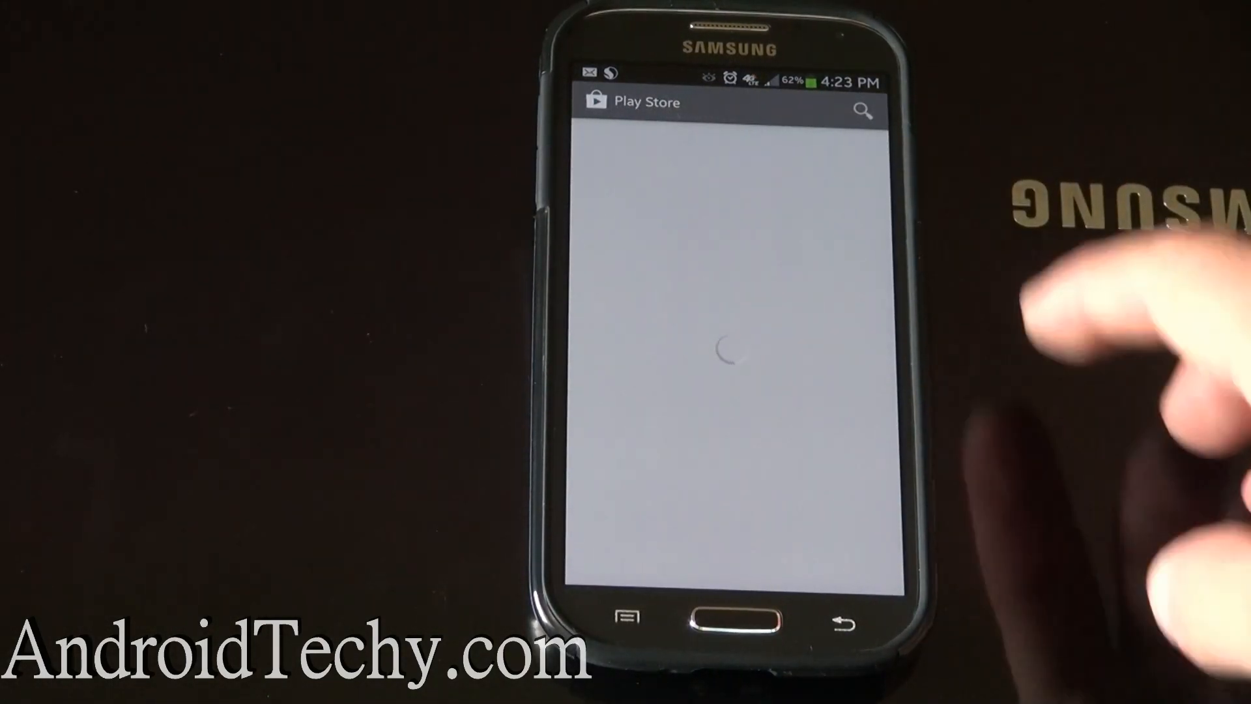
left_click(864, 109)
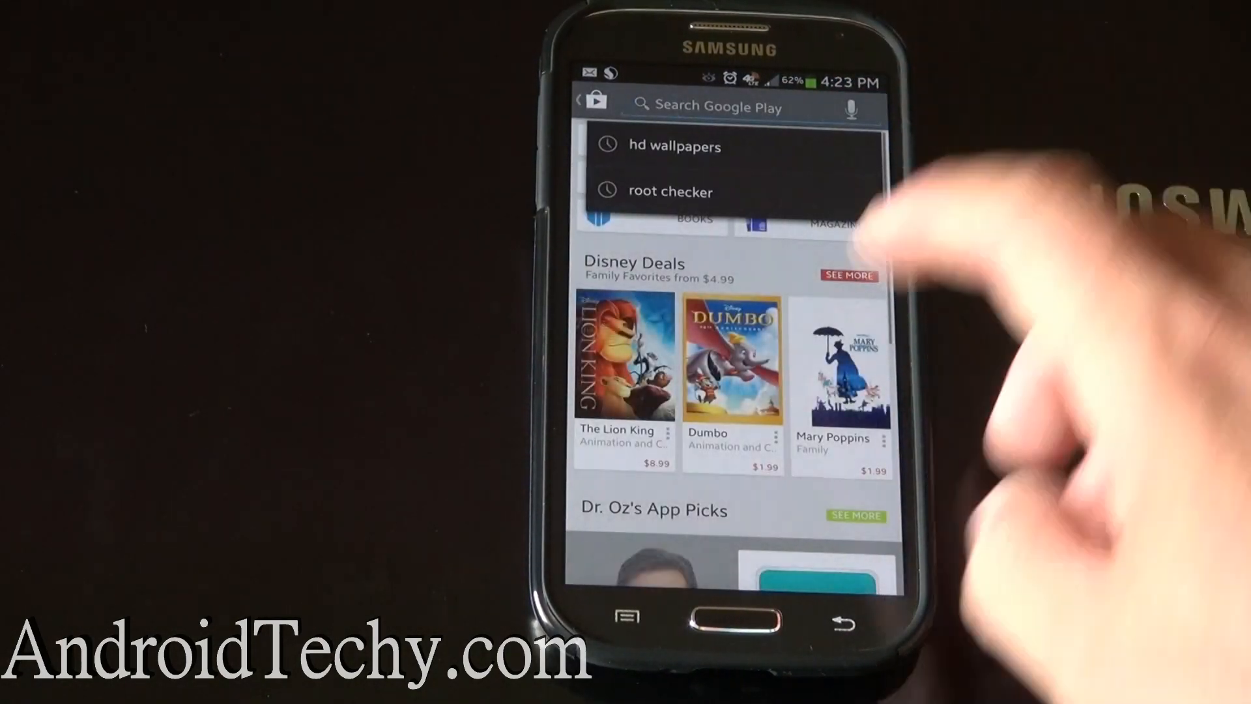
left_click(718, 106)
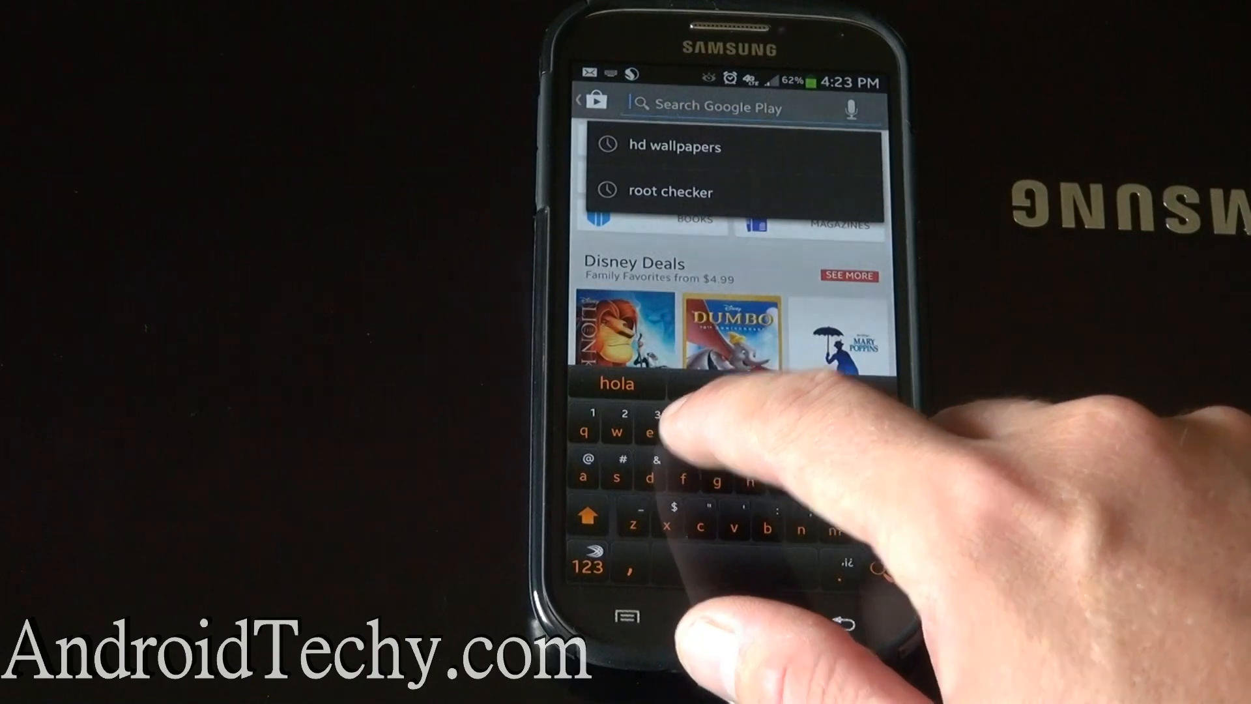
type("root")
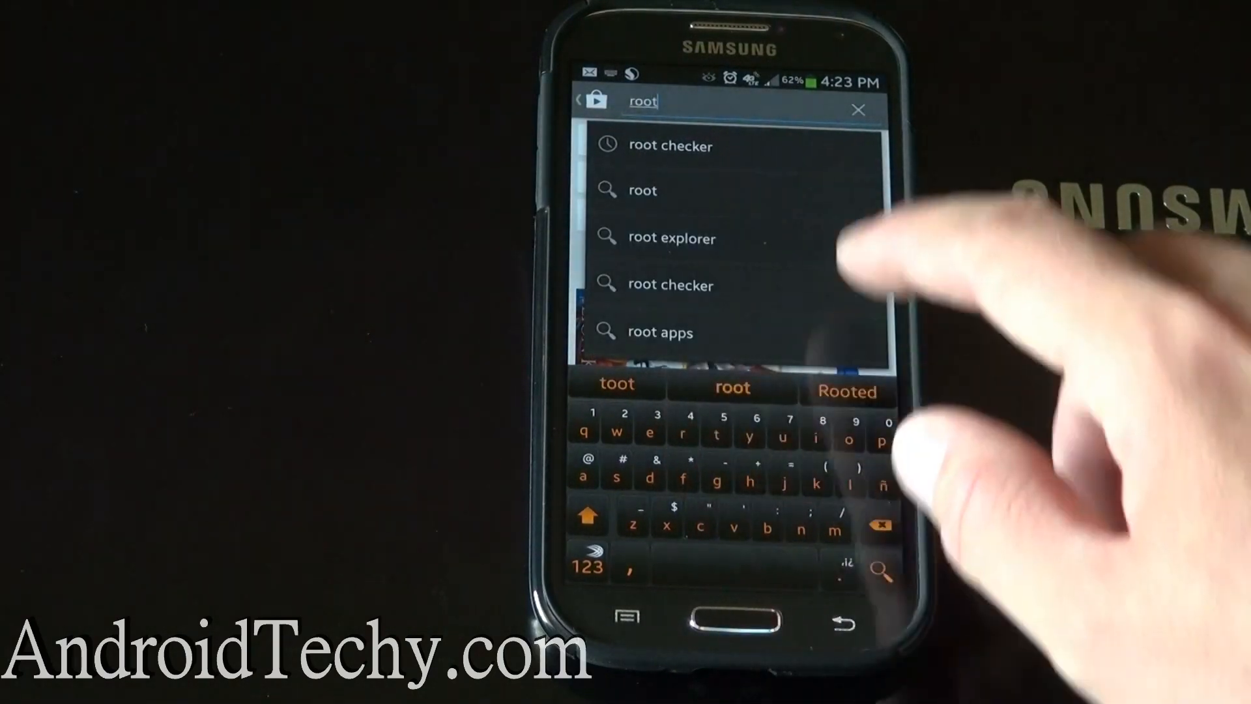
left_click(671, 145)
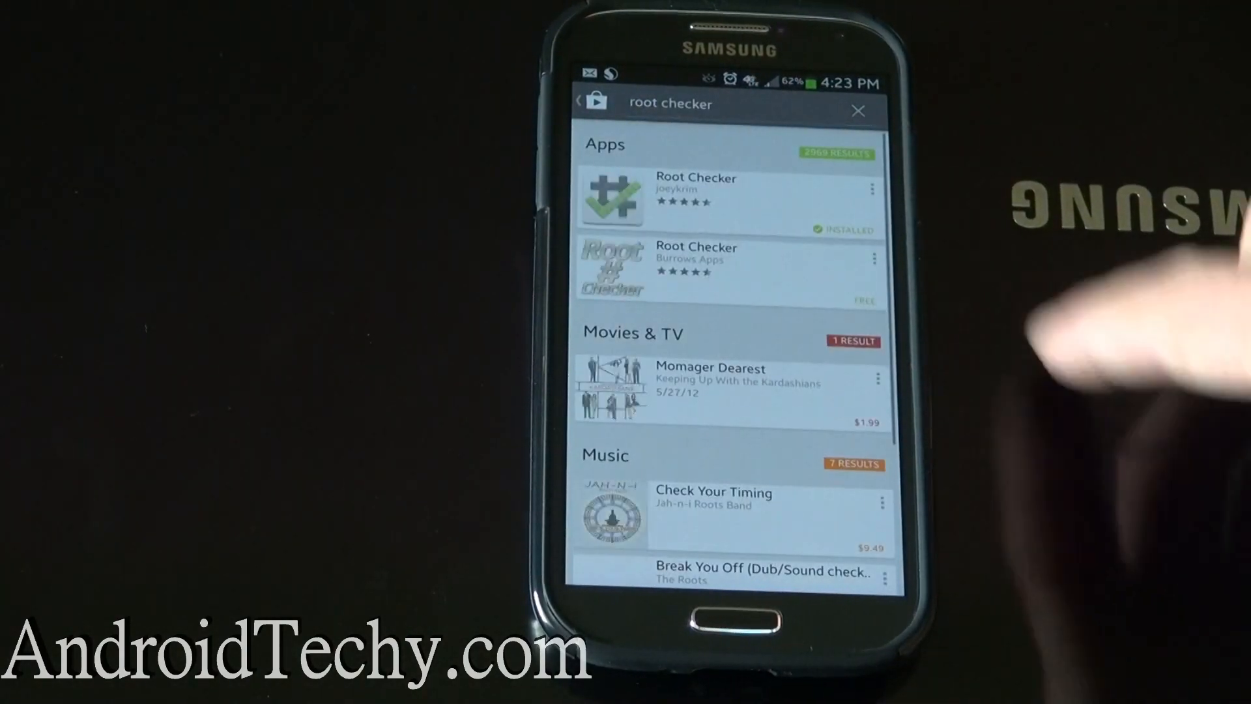
left_click(729, 196)
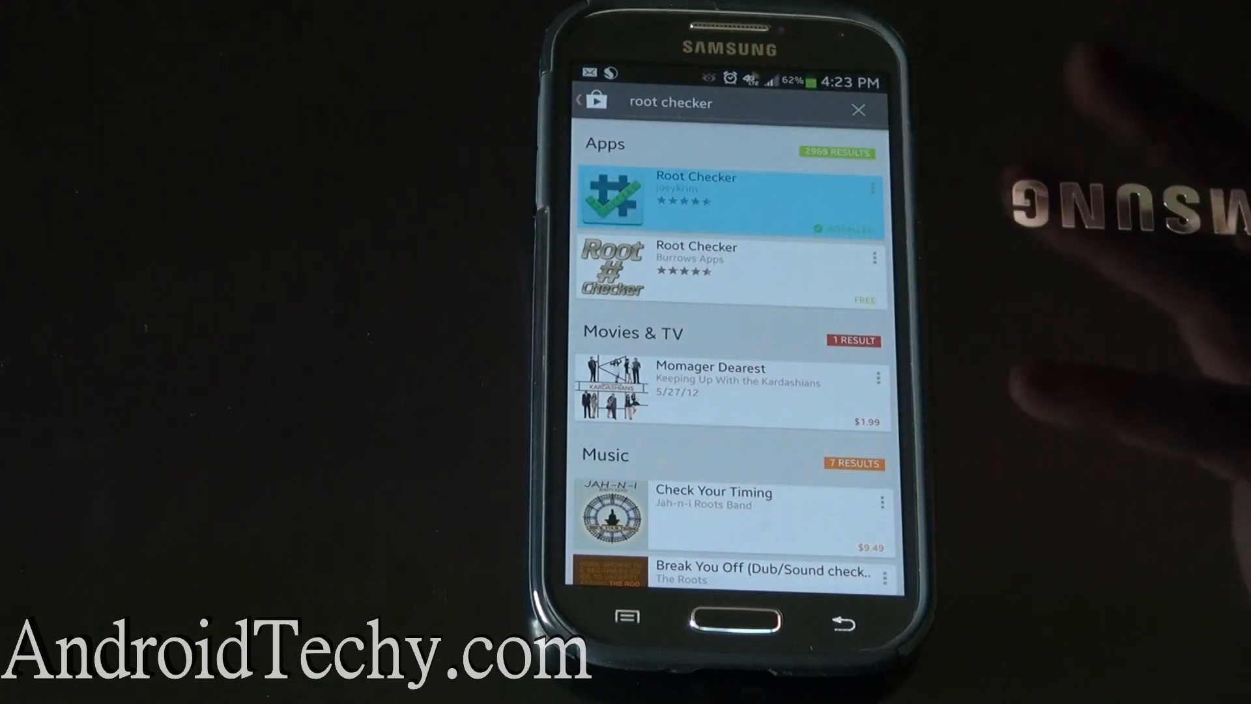
left_click(730, 196)
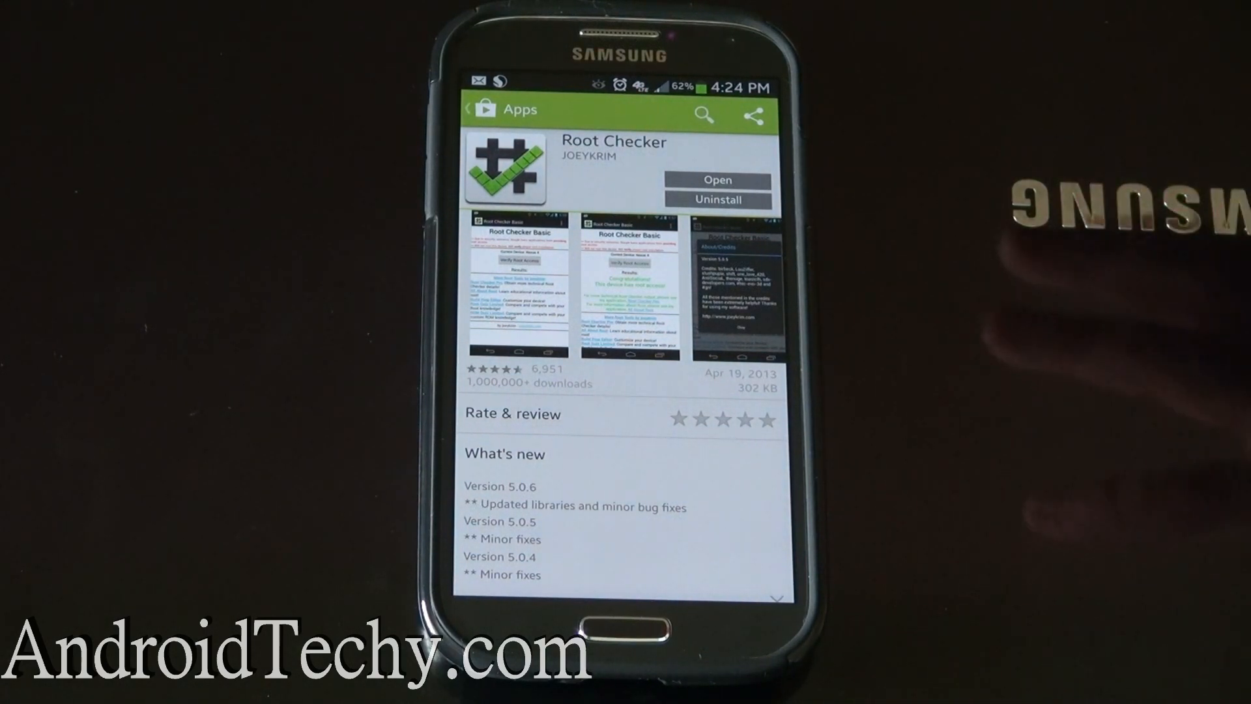
Search the Play Store for 'supersu'.
left_click(705, 114)
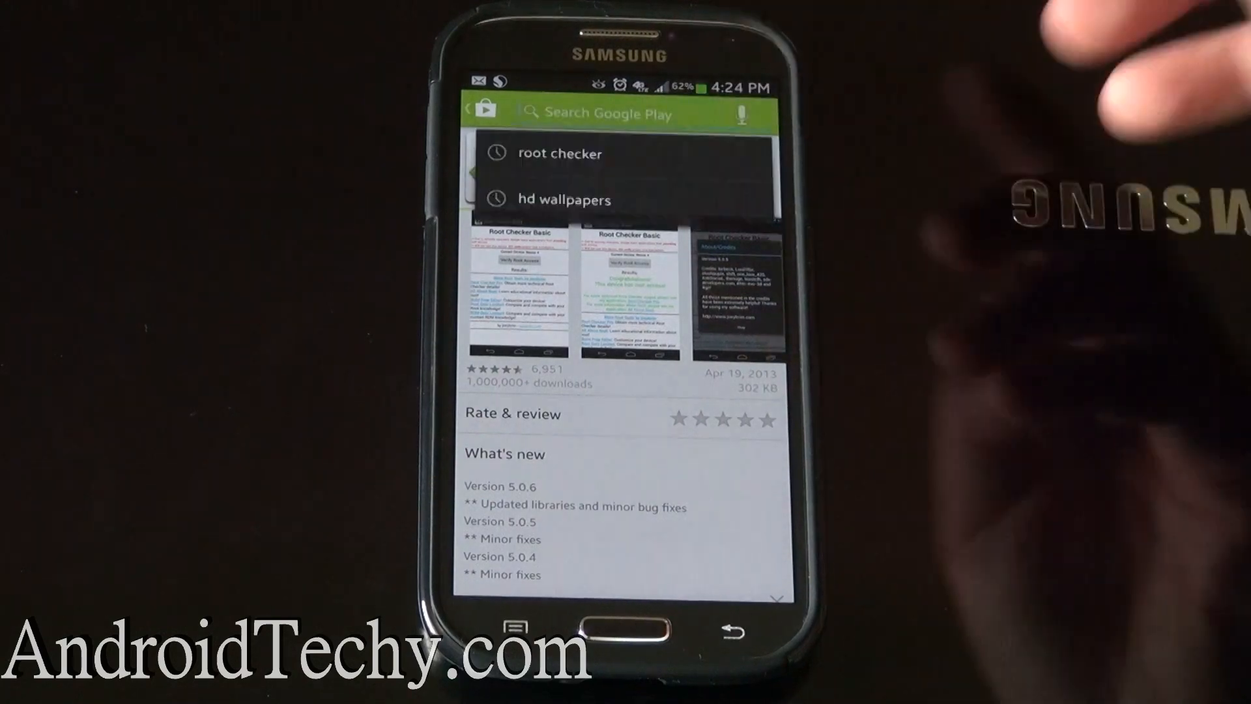
left_click(607, 113)
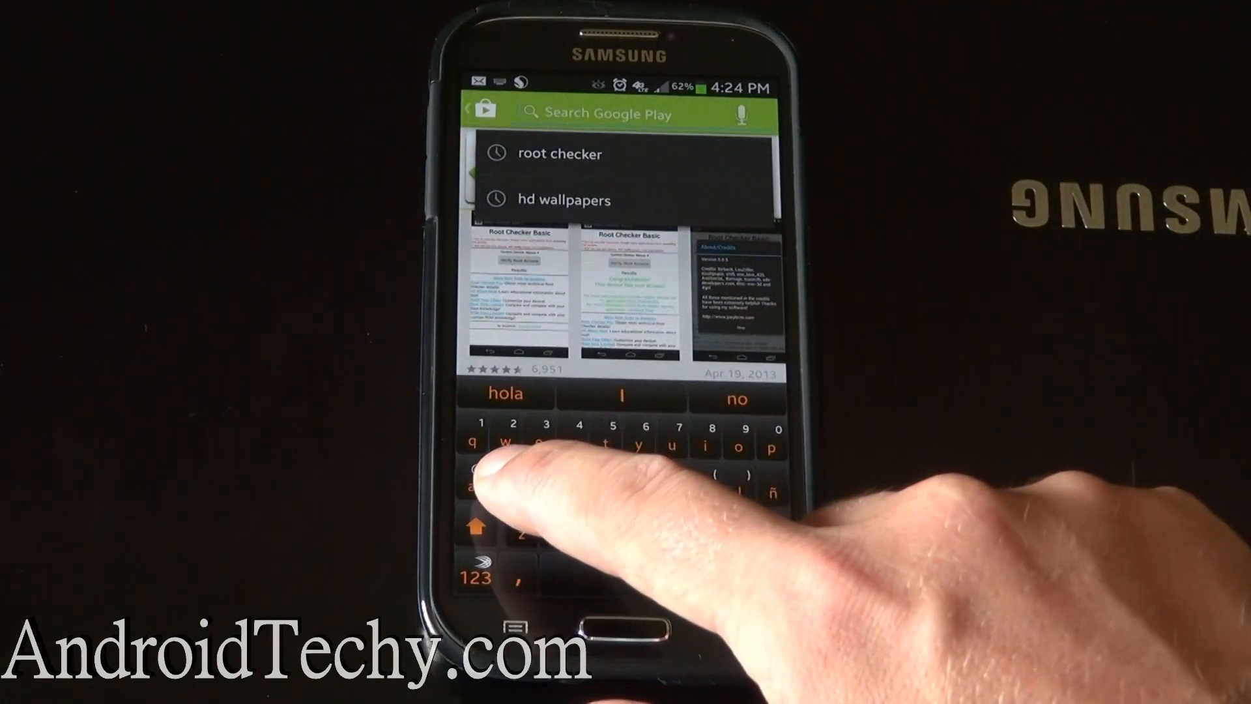
left_click(561, 154)
type("sup")
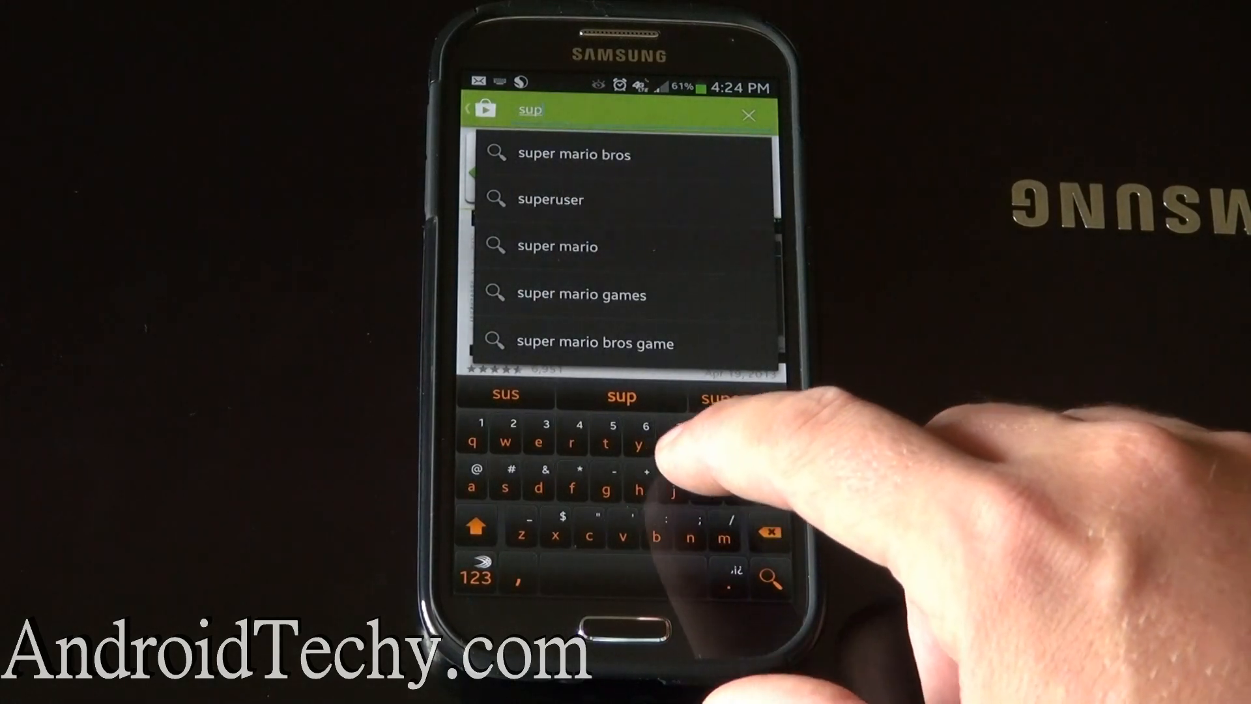
type("ersu")
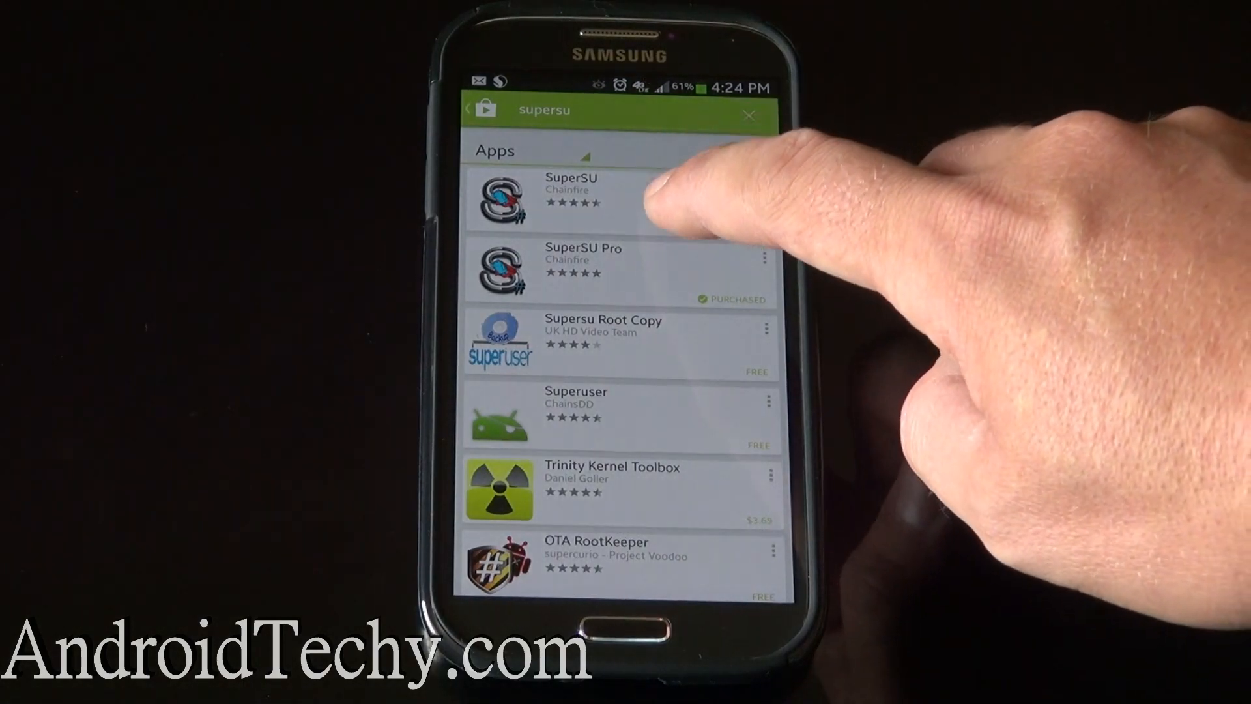
Install Chainfire's SuperSU and accept its requested permissions.
left_click(571, 198)
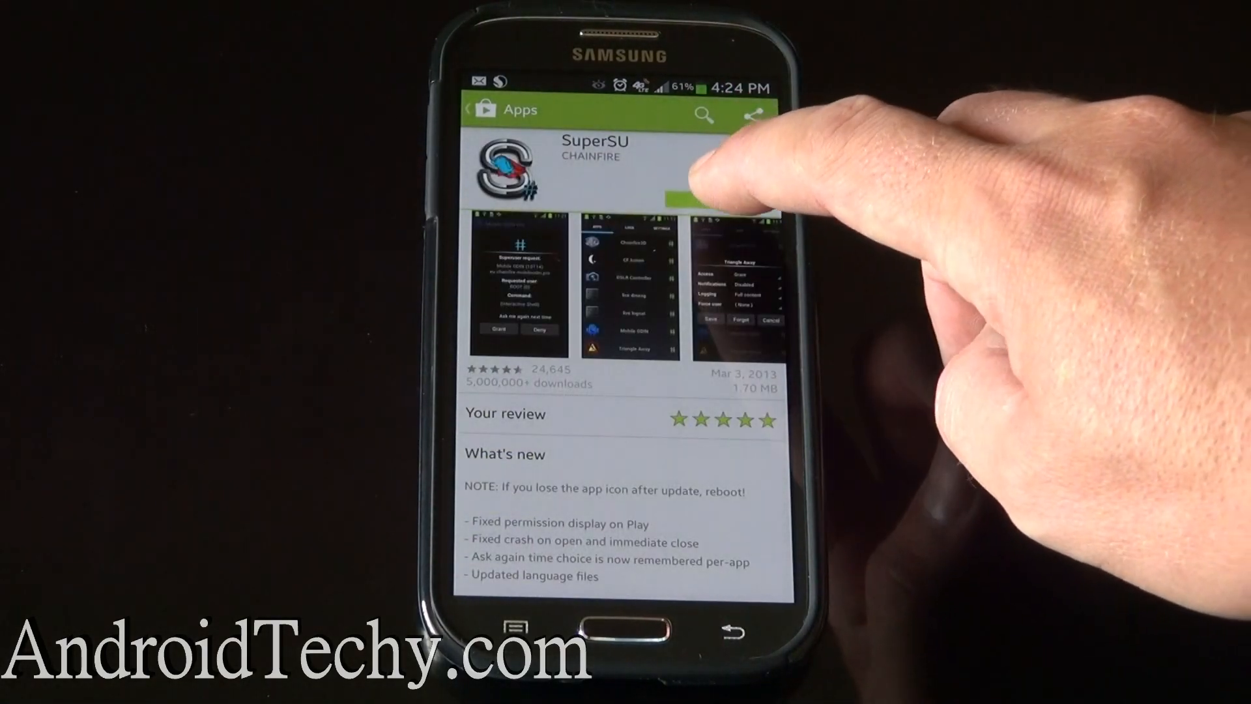
left_click(710, 188)
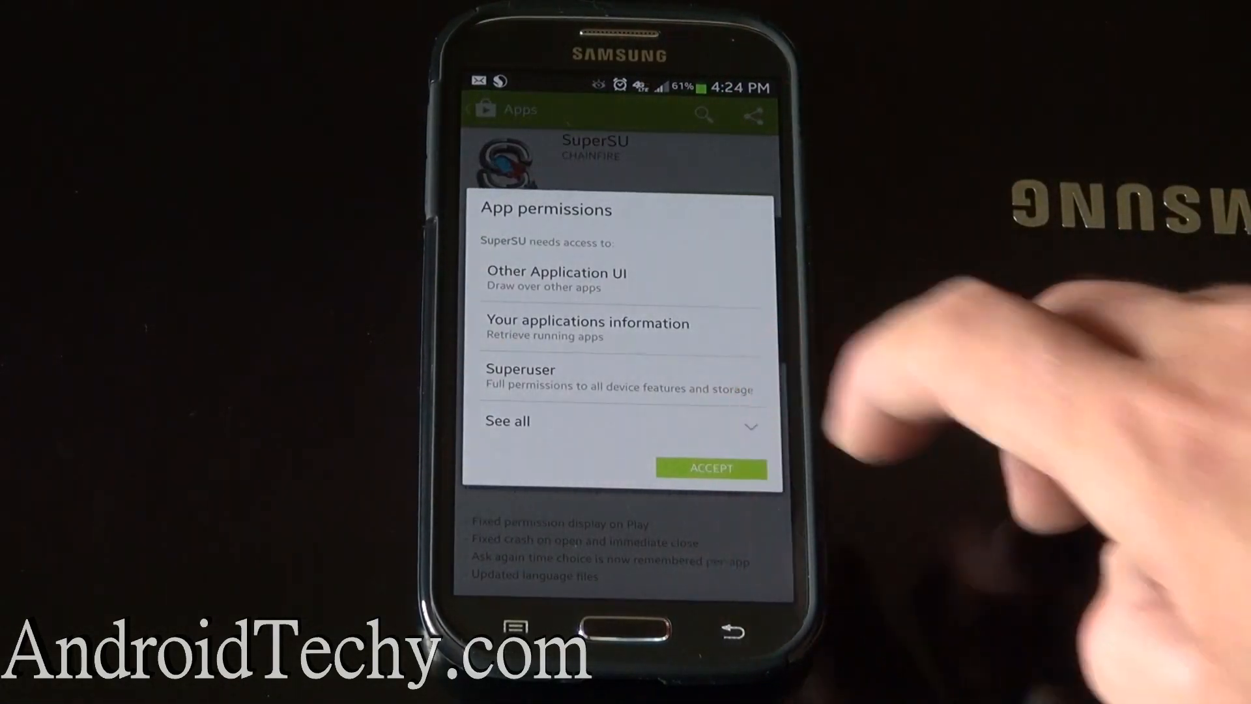
left_click(711, 468)
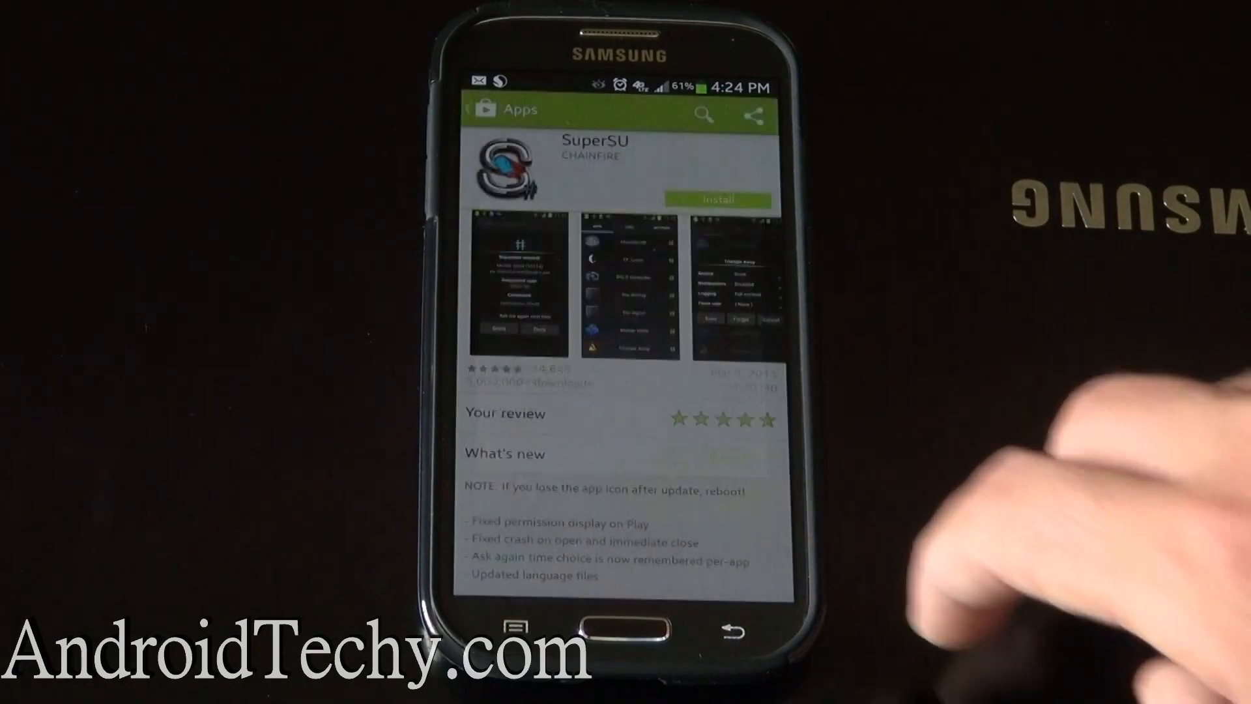
left_click(717, 200)
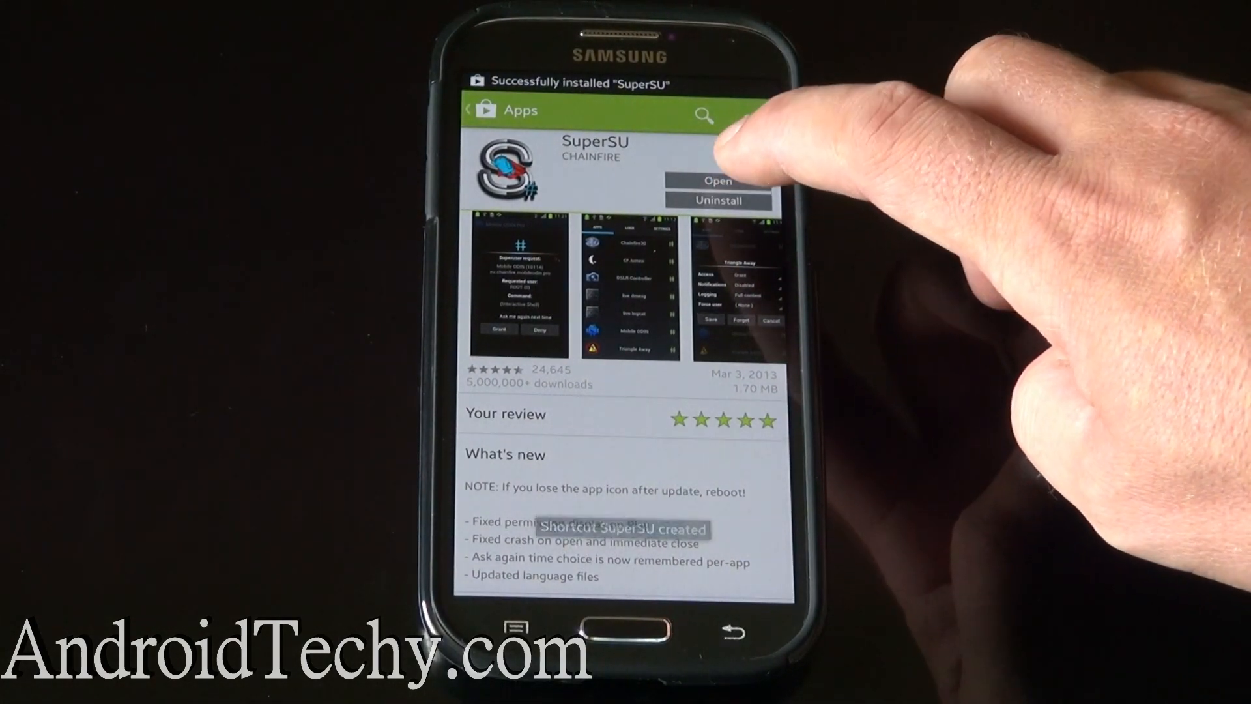
Launch SuperSU, update the SU binary, and allow superuser access forever.
left_click(717, 180)
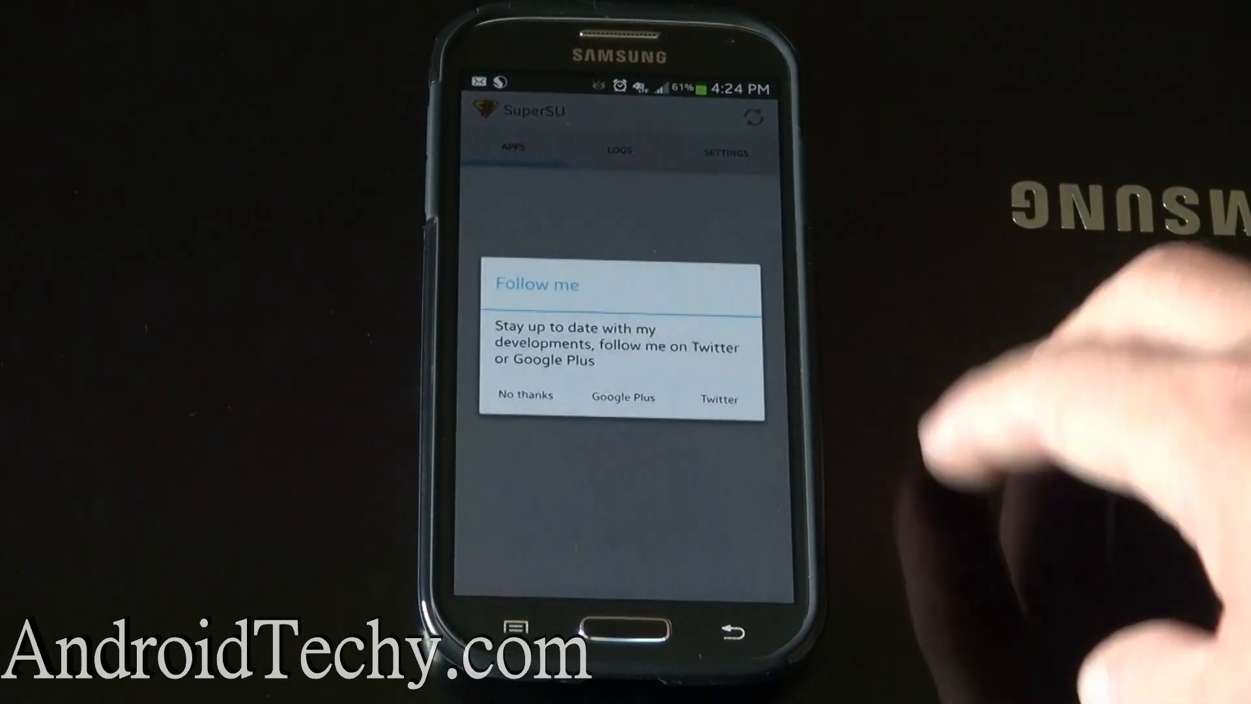
left_click(523, 396)
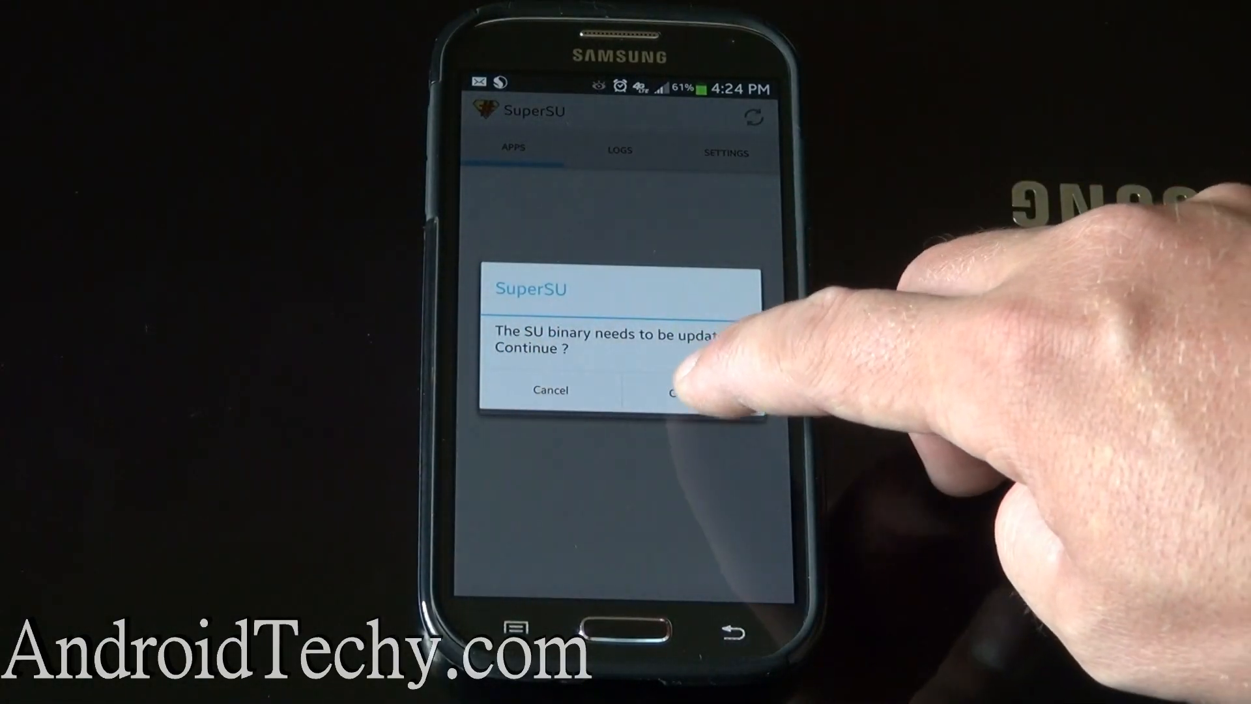
left_click(686, 391)
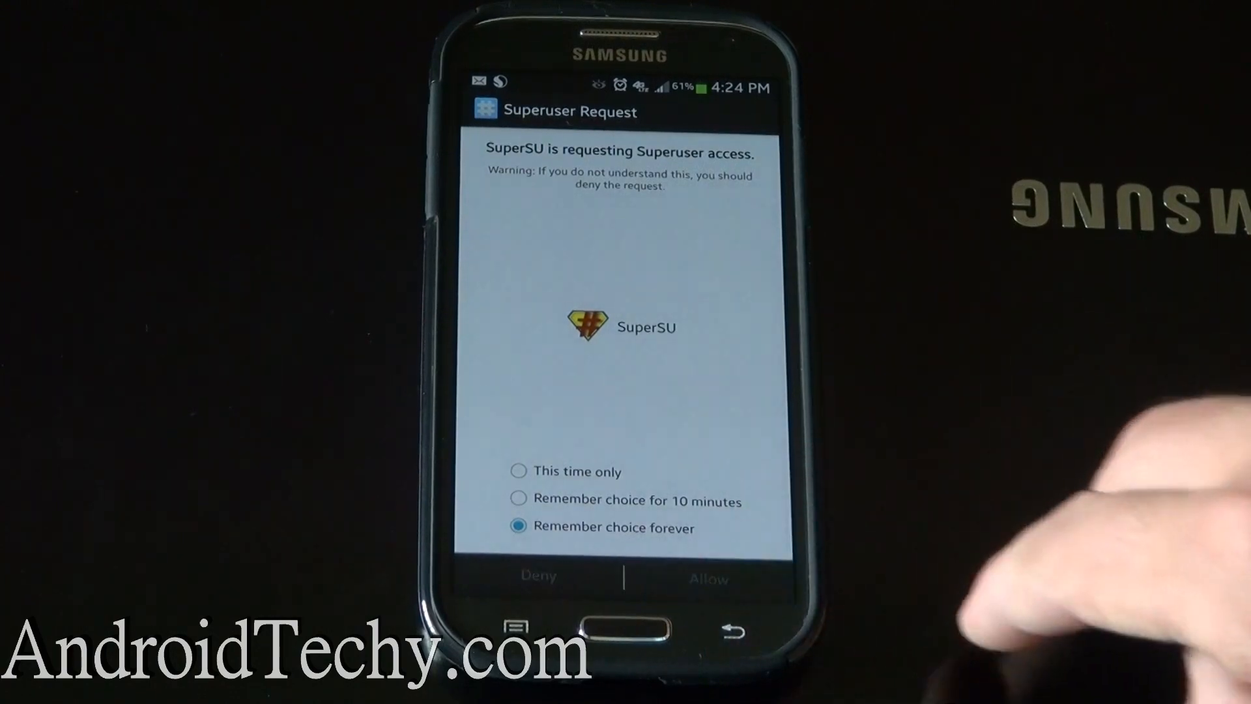
left_click(707, 576)
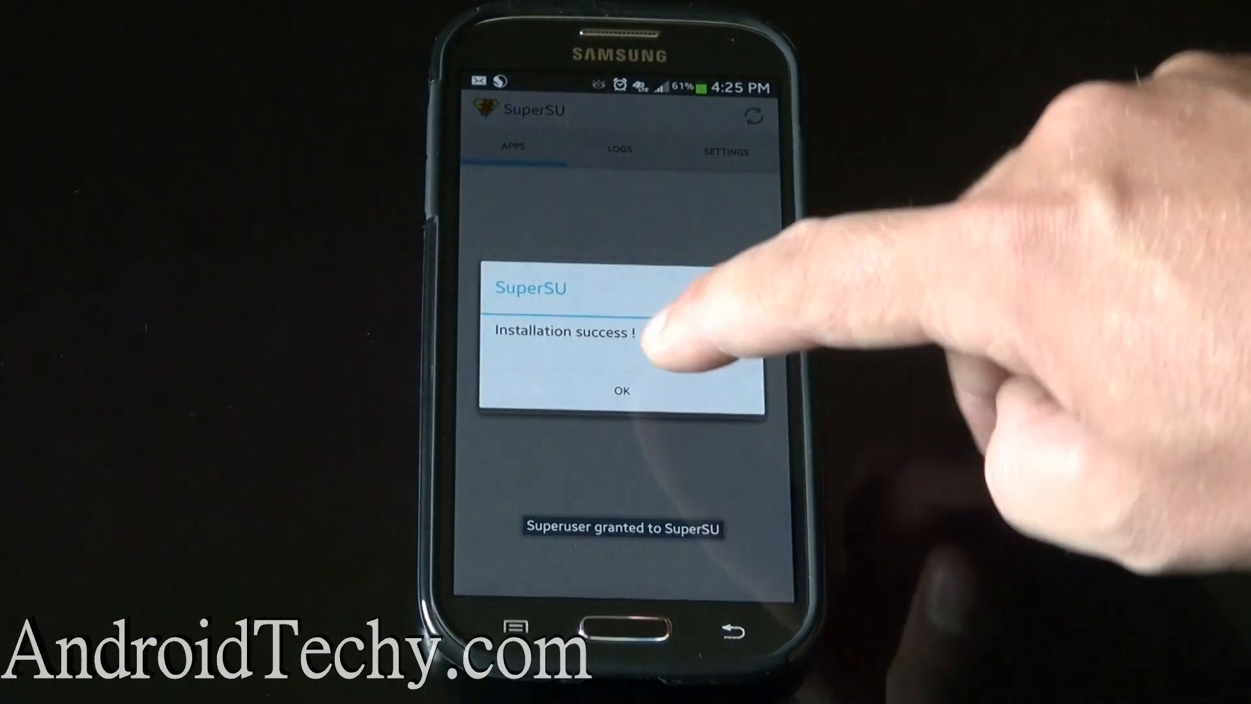
left_click(622, 391)
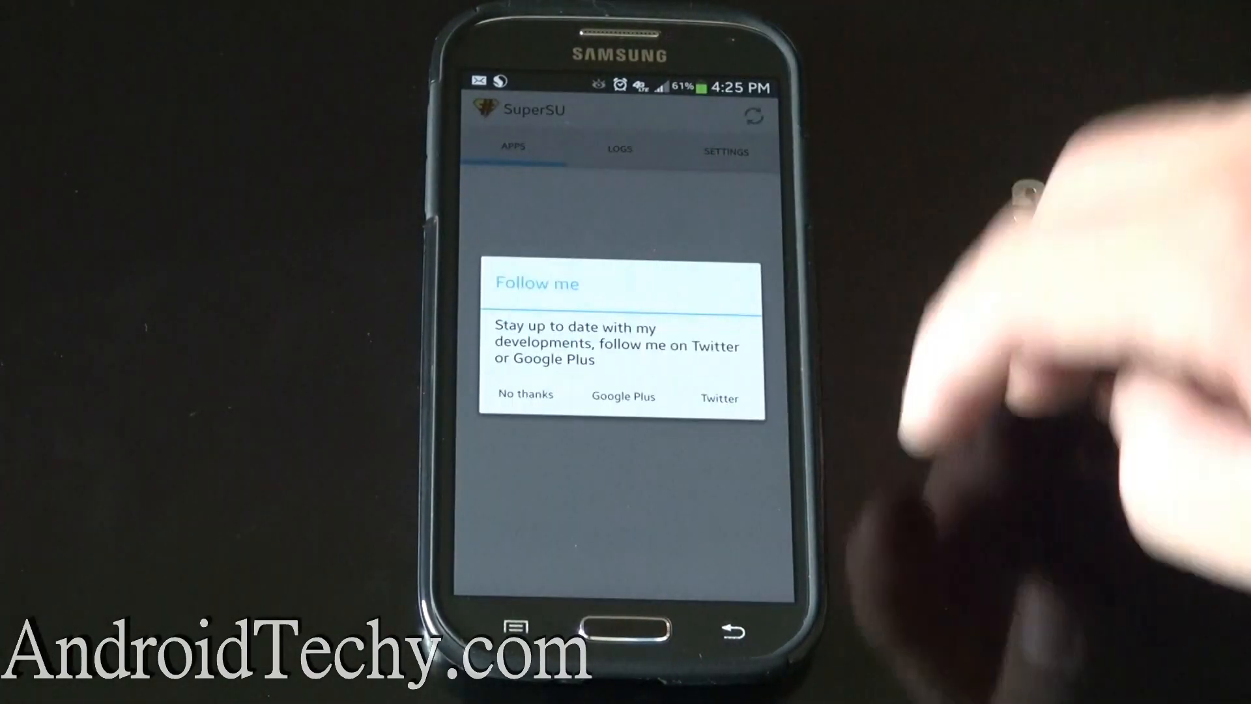
left_click(524, 395)
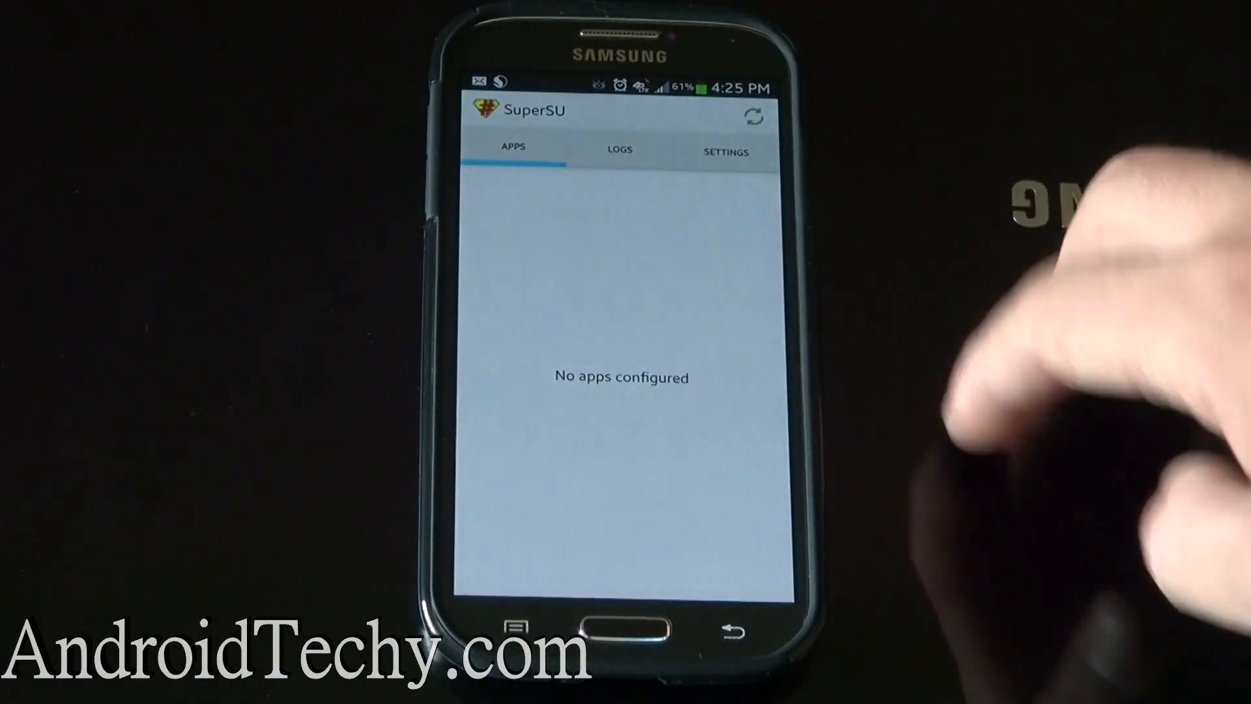
Scroll through SuperSU's Settings tab.
left_click(724, 151)
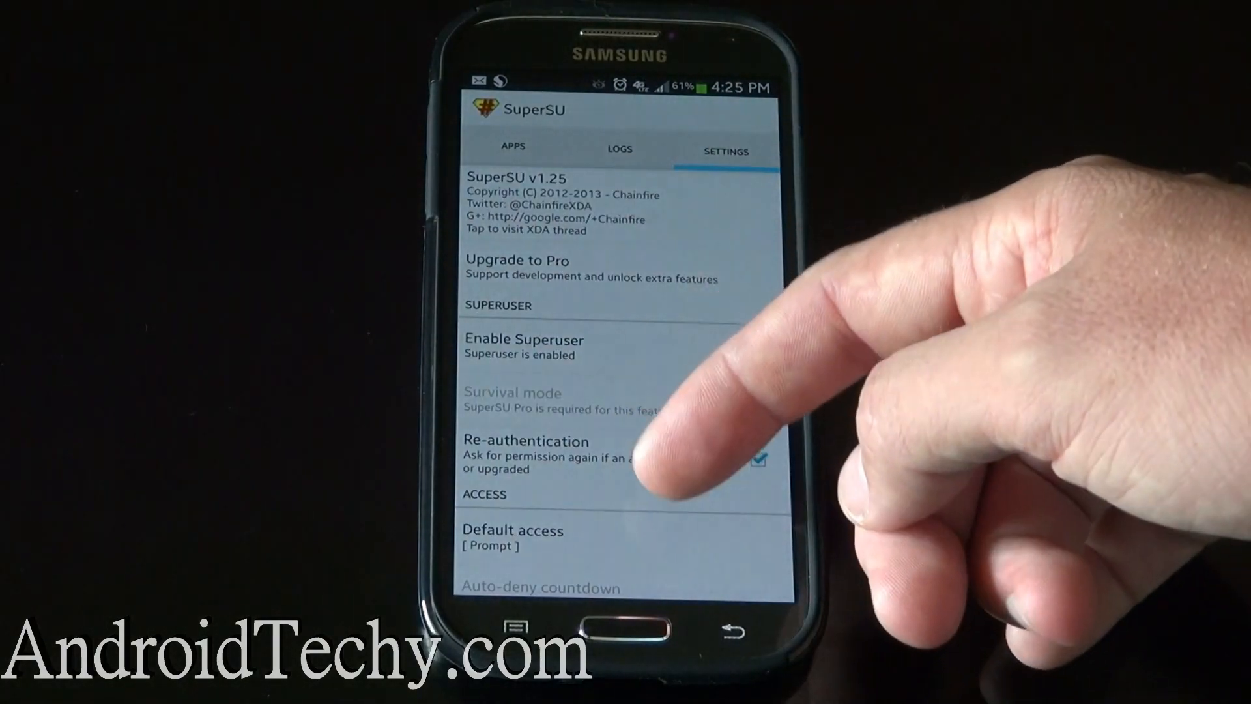
scroll("down", 3)
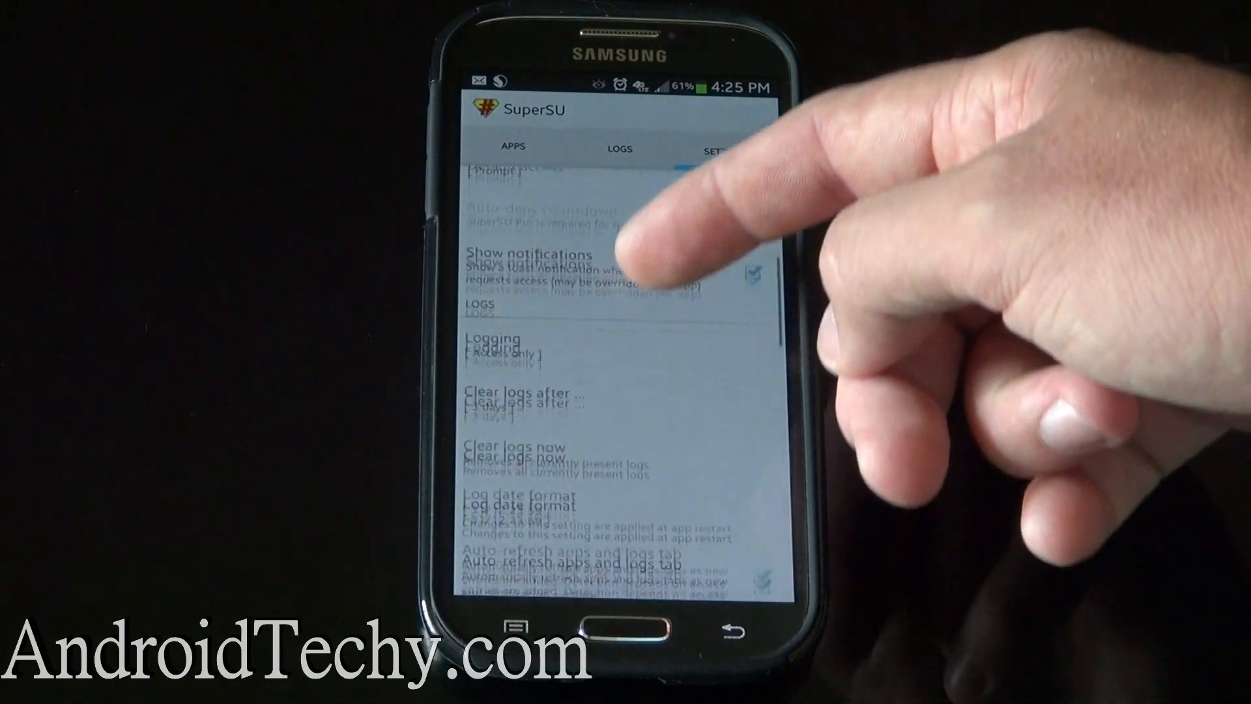
scroll("down", 3)
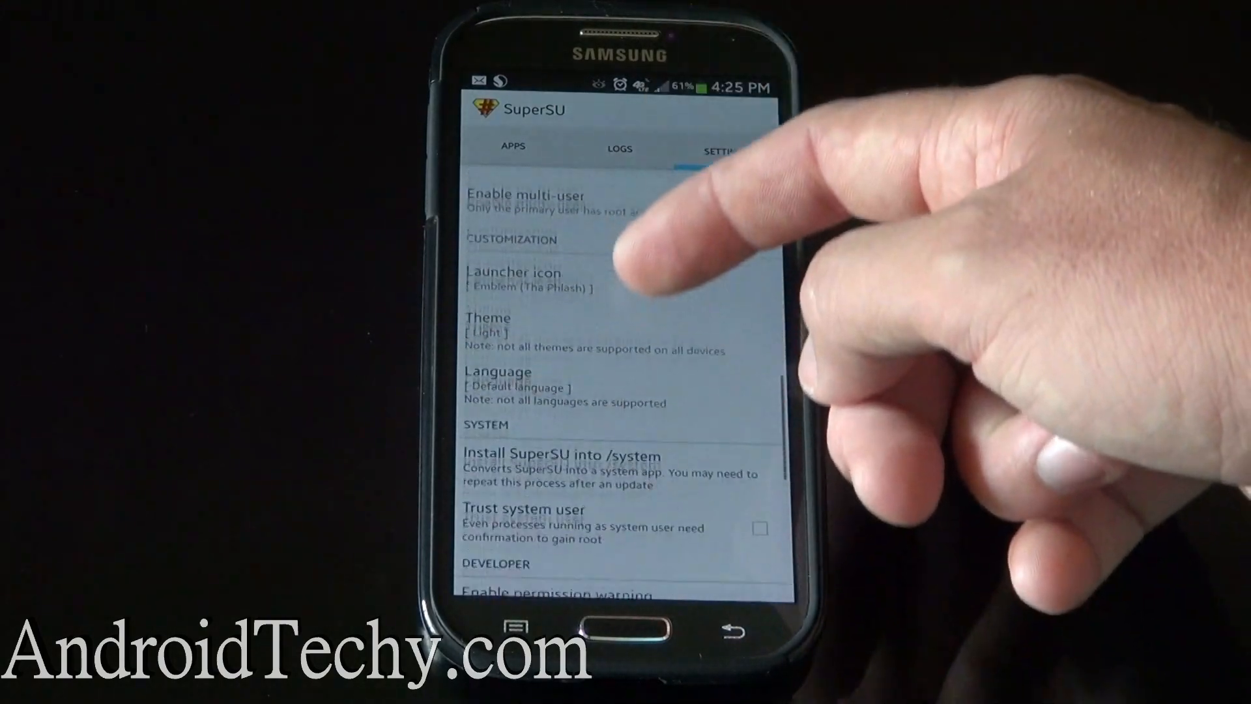
scroll("down", 3)
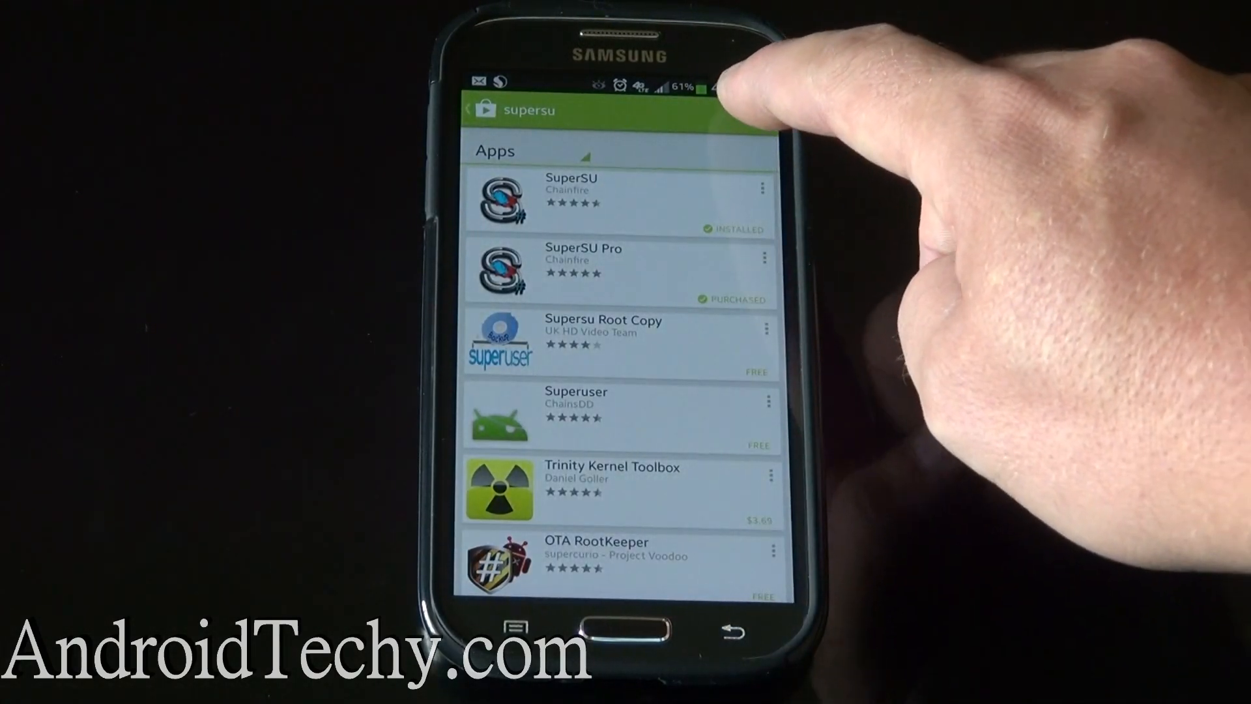
Return to the Play Store supersu results to confirm SuperSU is installed.
left_click(599, 110)
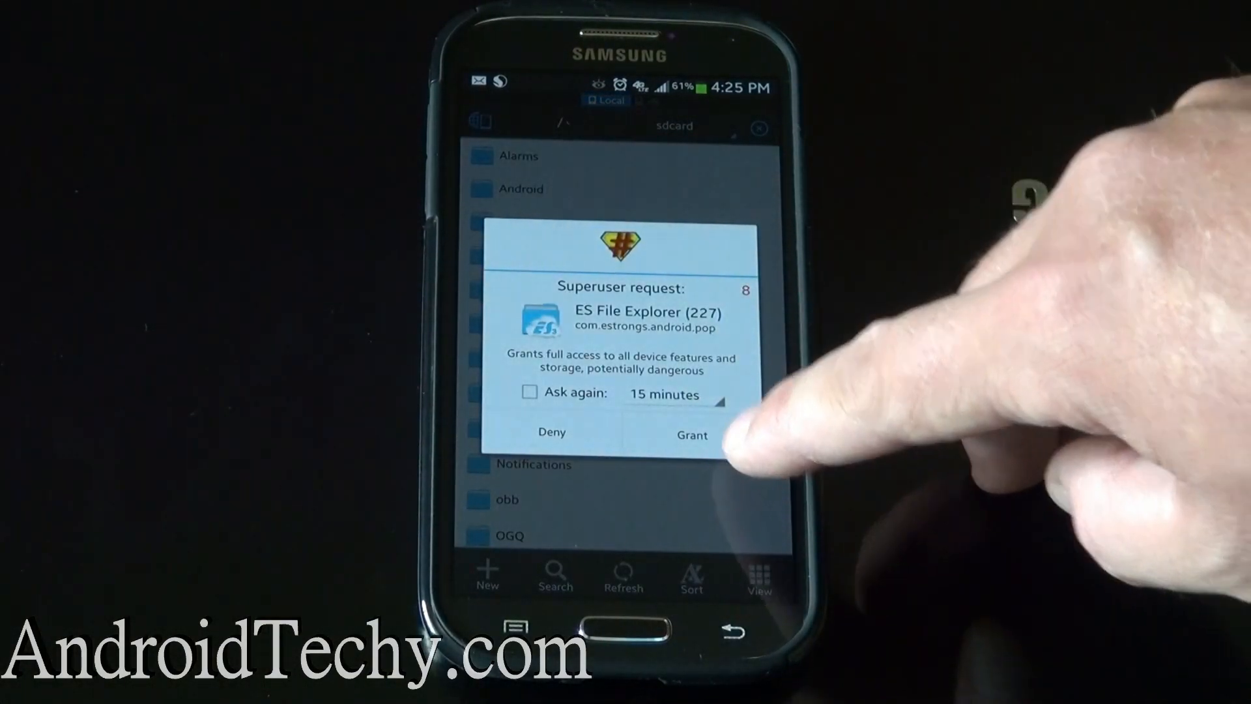
Grant ES File Explorer superuser access and browse its sdcard folder list.
left_click(691, 431)
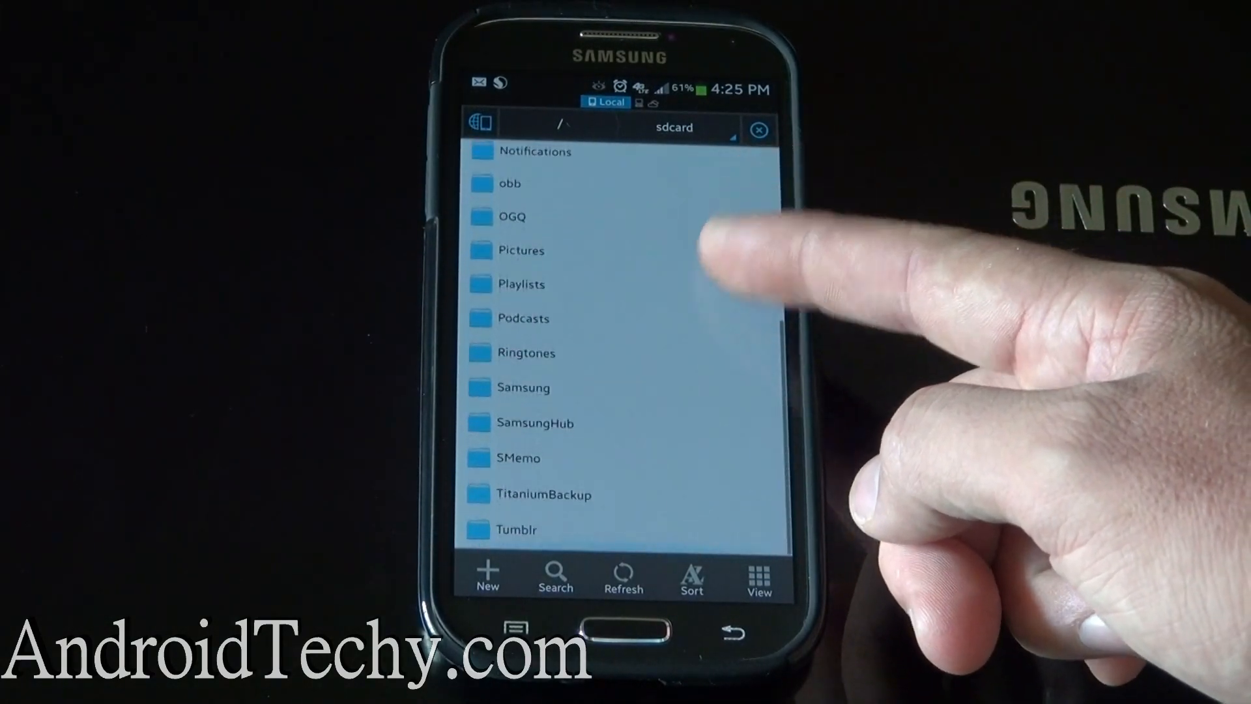
scroll("up", 3)
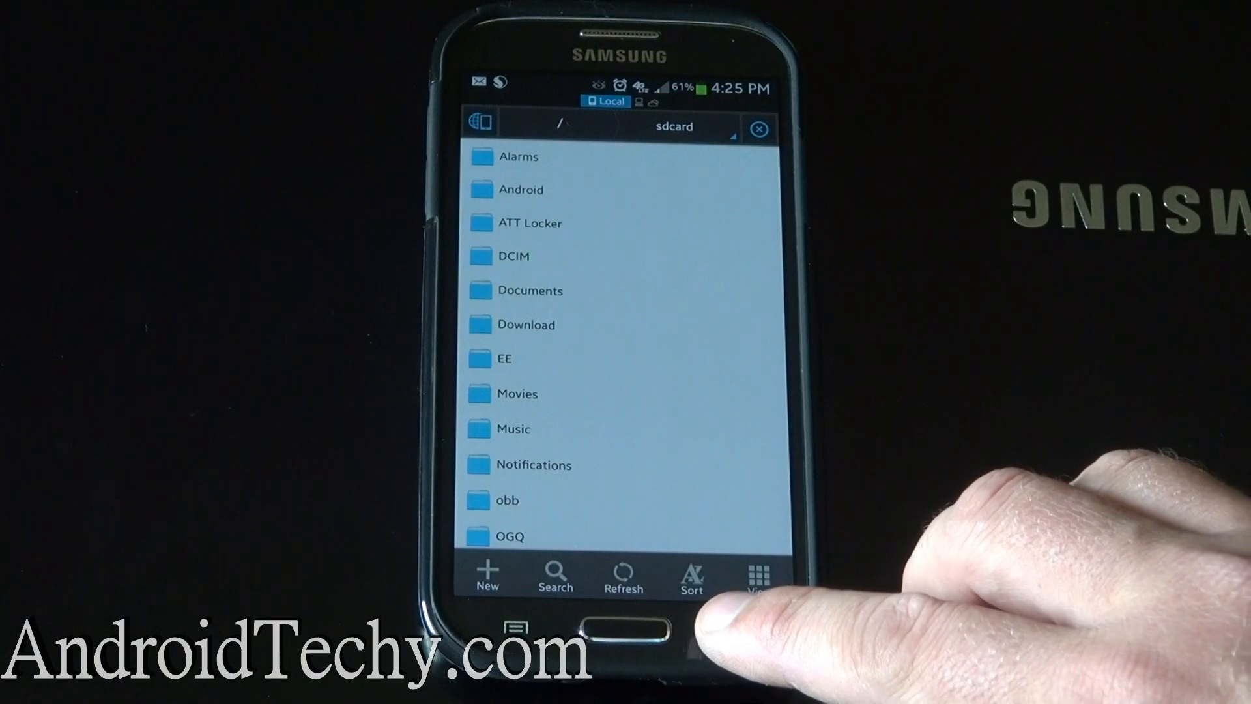
left_click(612, 629)
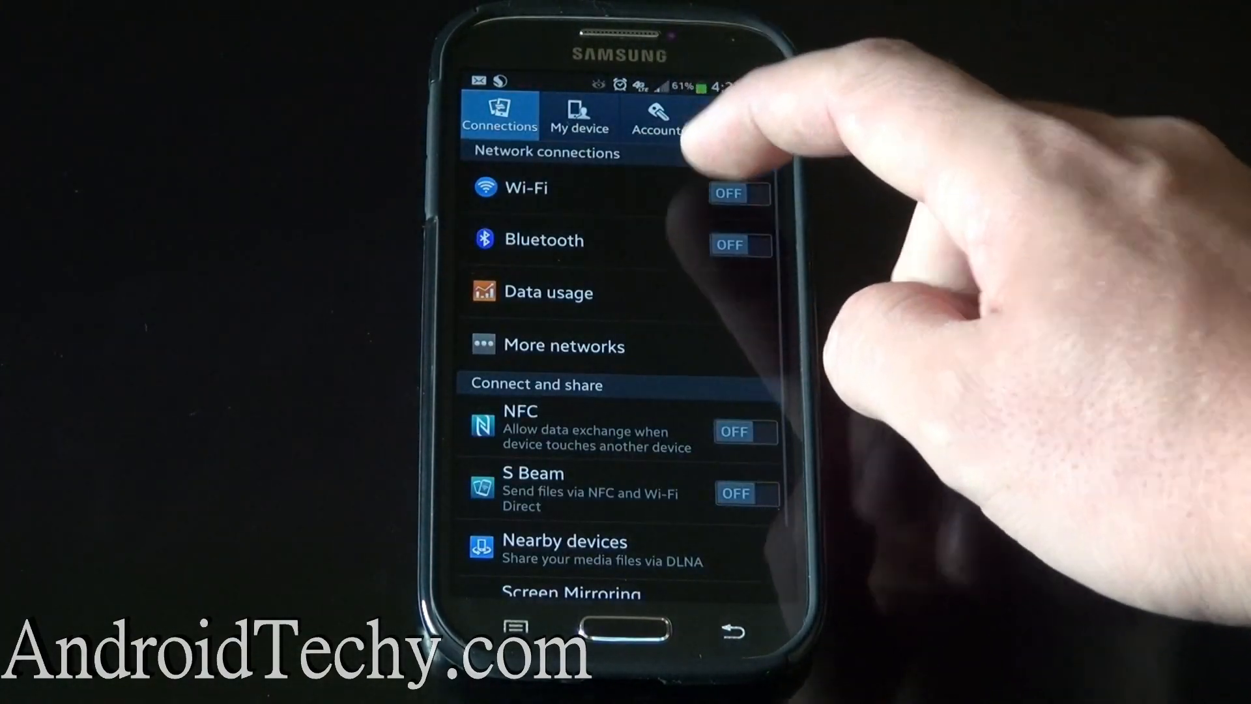
Uninstall the old Superuser app (1.0.1.7) via More > Application manager.
left_click(736, 116)
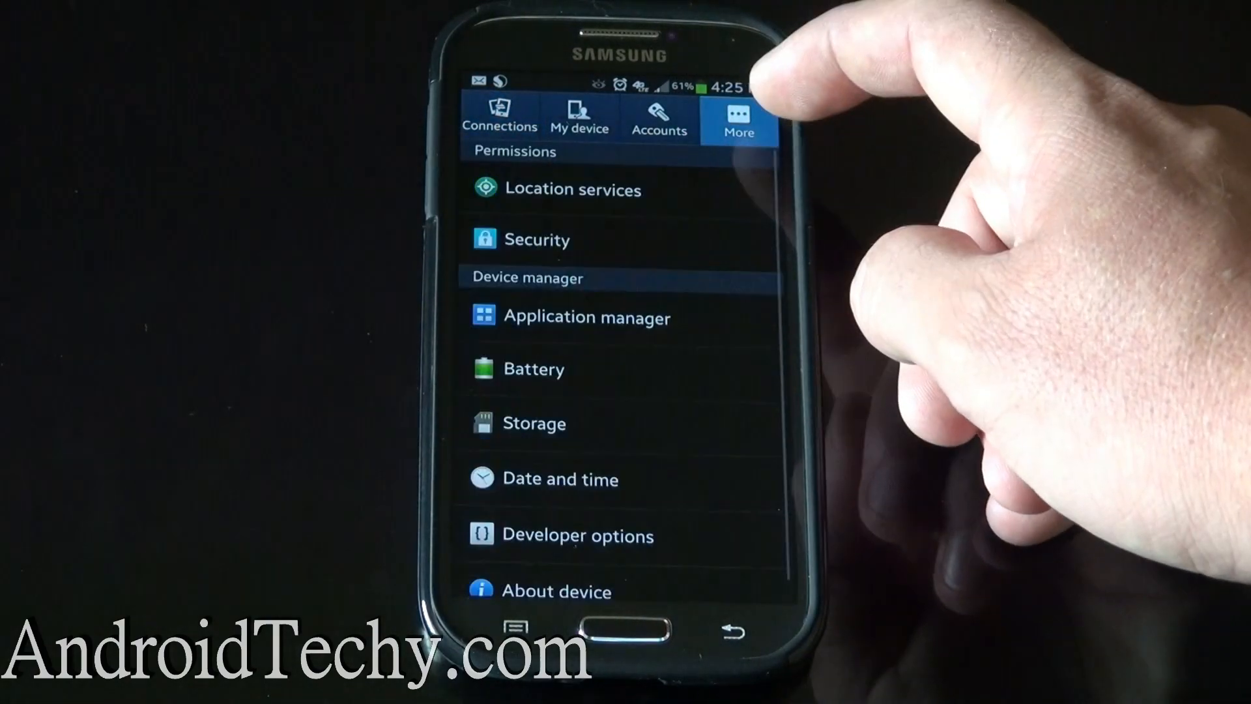
left_click(587, 317)
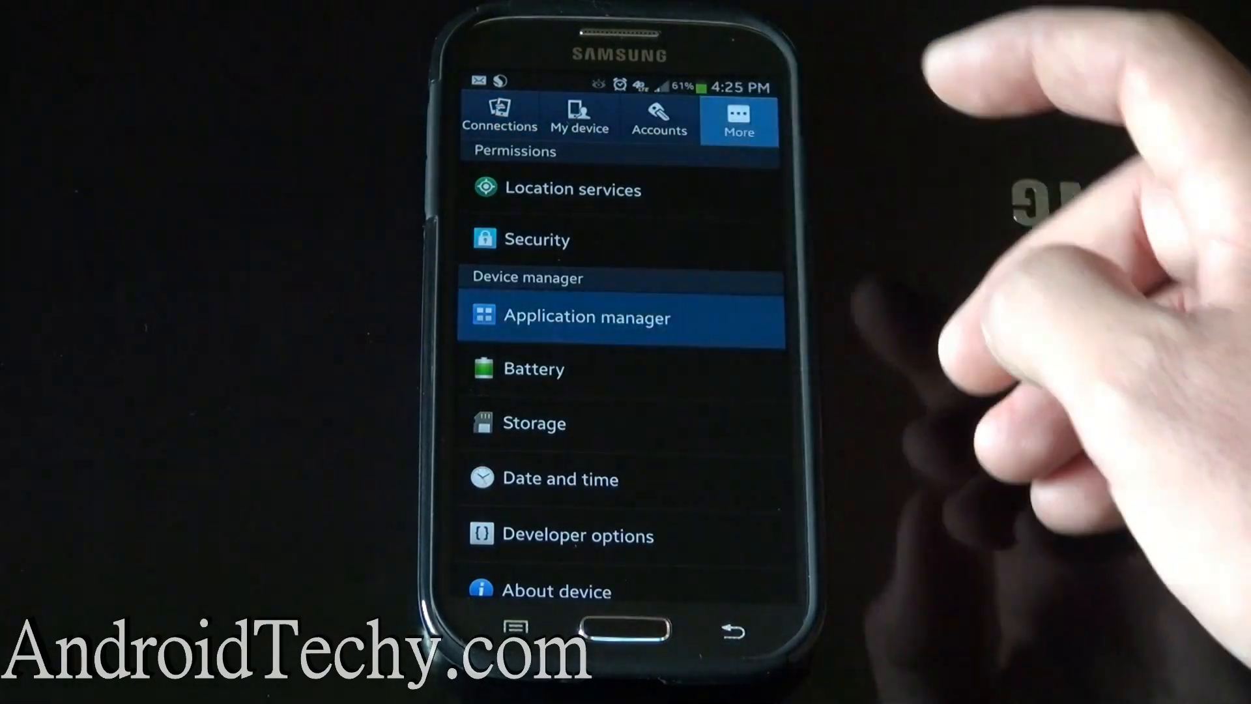
left_click(586, 317)
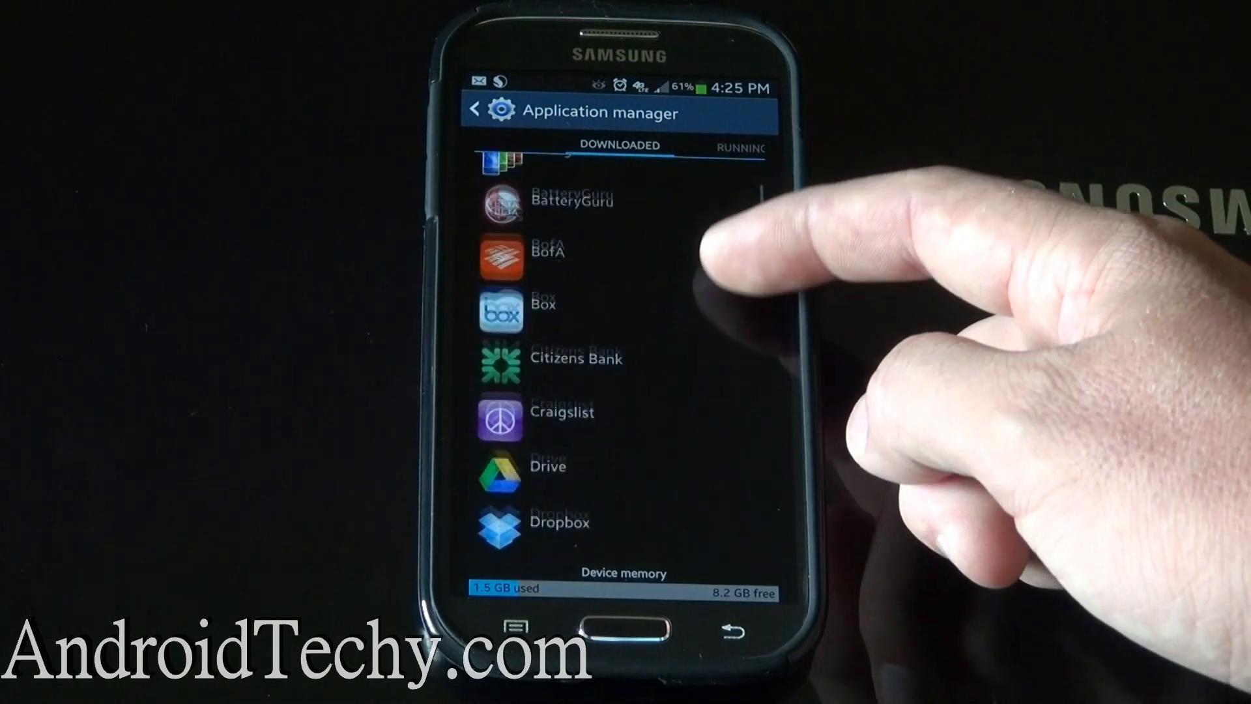
scroll("down", 3)
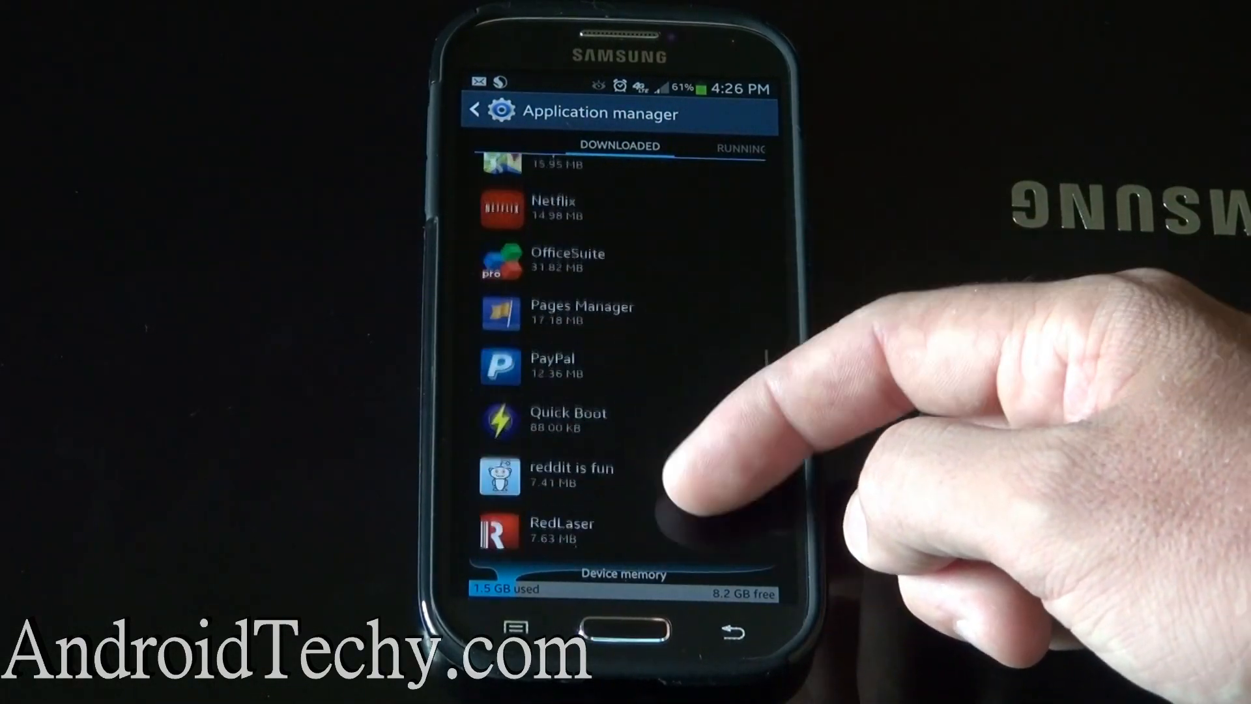
scroll("down", 3)
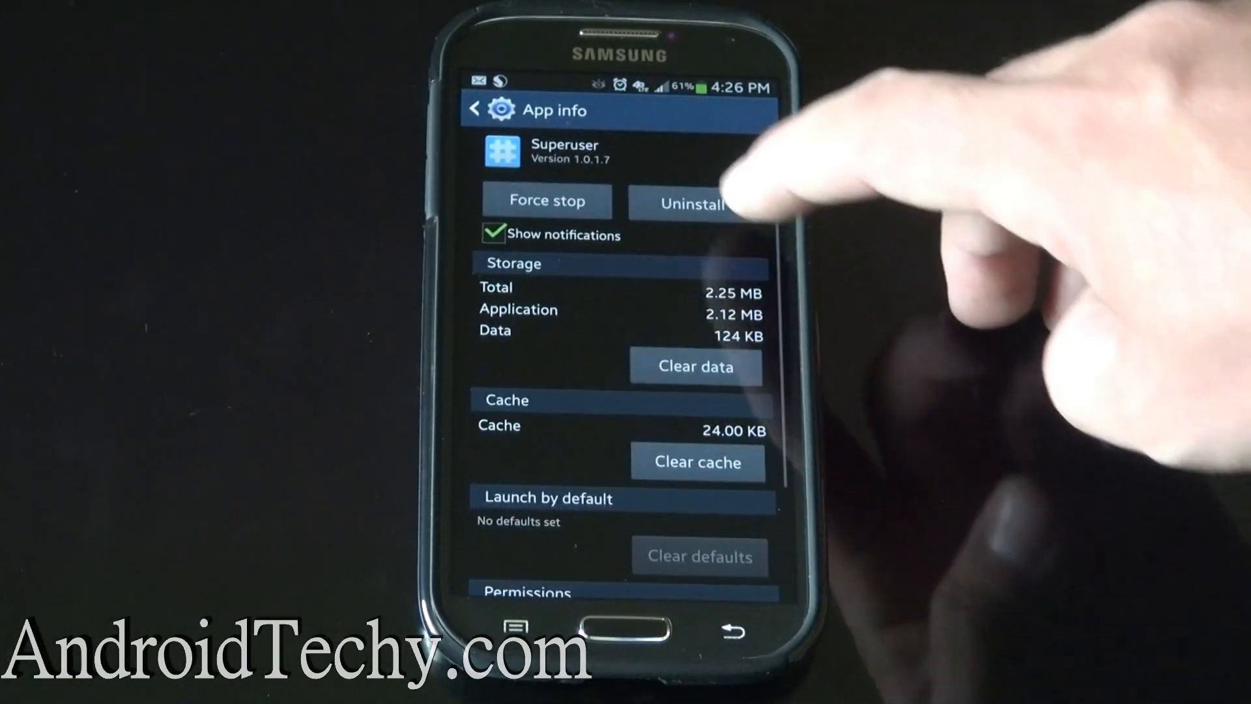
left_click(692, 204)
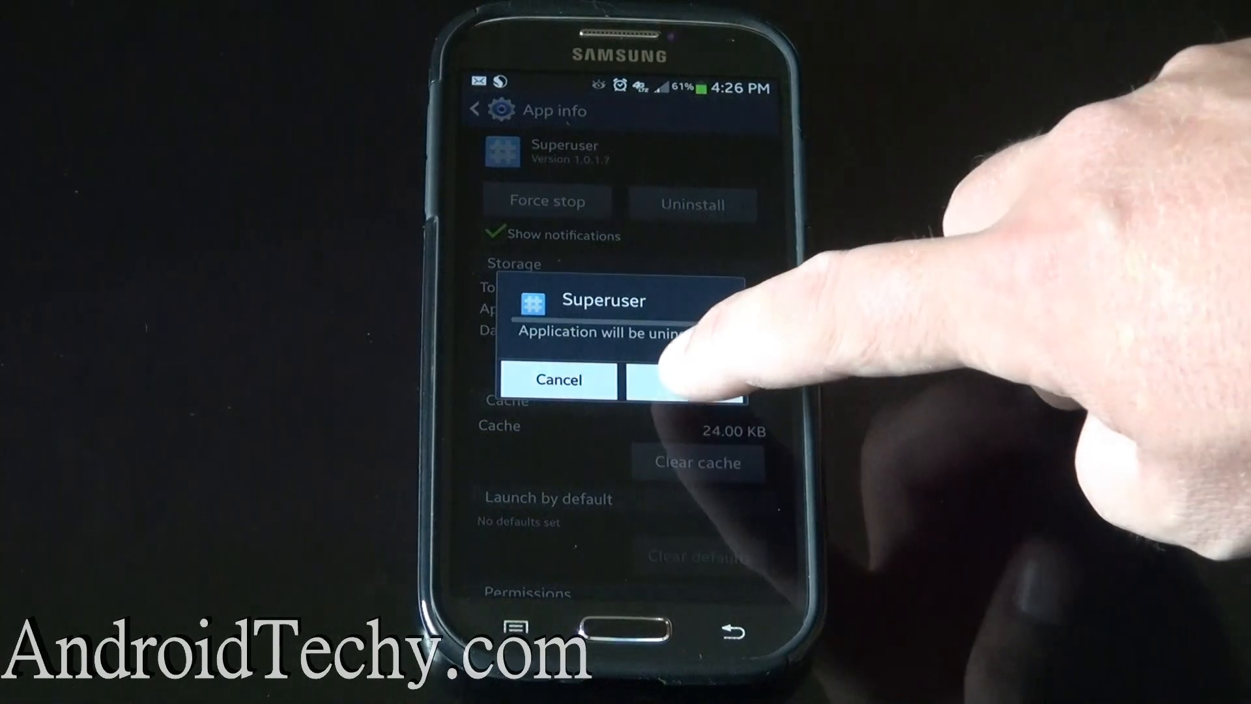
left_click(683, 380)
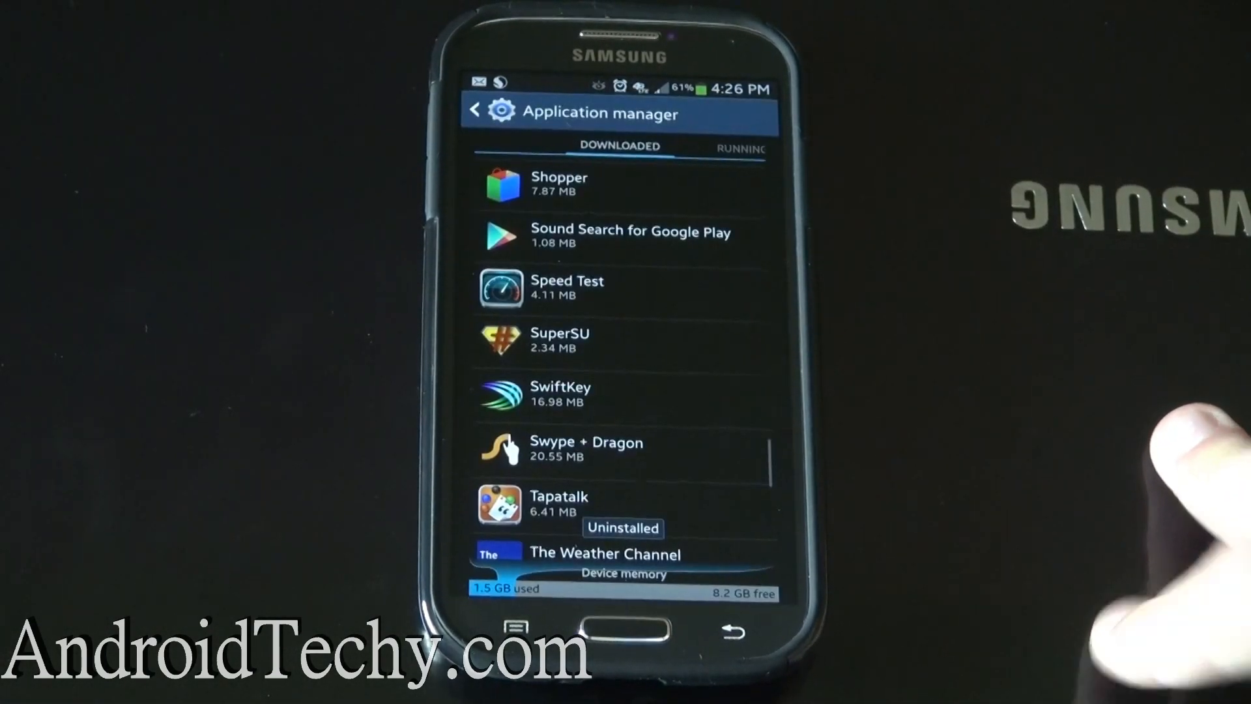
left_click(749, 629)
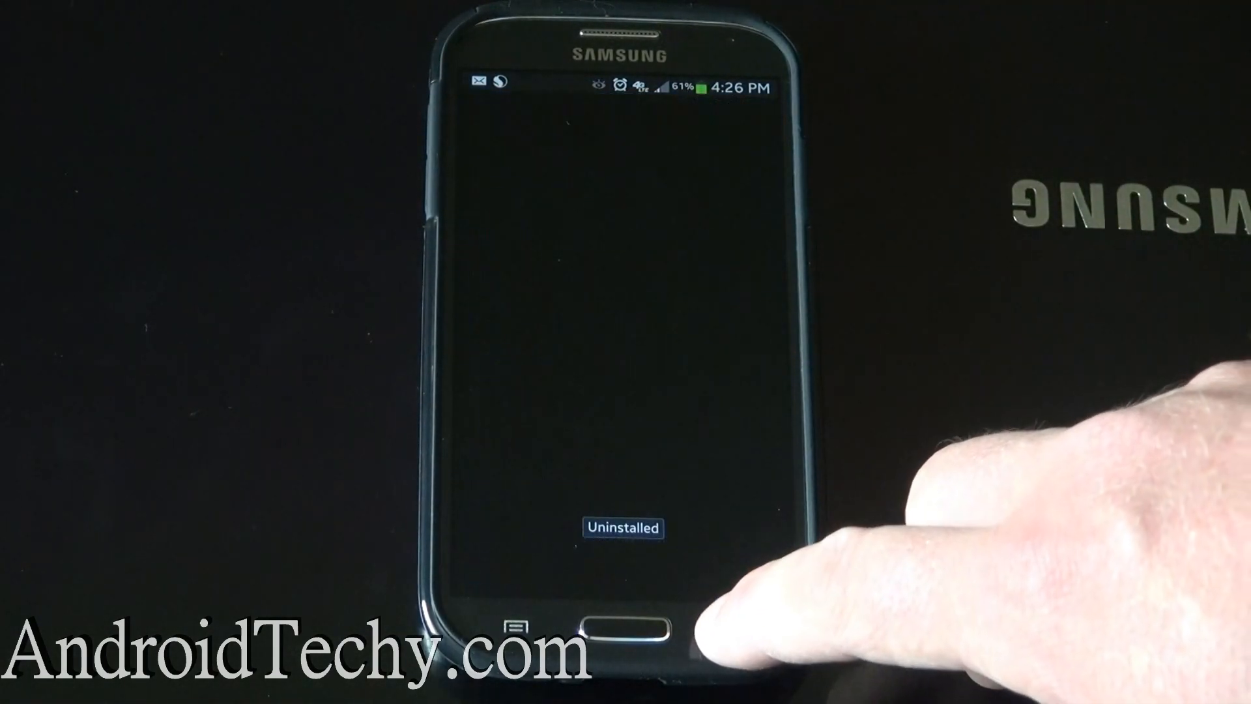
Launch Root Checker Basic from the home screen's app list.
left_click(623, 618)
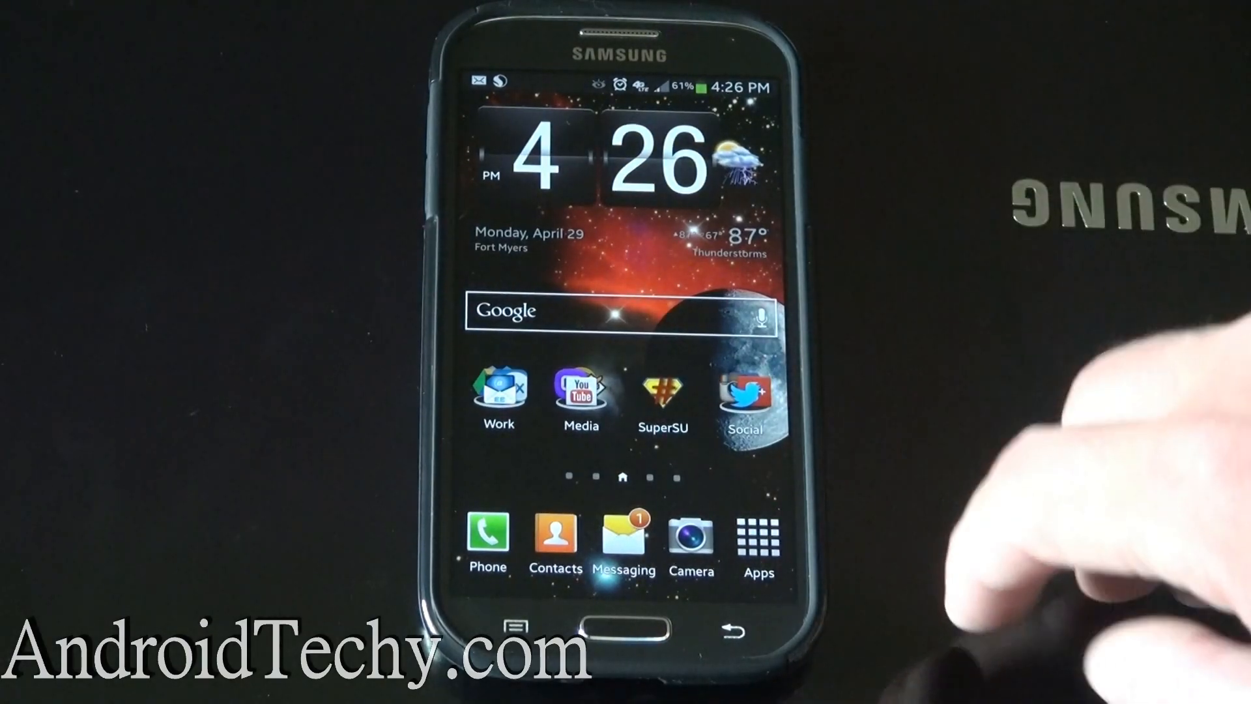
left_click(757, 543)
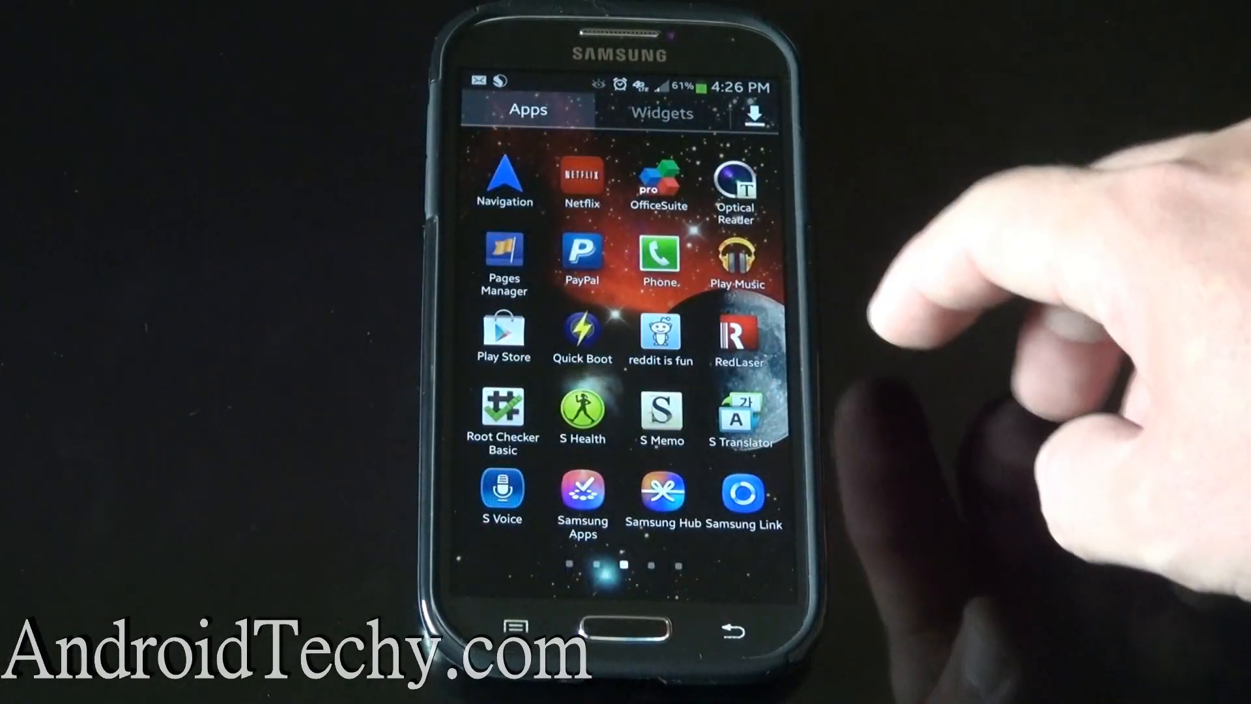
left_click(504, 409)
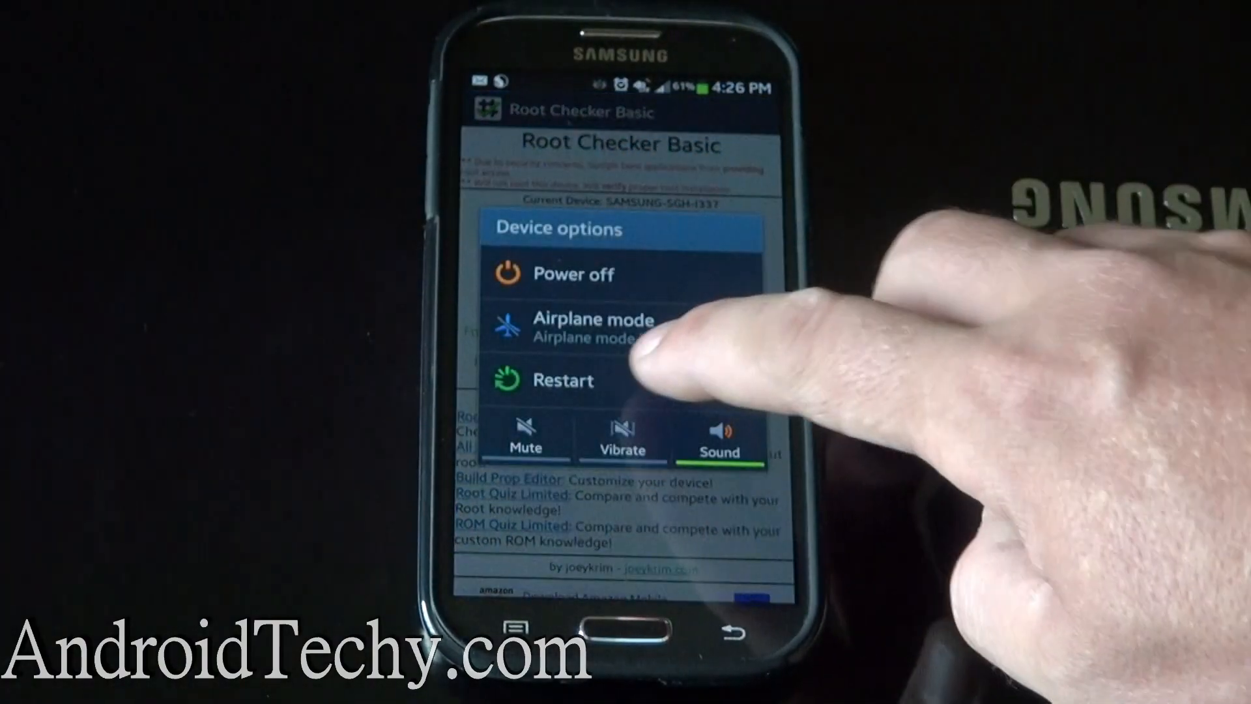
Restart the Galaxy S4 from Device options, confirming the Restart prompt.
left_click(569, 380)
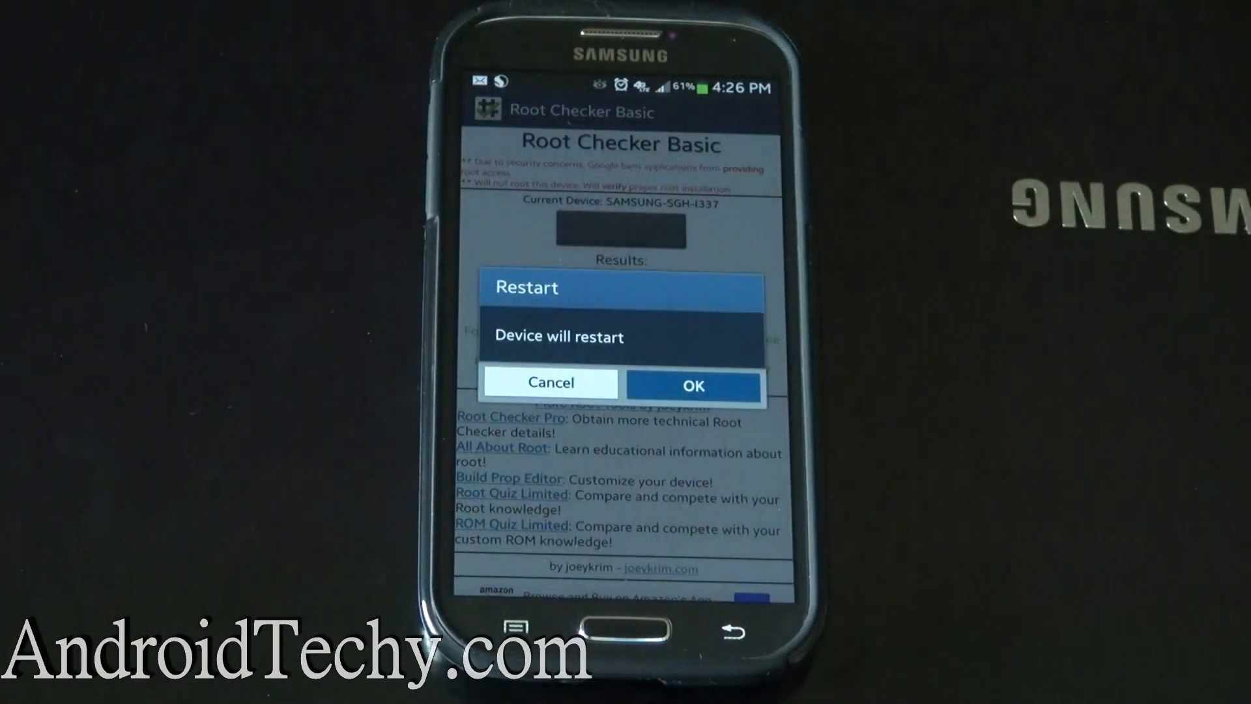
left_click(693, 385)
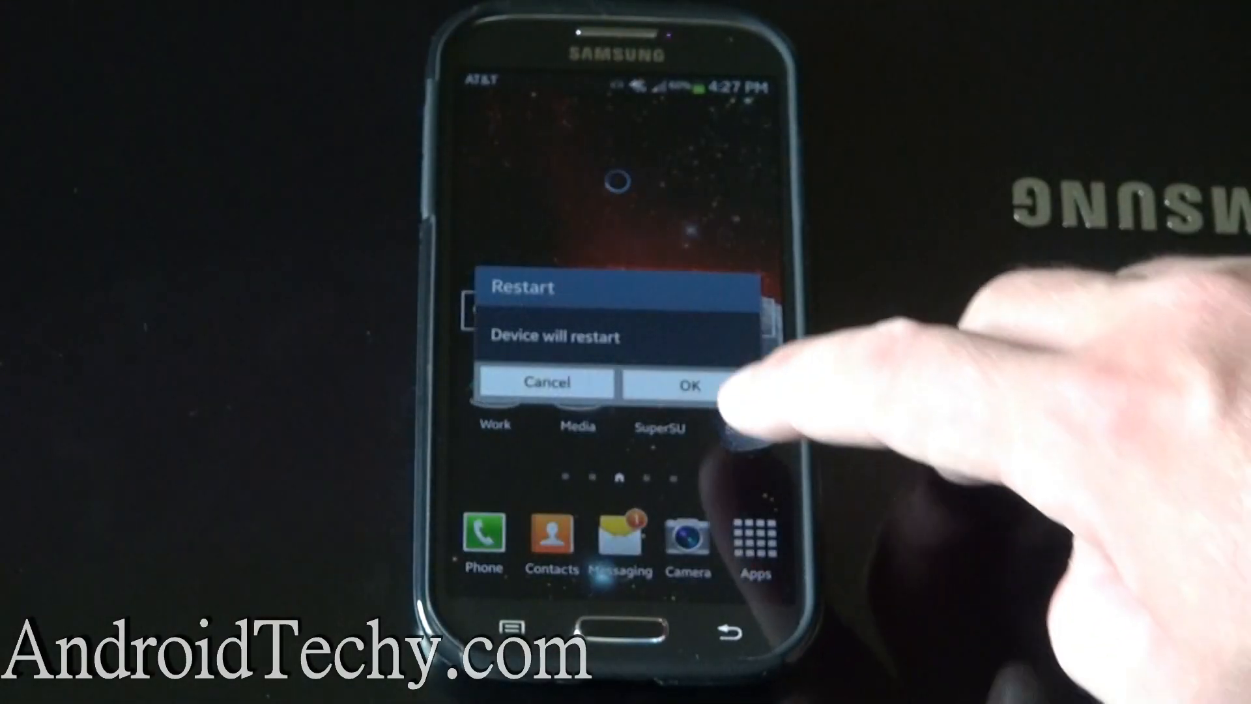
left_click(686, 384)
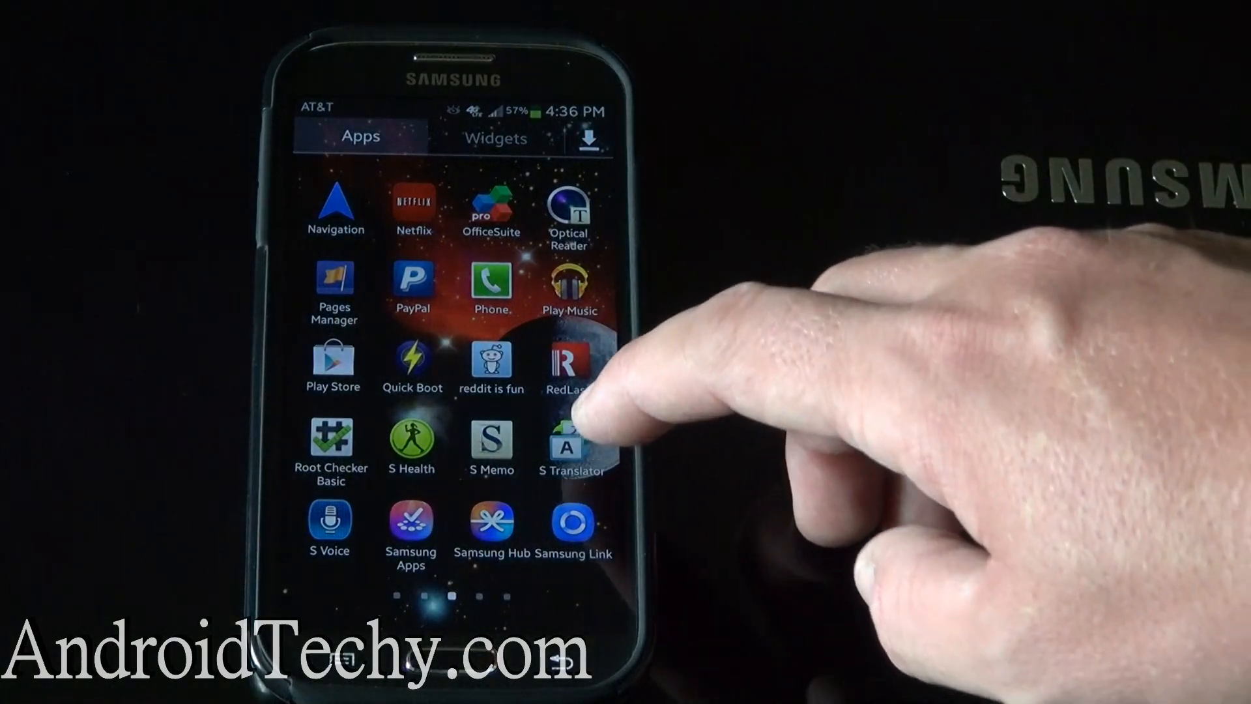
Launch ES File Explorer from its Play Store page via search history.
scroll("left", 3)
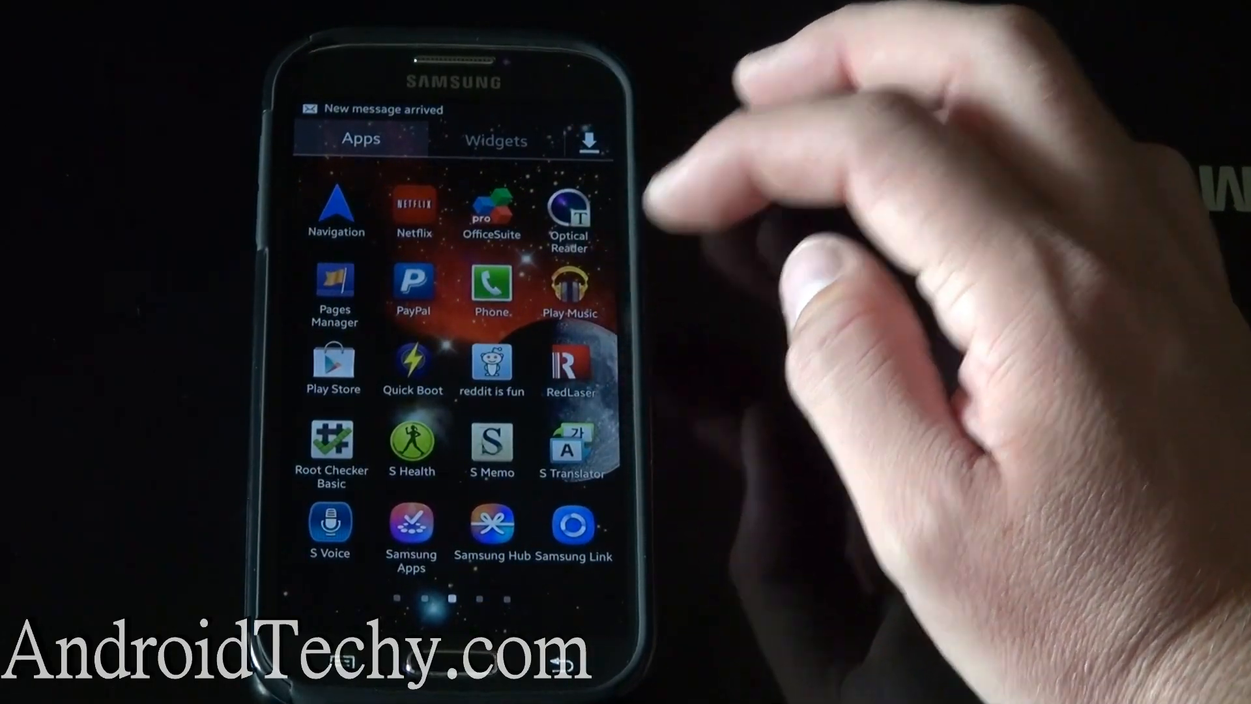
left_click(333, 362)
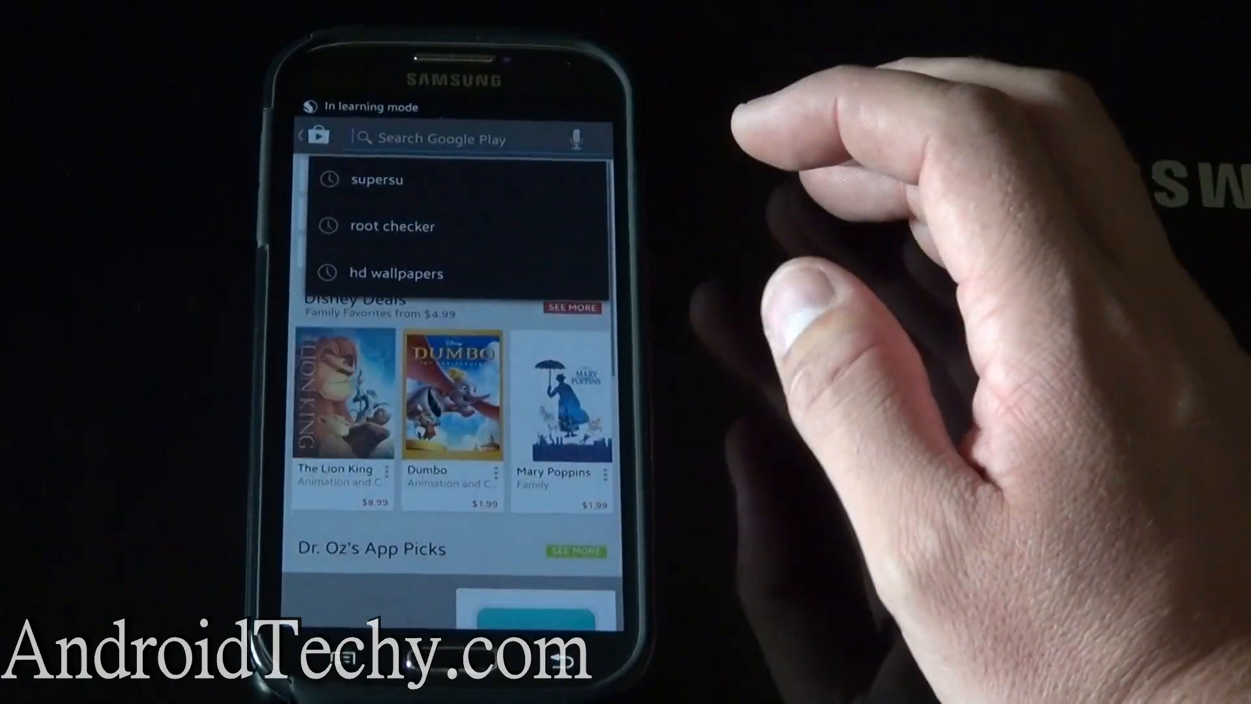
left_click(439, 139)
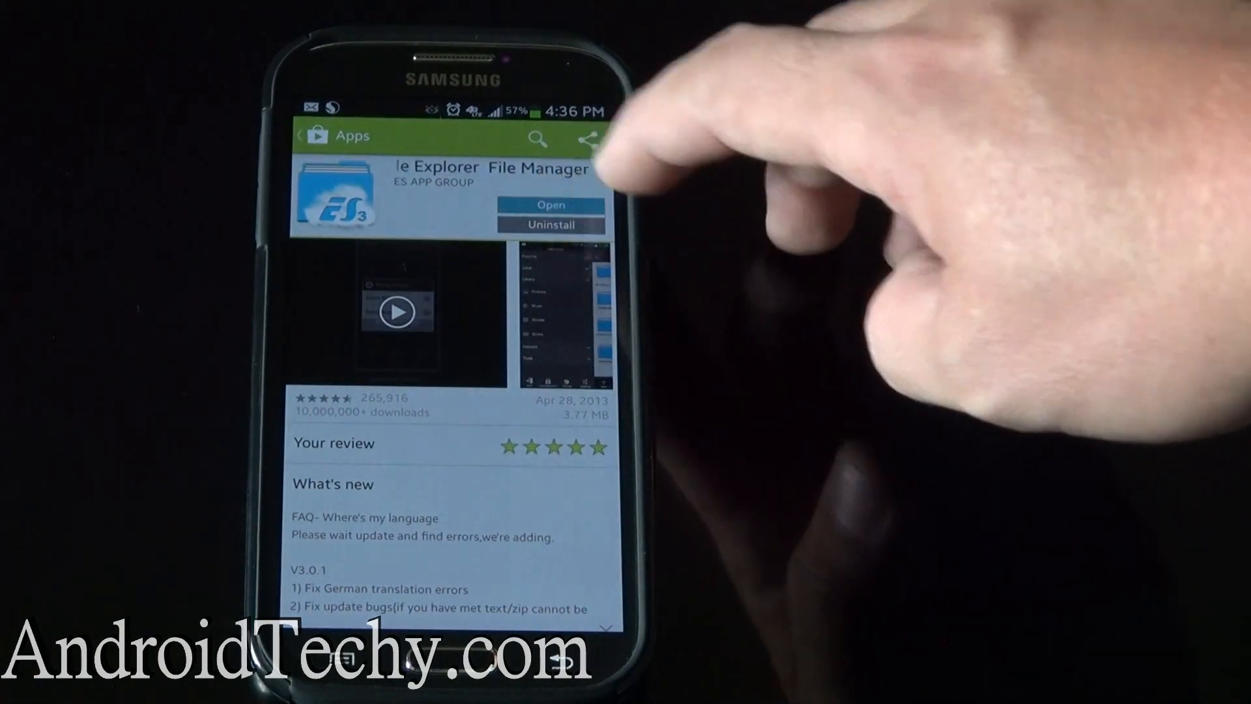
left_click(551, 205)
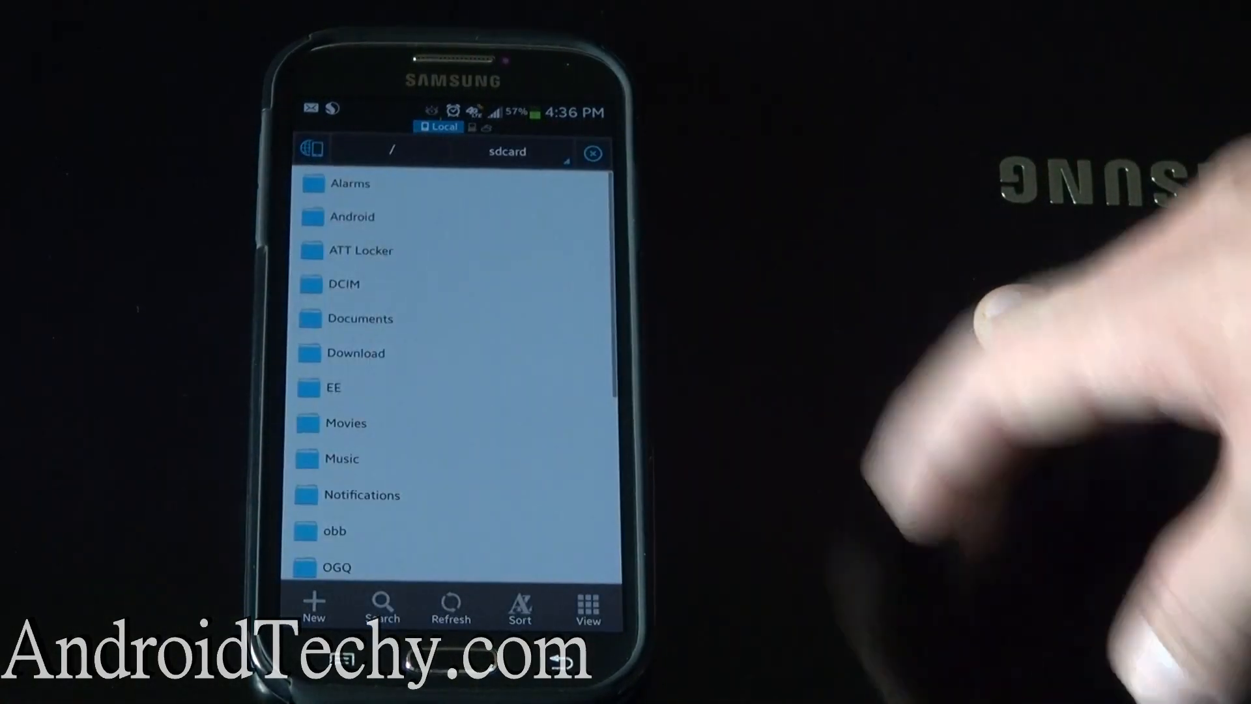
Switch to Device (/), grant superuser access, and browse into /system/xbin.
left_click(393, 151)
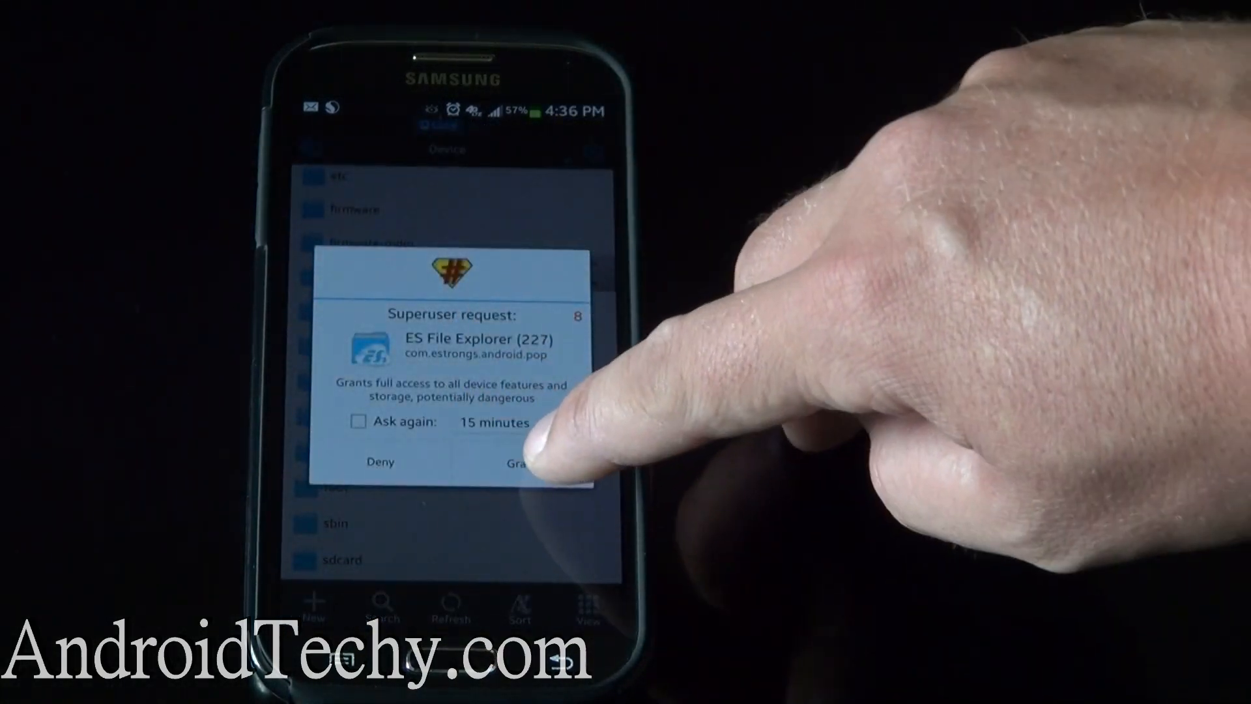
left_click(527, 461)
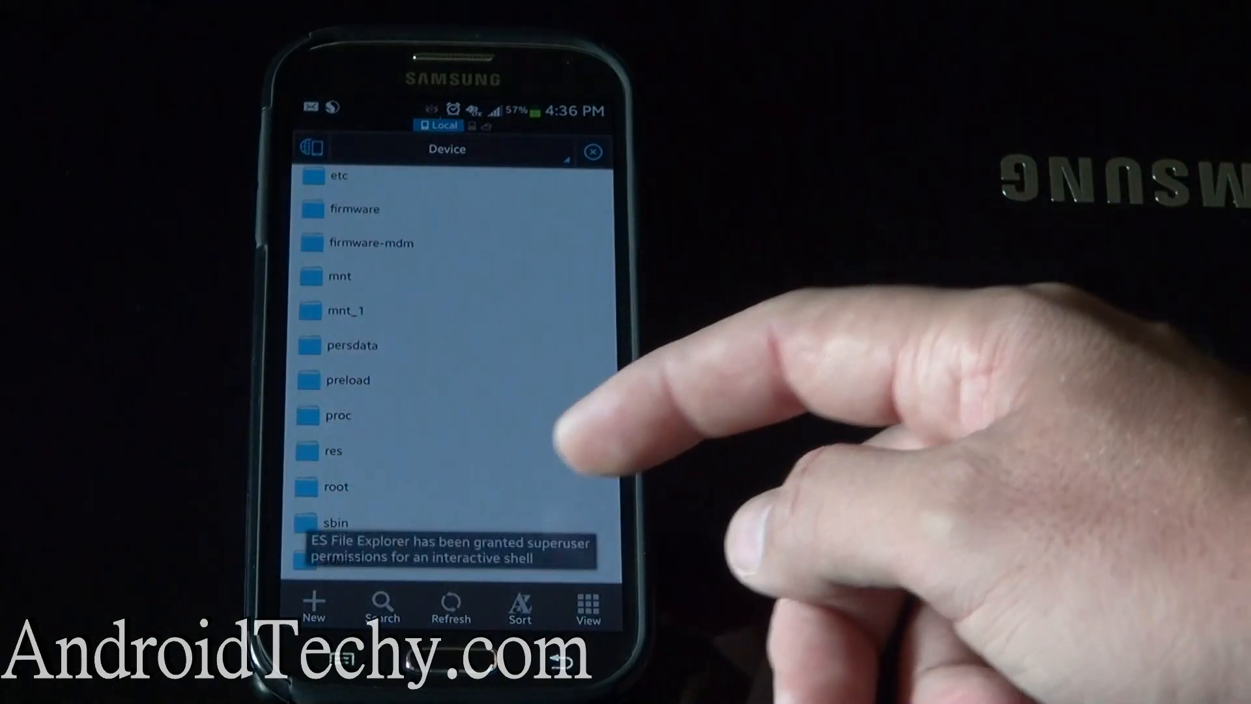
scroll("down", 3)
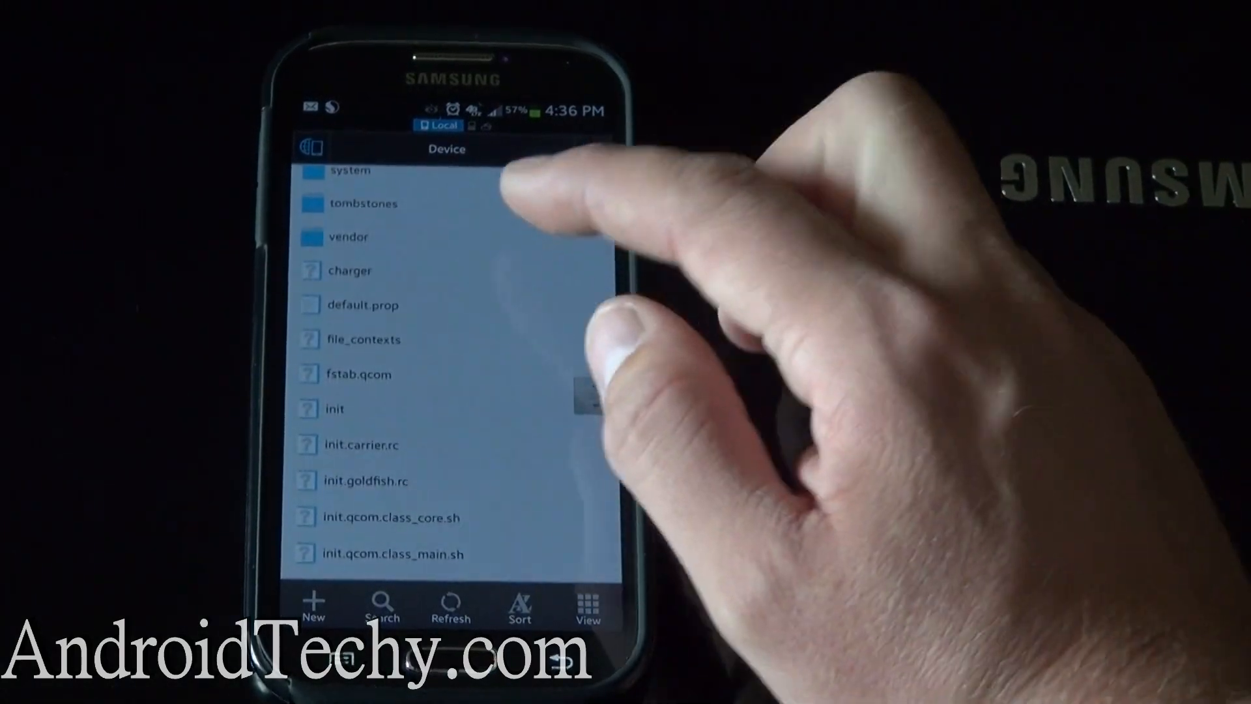
left_click(348, 170)
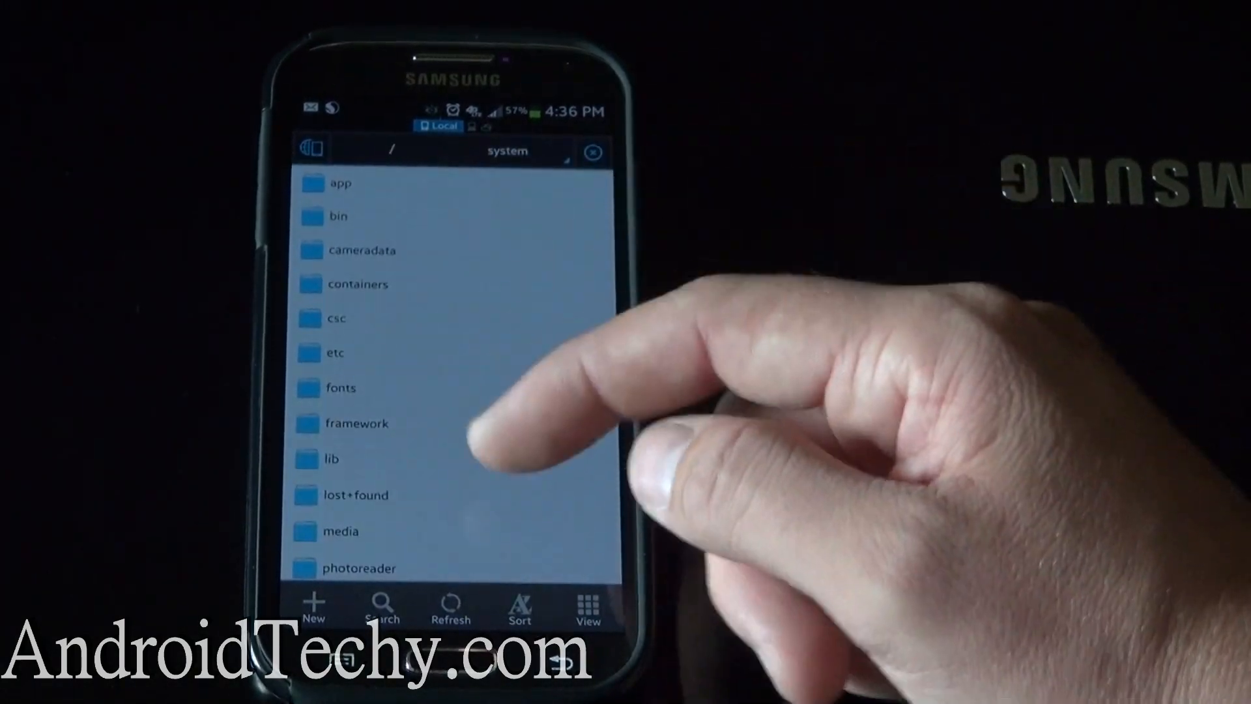
scroll("down", 3)
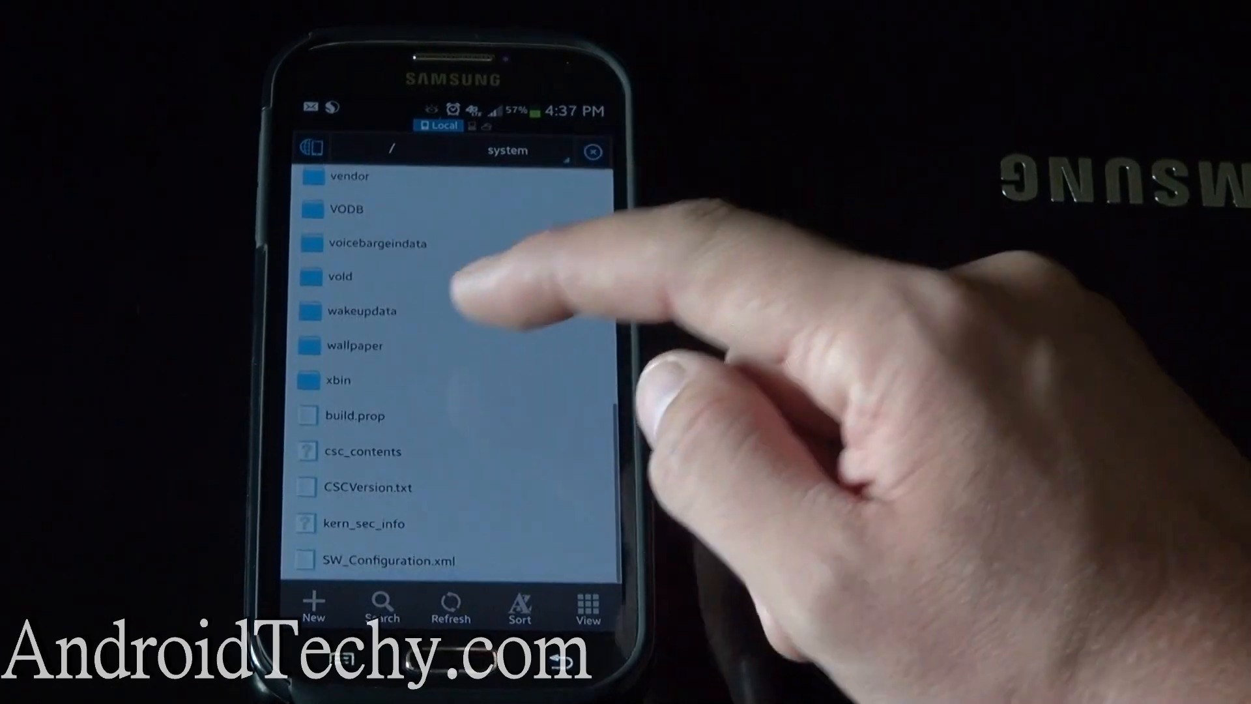
left_click(338, 380)
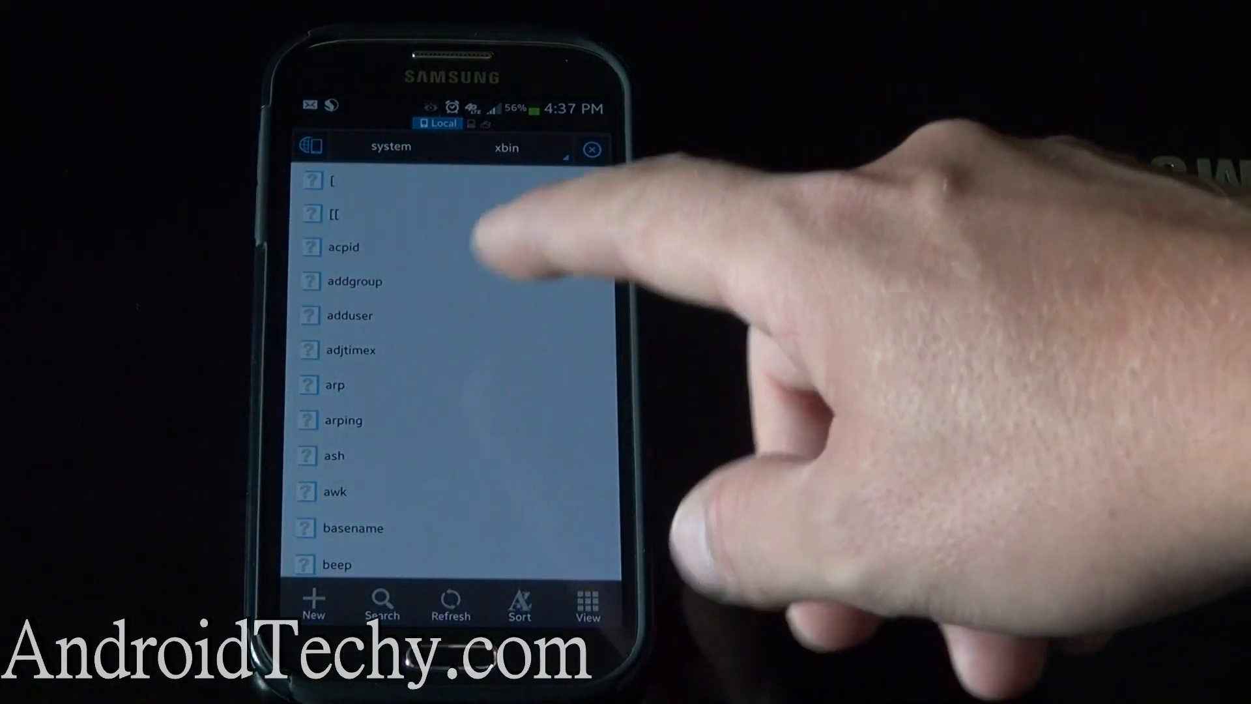
scroll("down", 3)
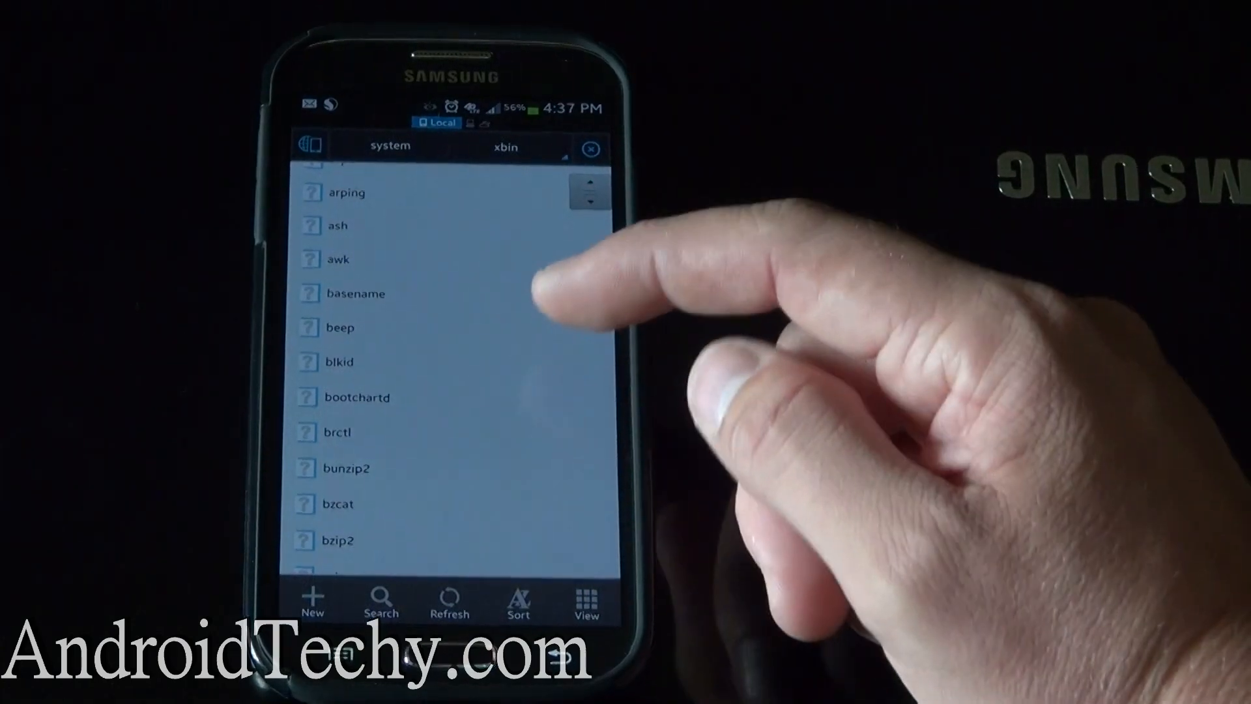
scroll("down", 3)
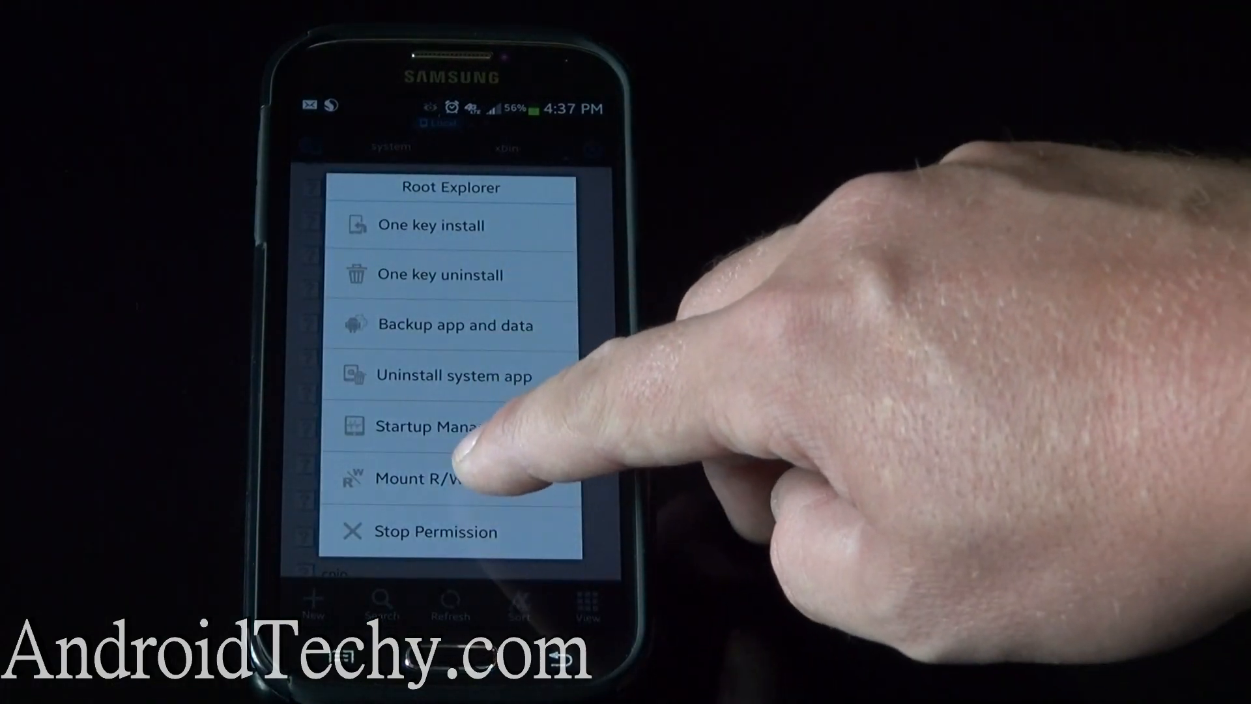
Remount / as read-write and delete the su binary from /system/xbin.
left_click(426, 478)
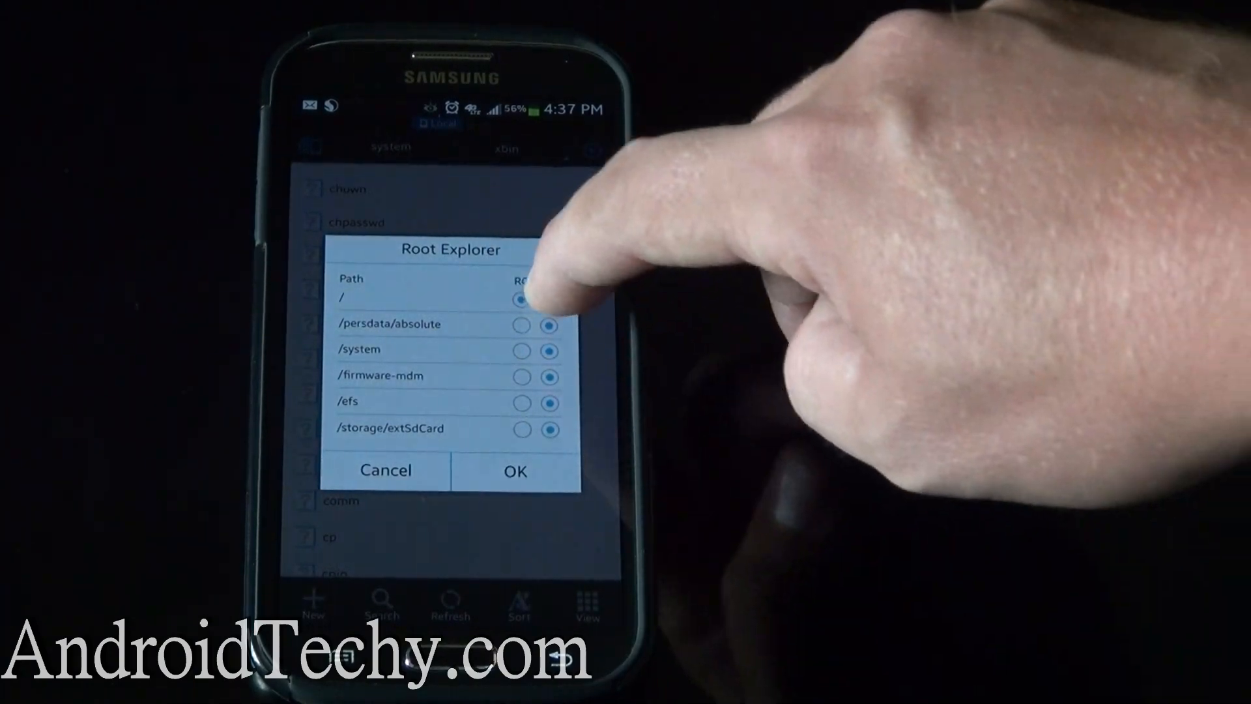
left_click(514, 469)
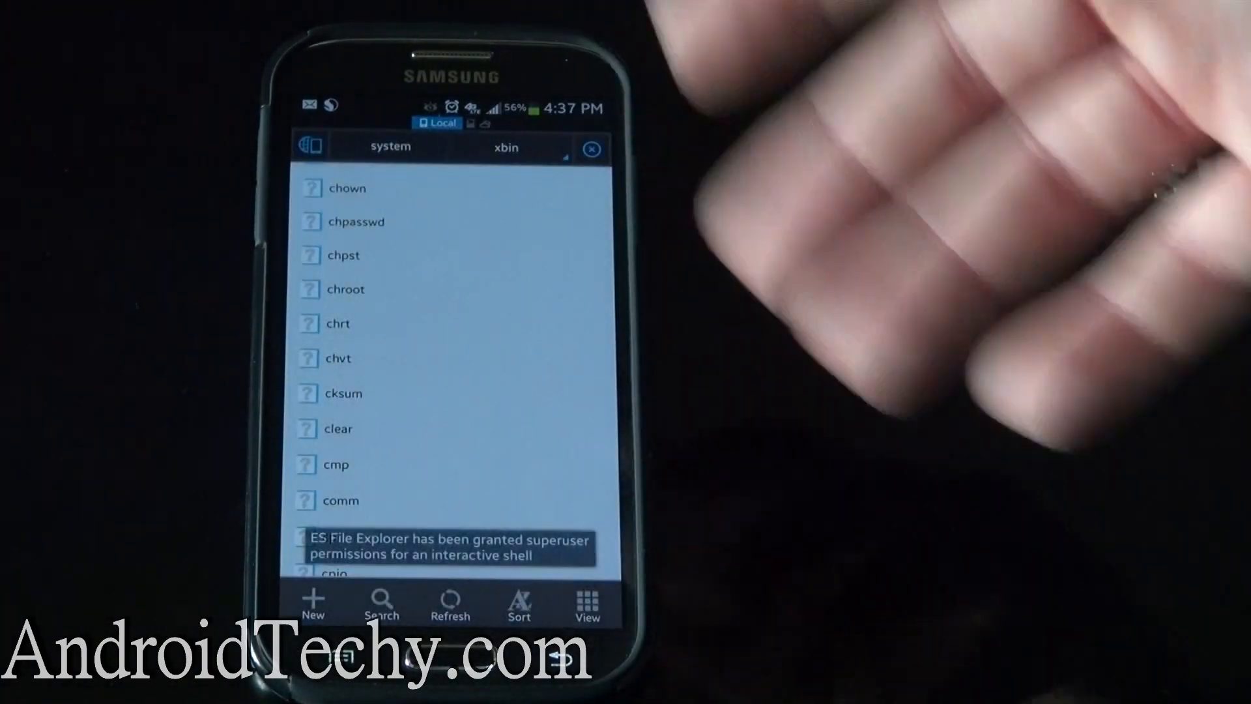
mouse_move(719, 320)
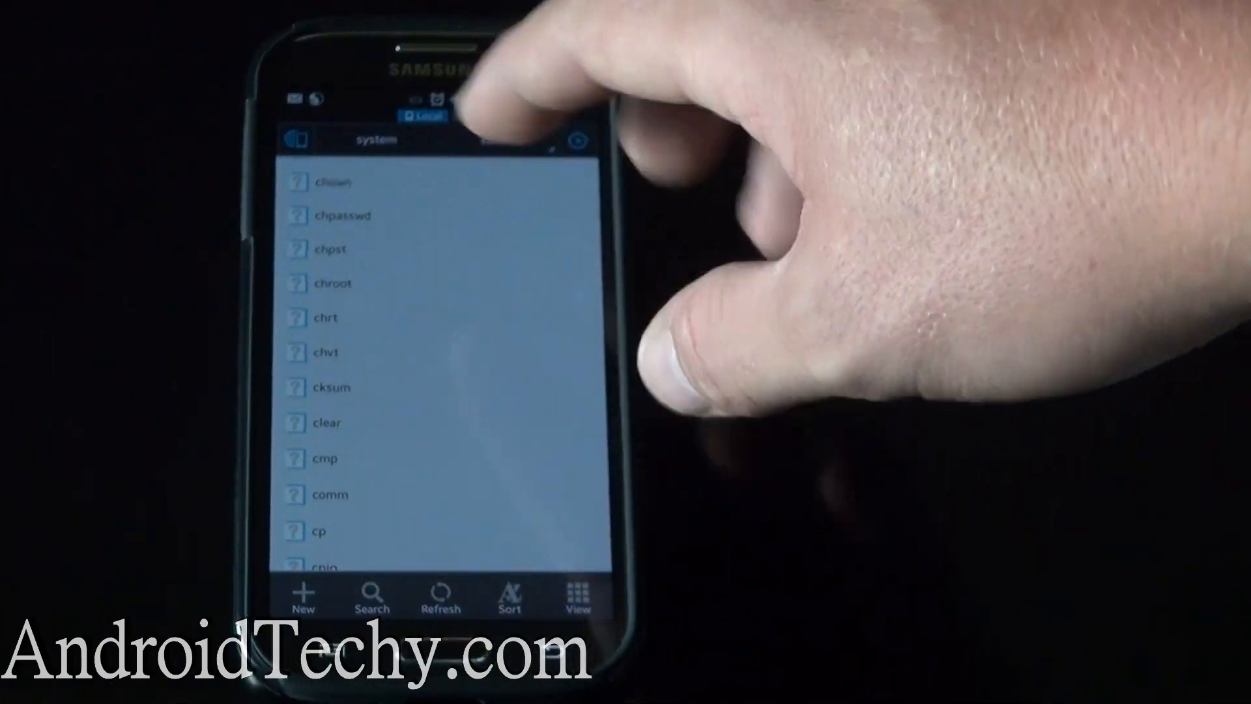
scroll("down", 3)
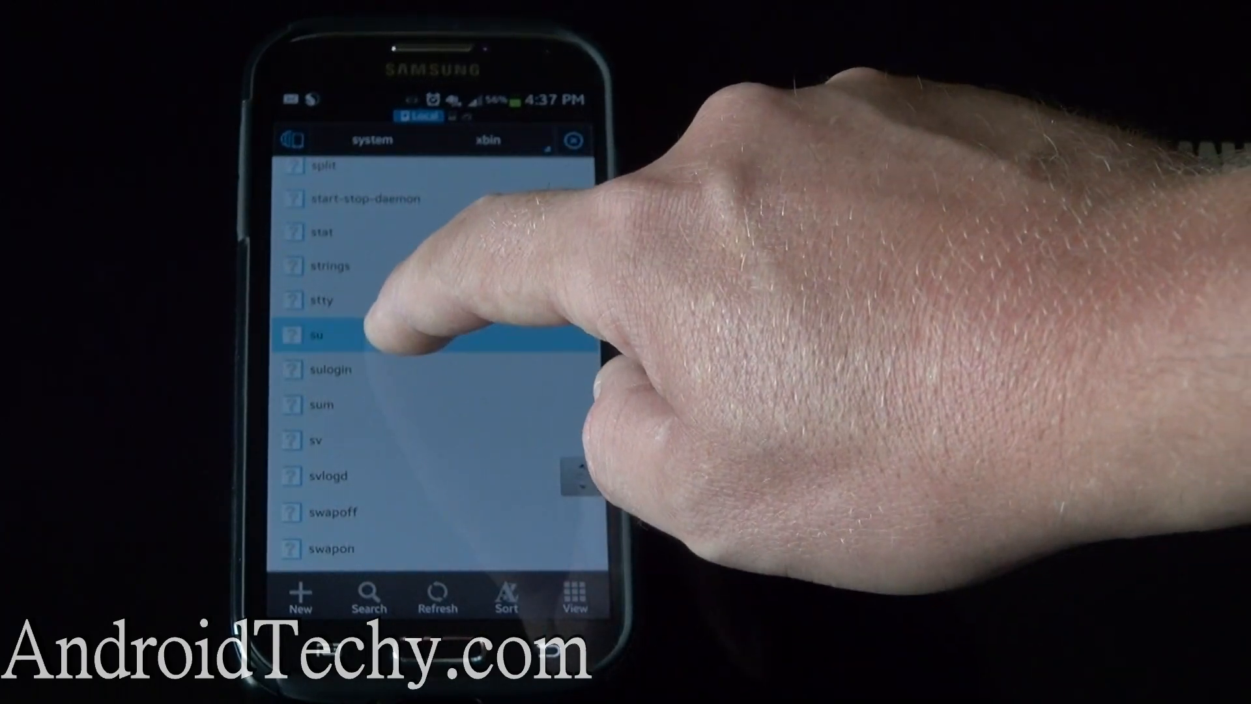
left_click(328, 334)
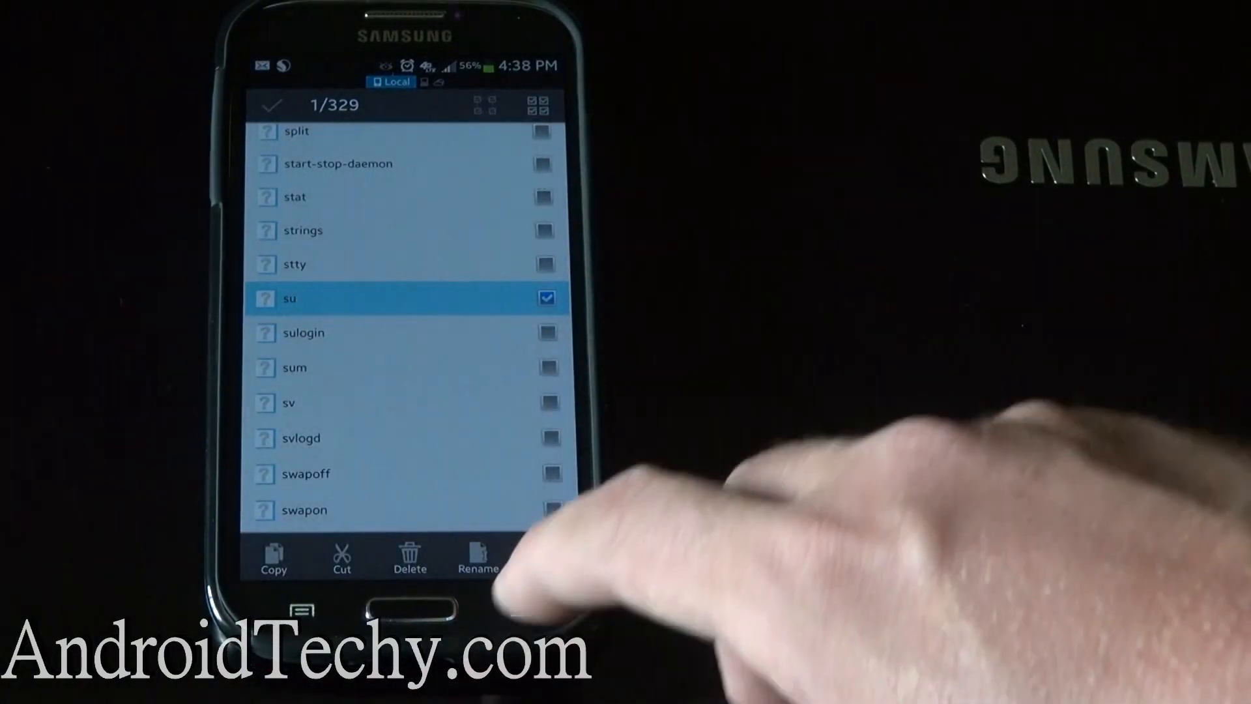
left_click(409, 556)
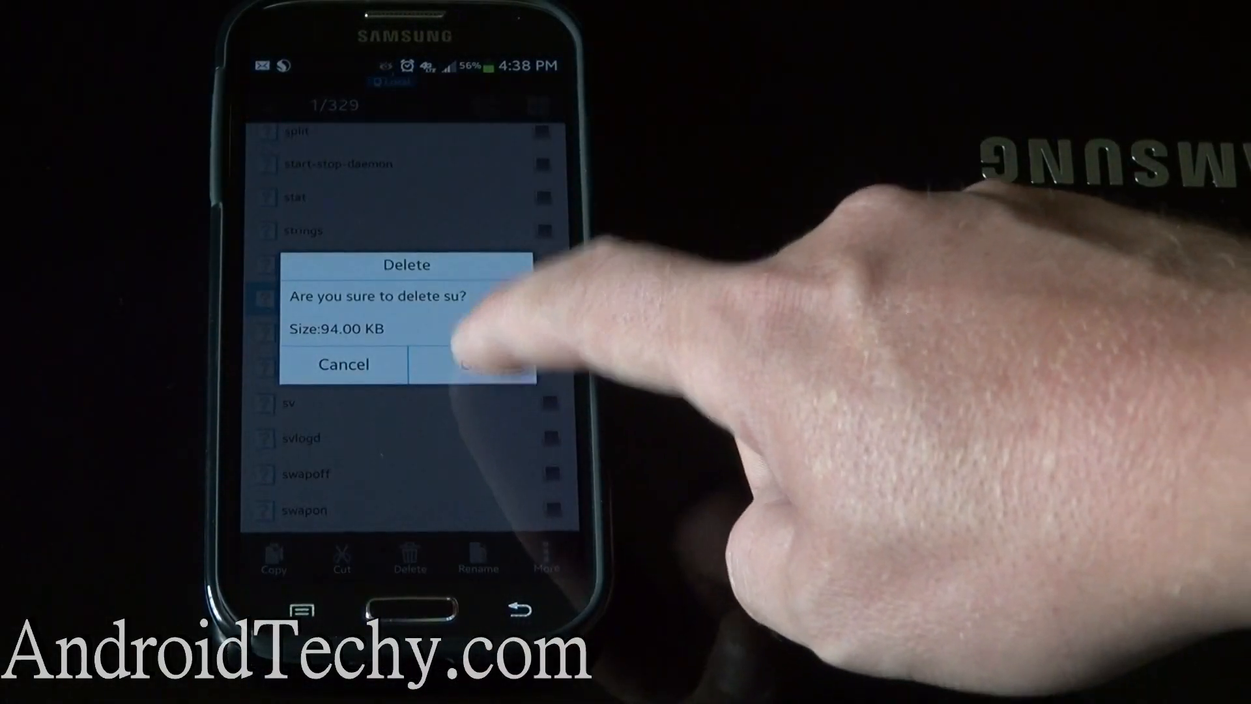
left_click(470, 363)
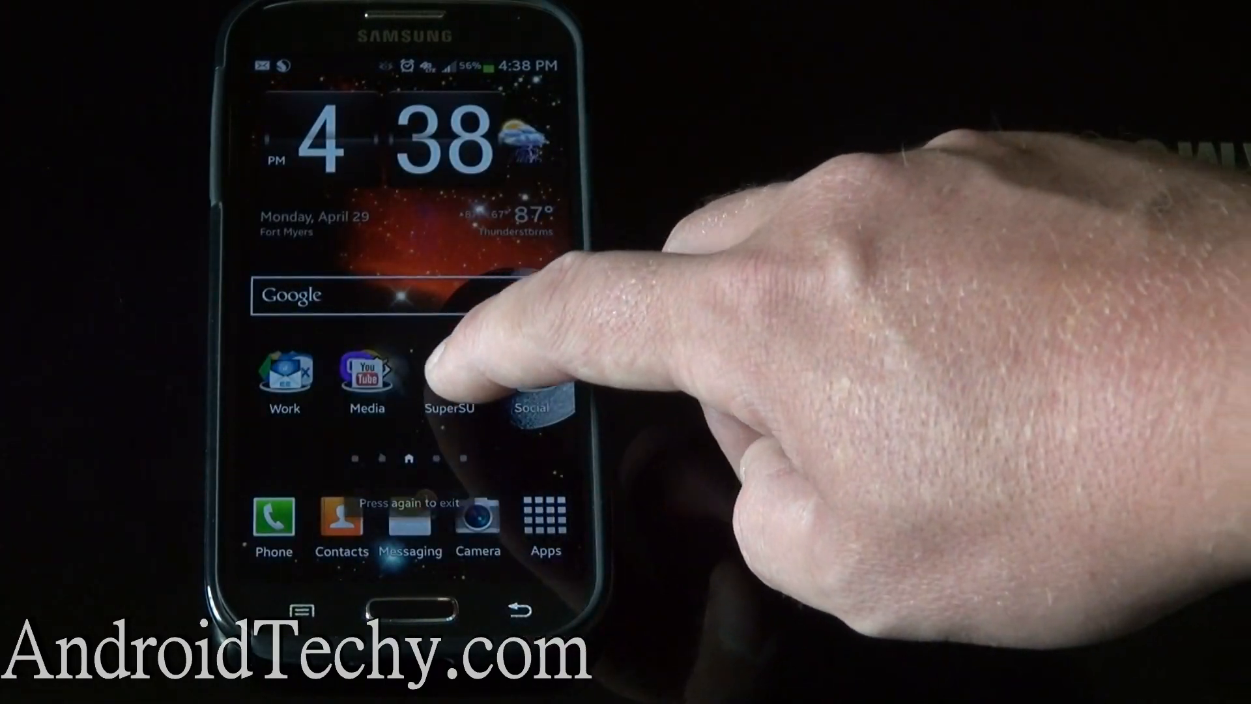
Open SuperSU's details in Settings' Application manager.
left_click(448, 375)
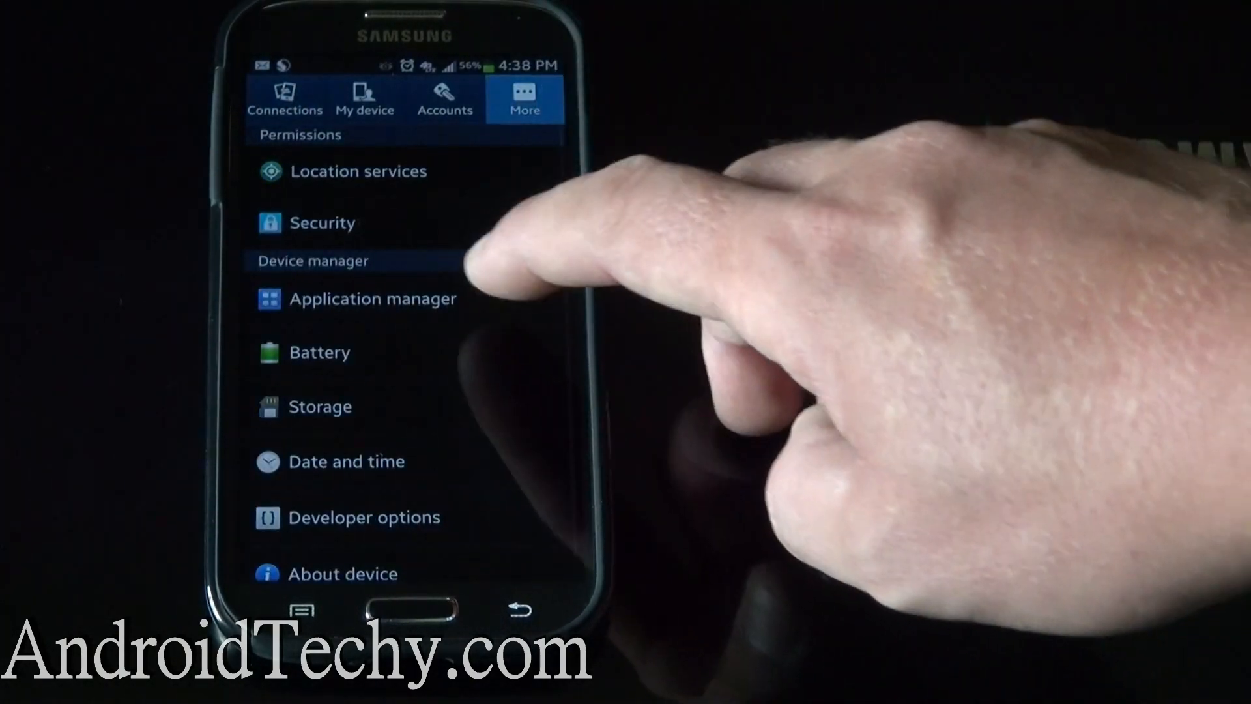
left_click(372, 298)
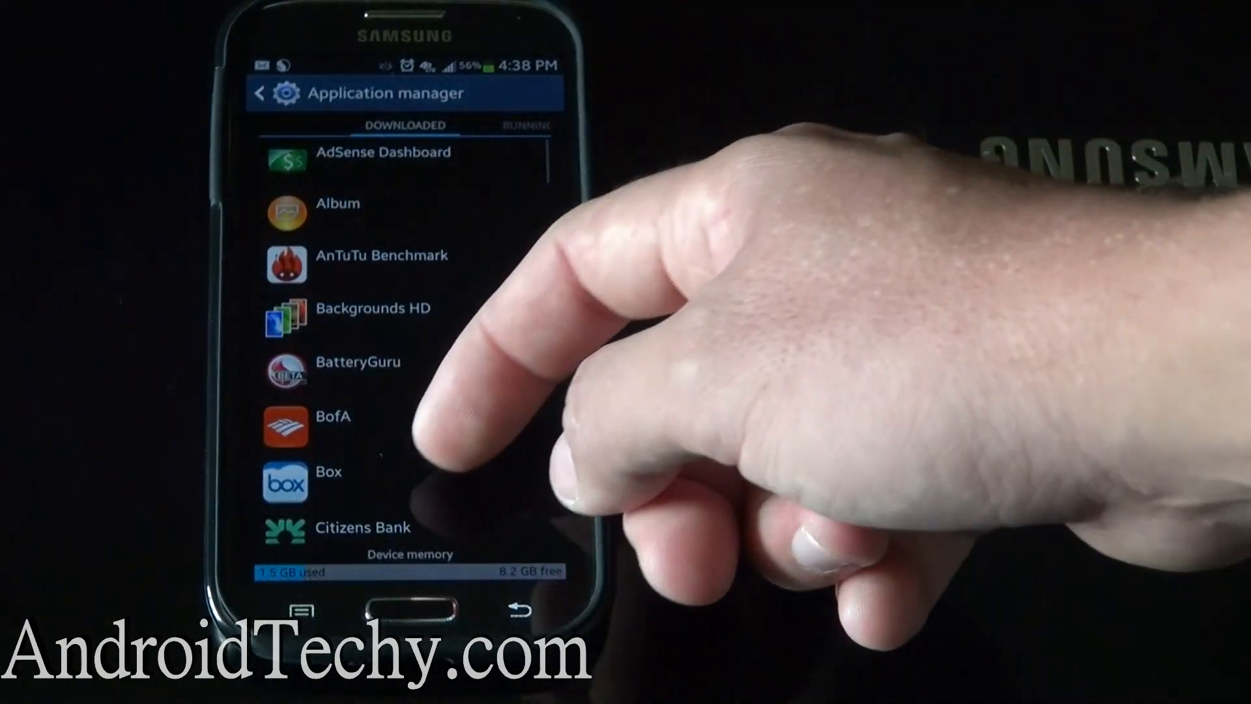
scroll("down", 3)
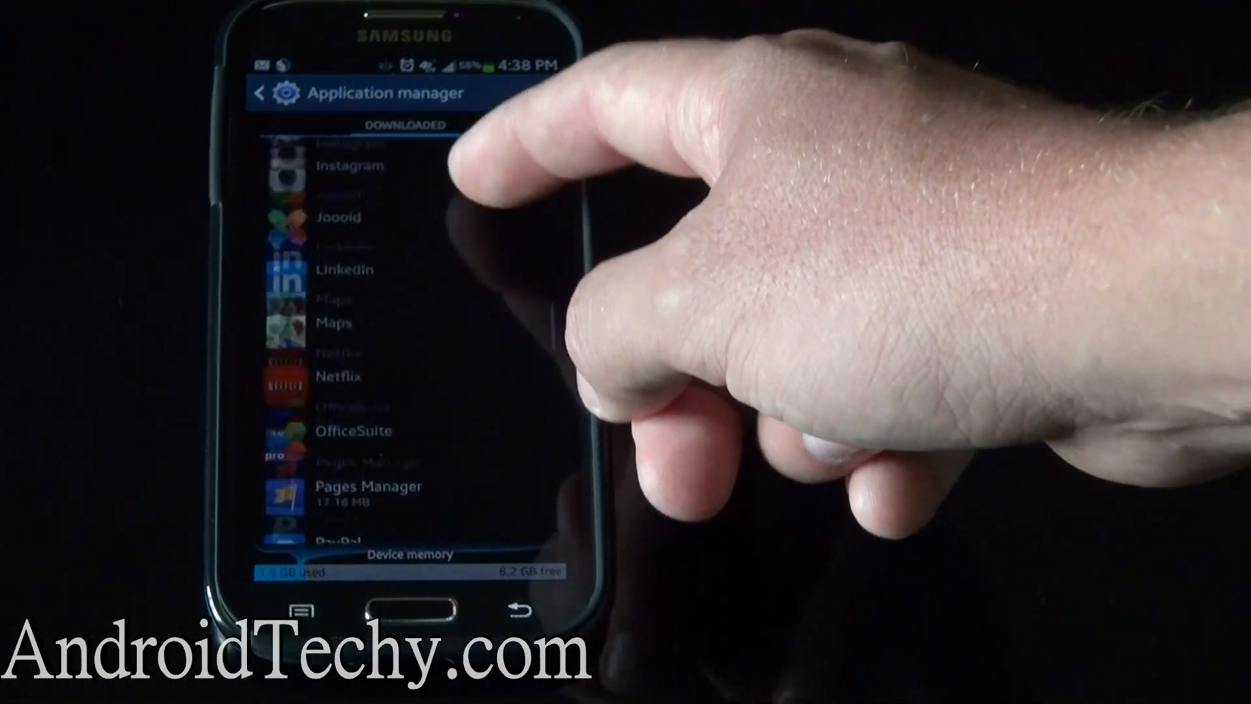
scroll("down", 3)
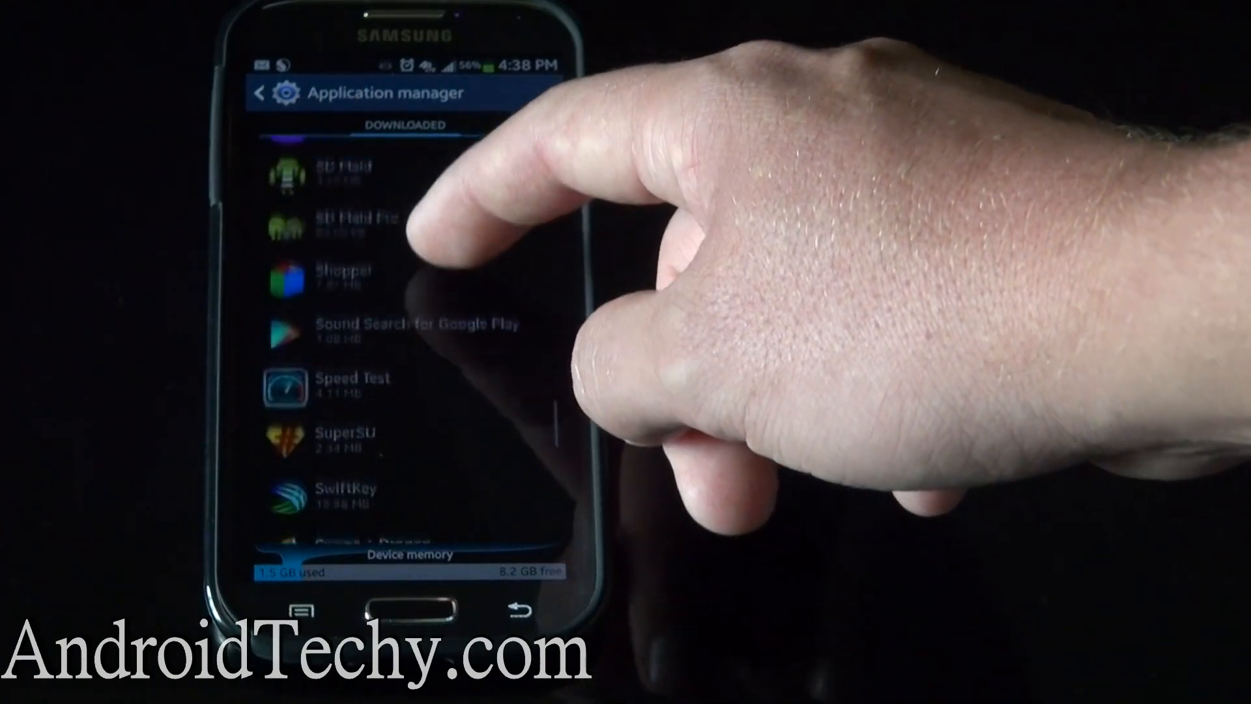
left_click(343, 433)
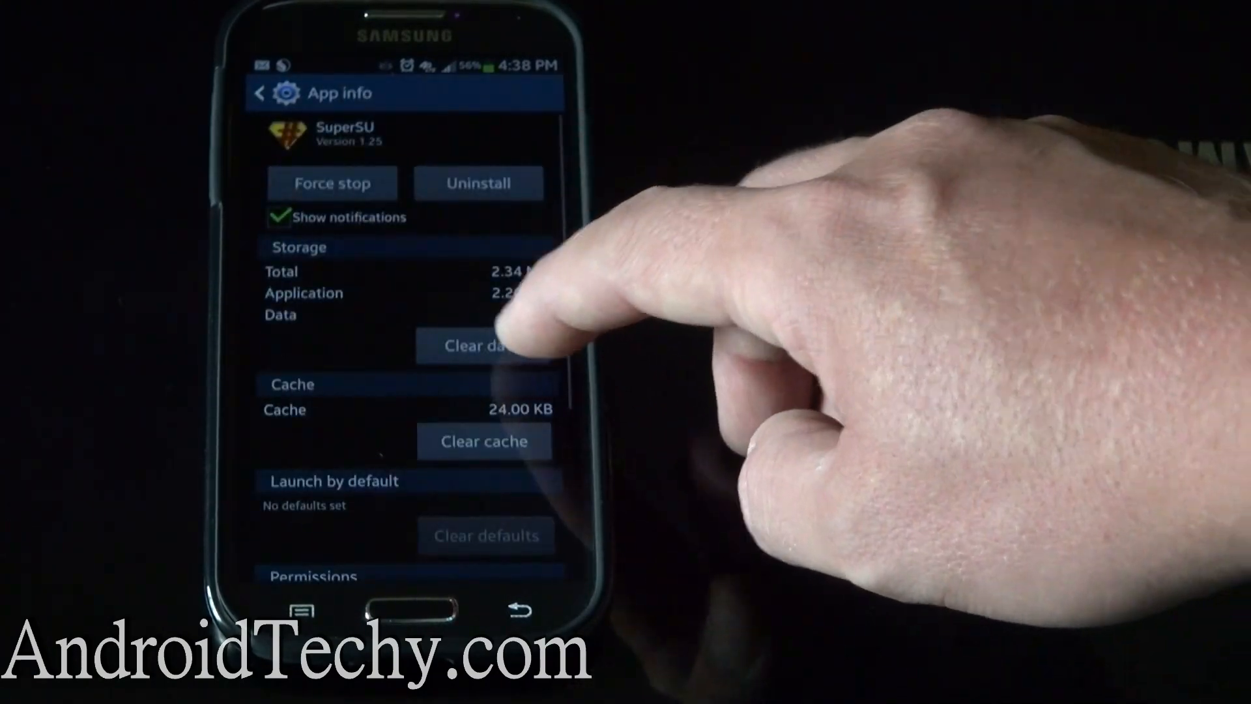
Clear SuperSU's cache and uninstall it.
left_click(484, 346)
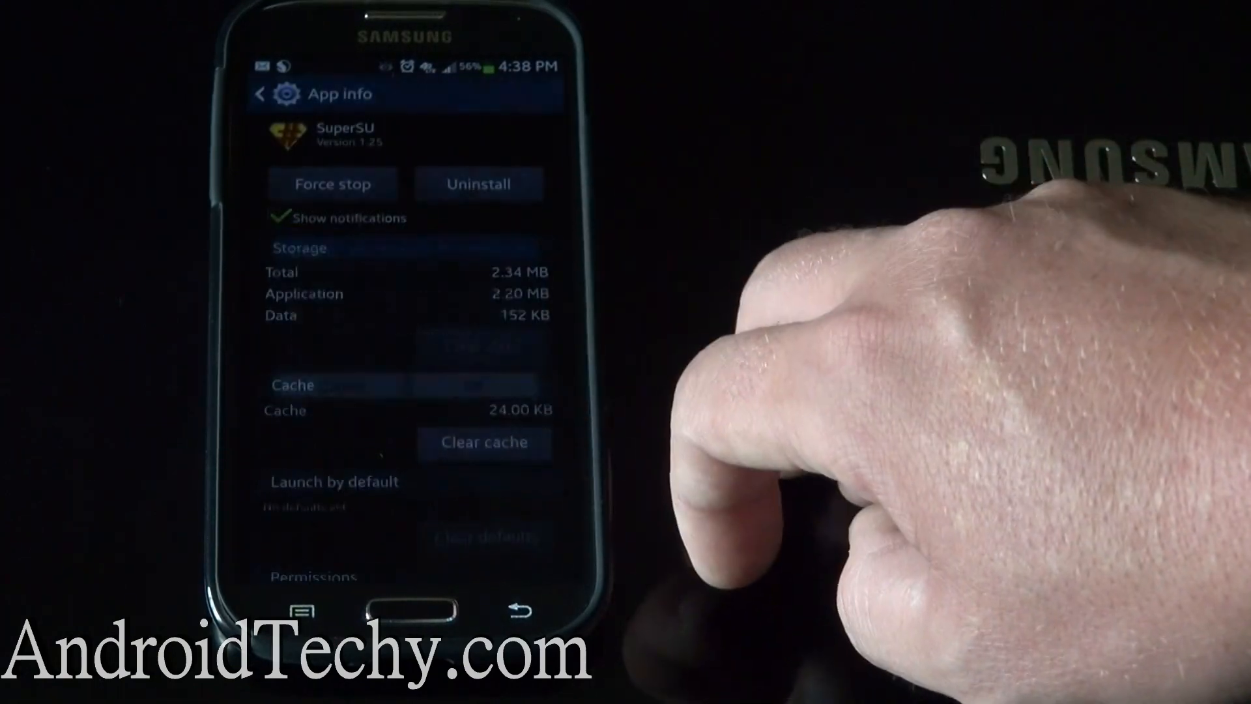
left_click(479, 184)
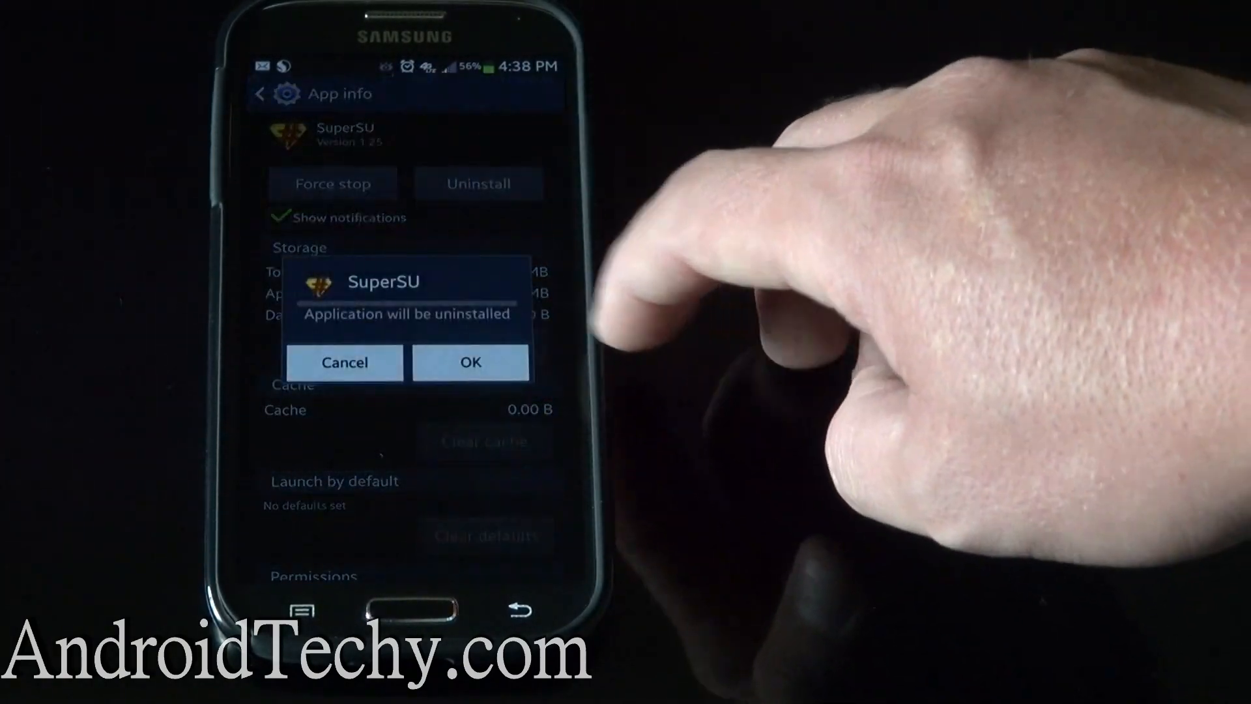
left_click(469, 362)
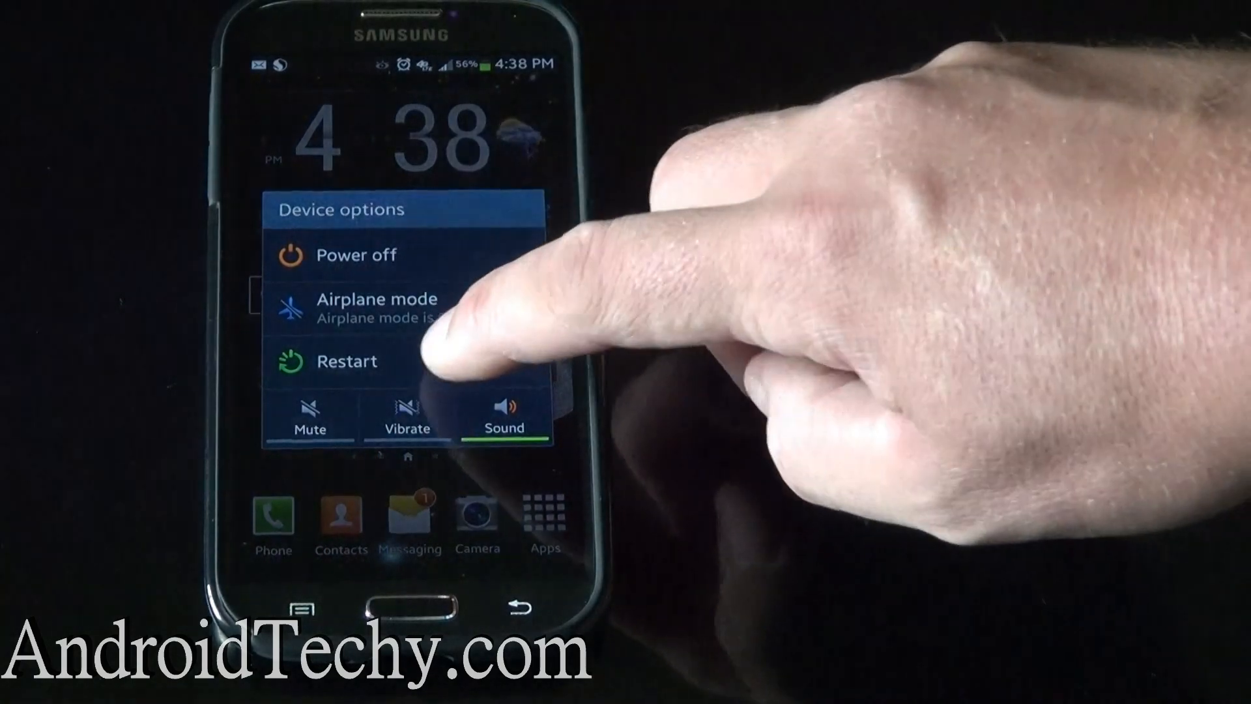
Choose Restart in Device options and confirm with OK.
left_click(347, 361)
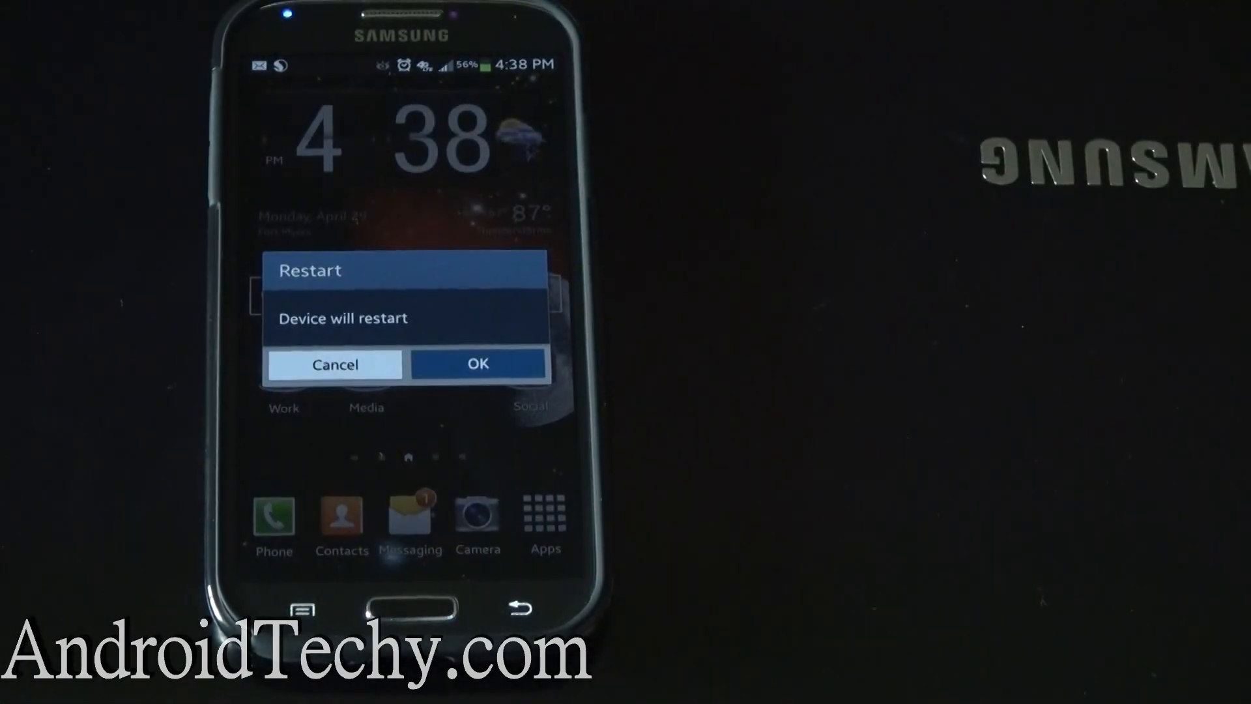
left_click(477, 364)
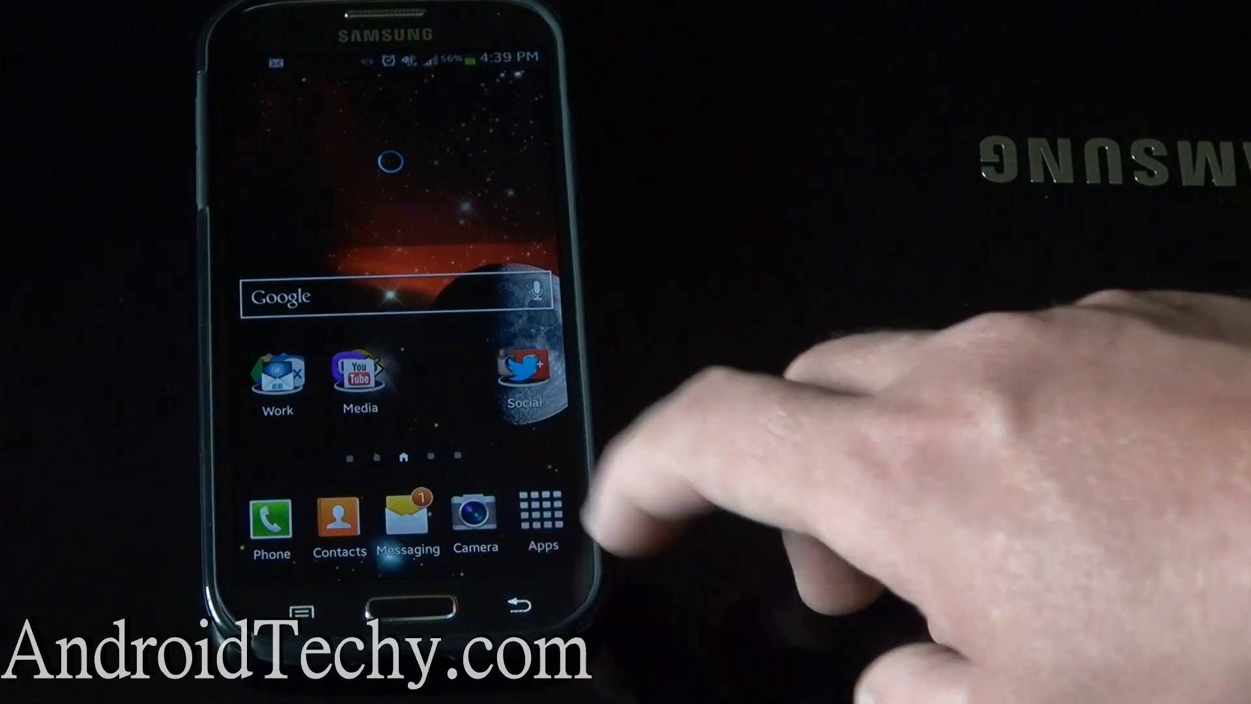
Launch Root Checker Basic from Apps, then switch to Settings' More tab.
left_click(541, 511)
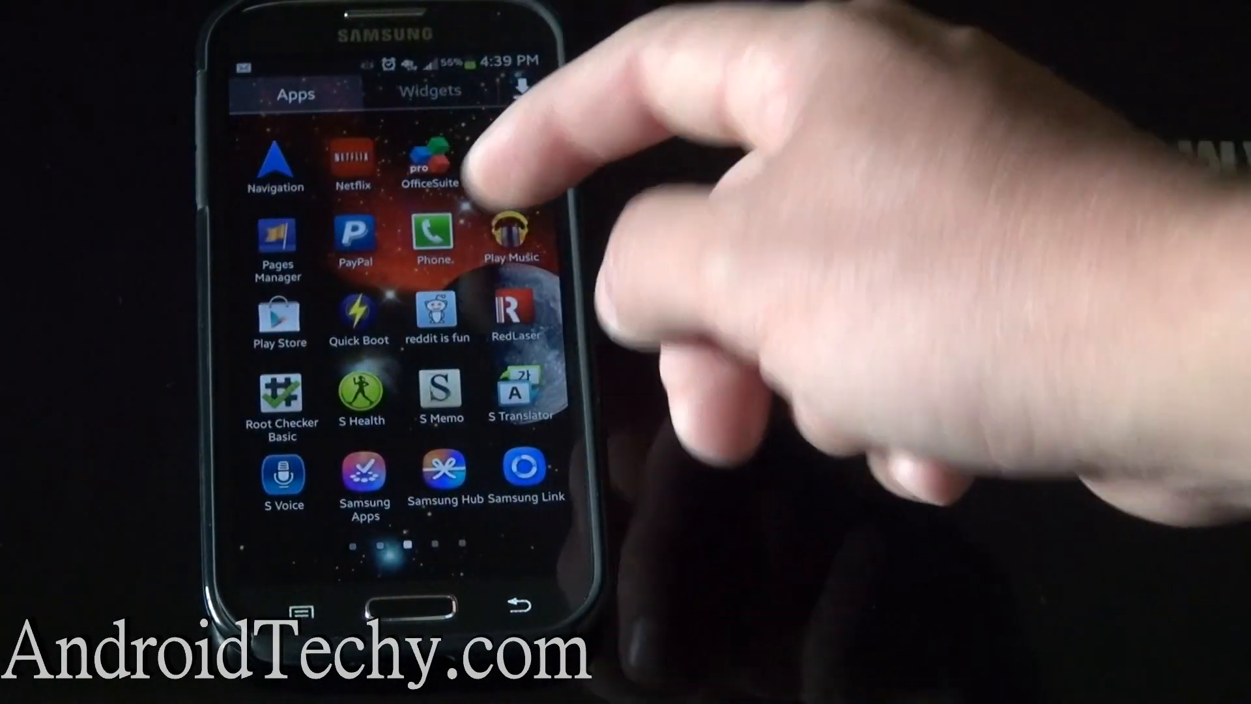
left_click(281, 394)
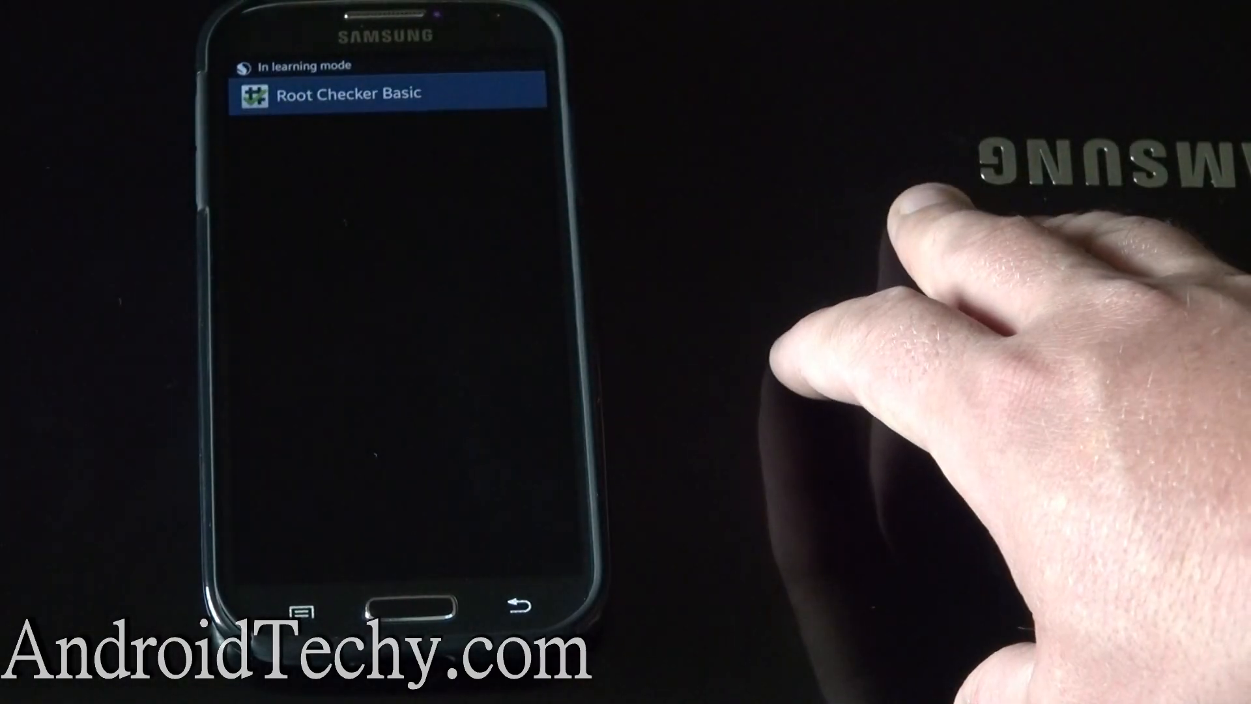
left_click(391, 92)
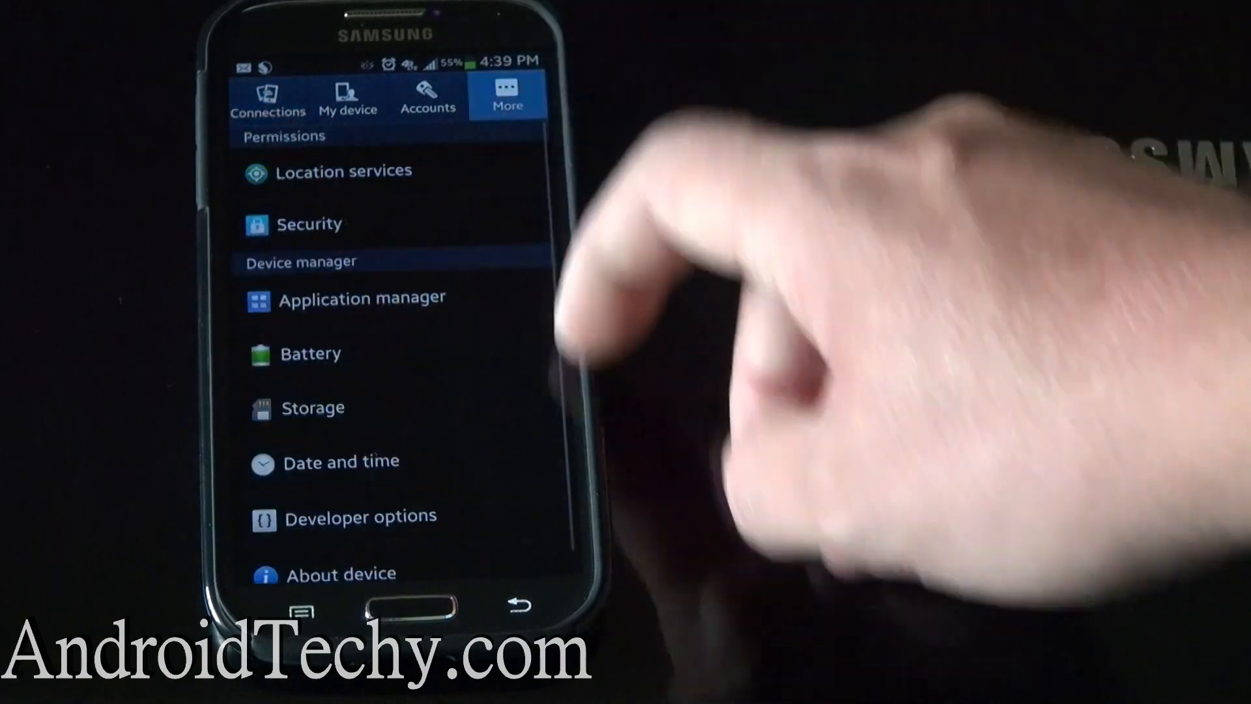
View About device > Status to see the Official device status, then go Home.
left_click(341, 573)
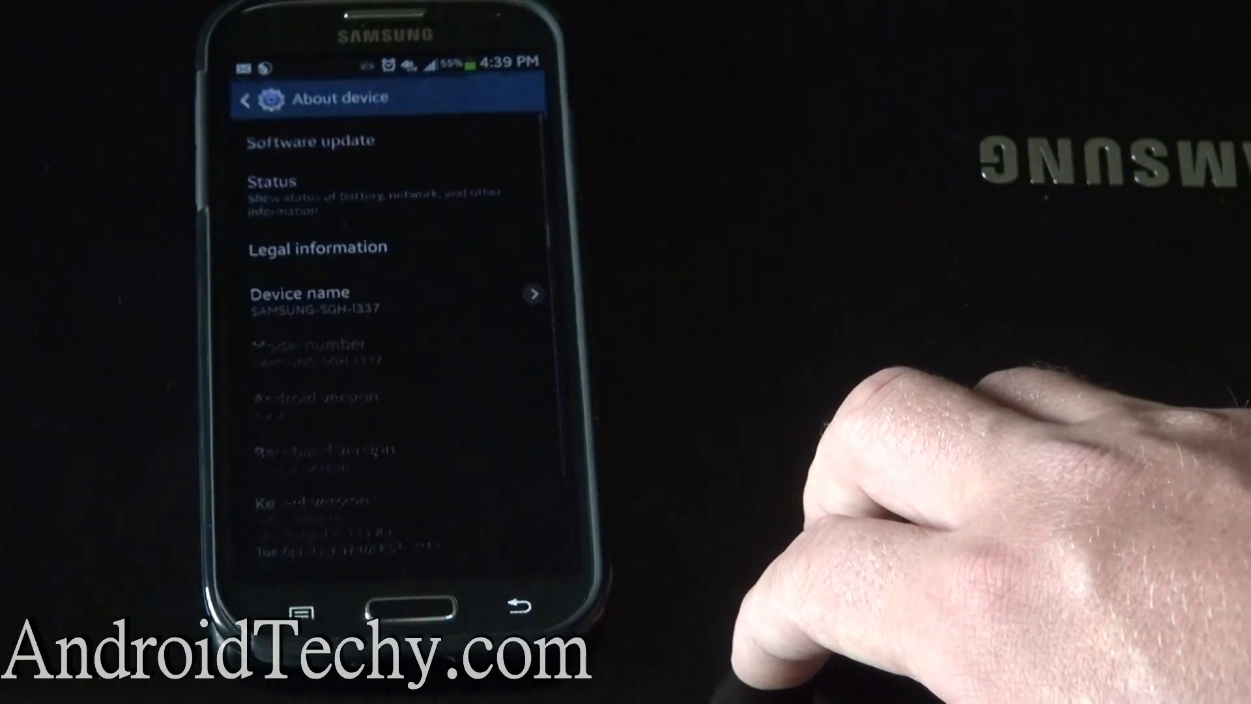
left_click(275, 189)
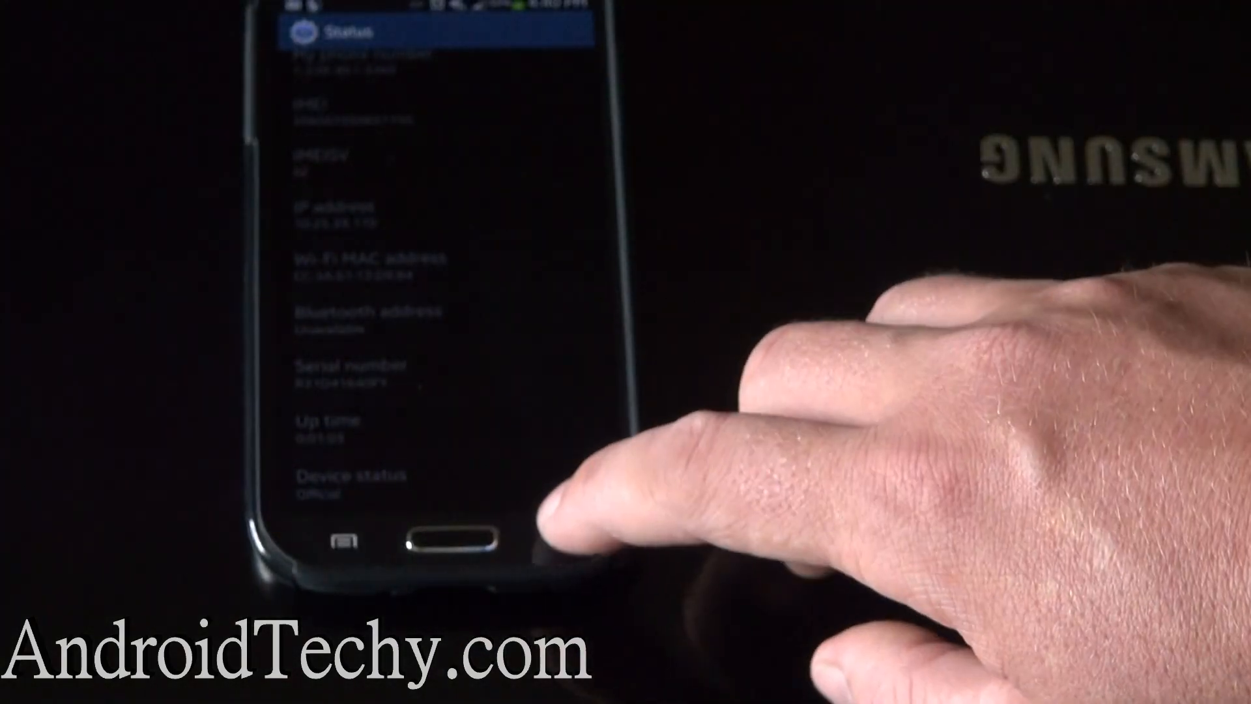
left_click(452, 540)
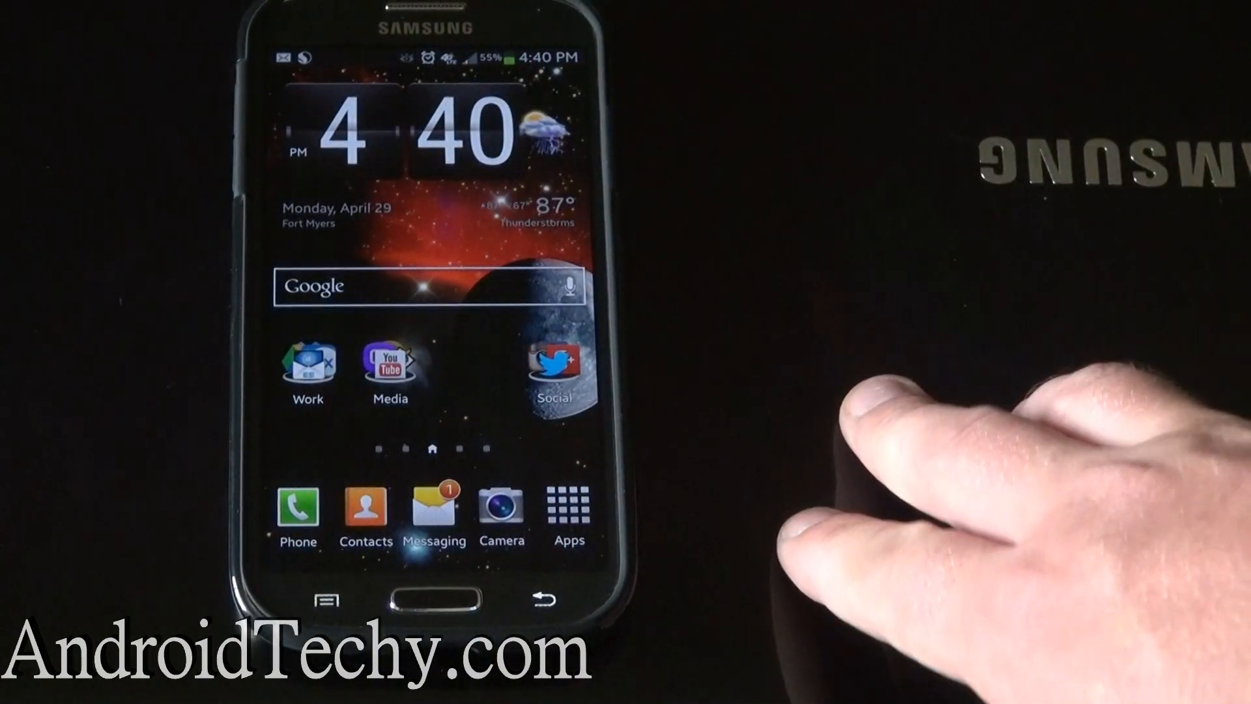
Search Play Store for SuperSU, install it, and accept its permissions.
left_click(569, 510)
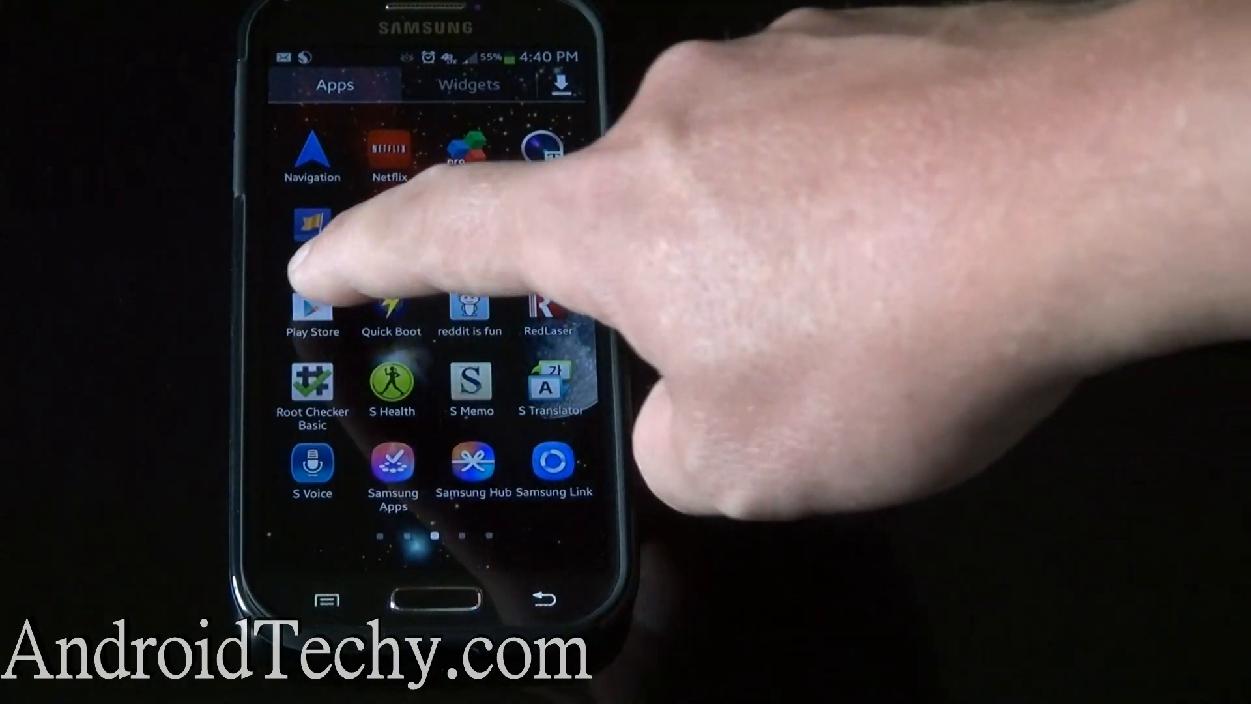
left_click(311, 308)
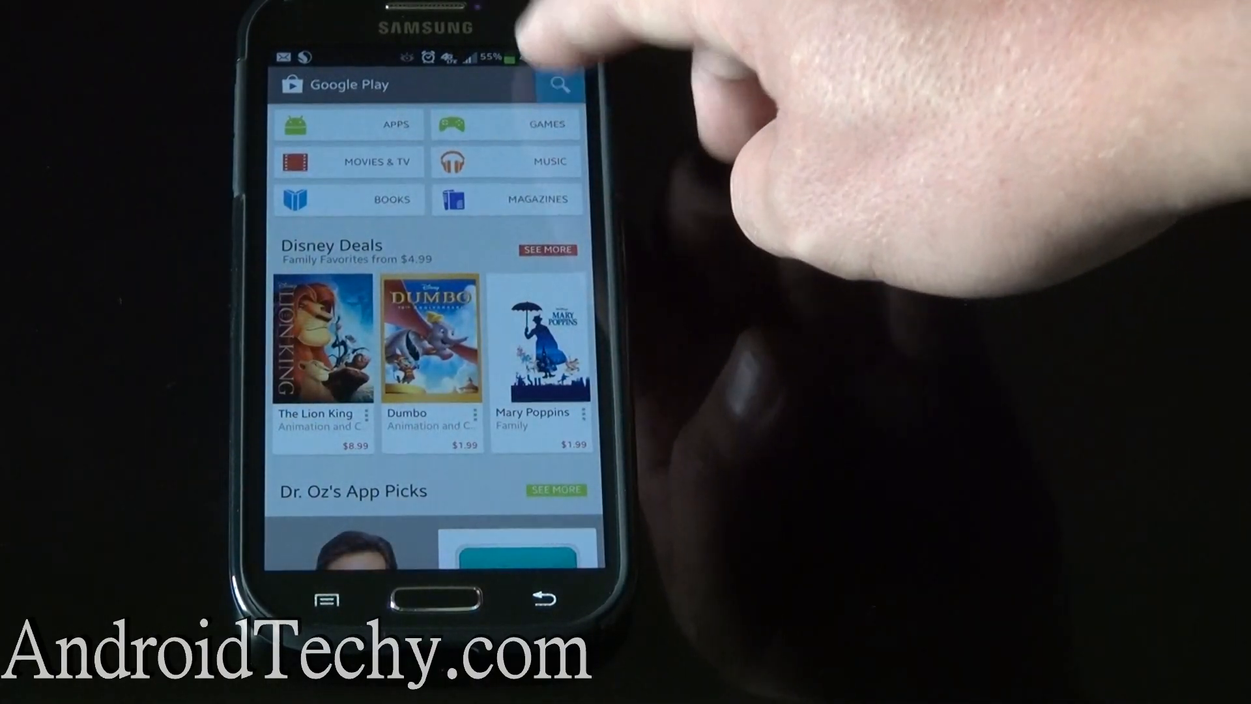
left_click(559, 84)
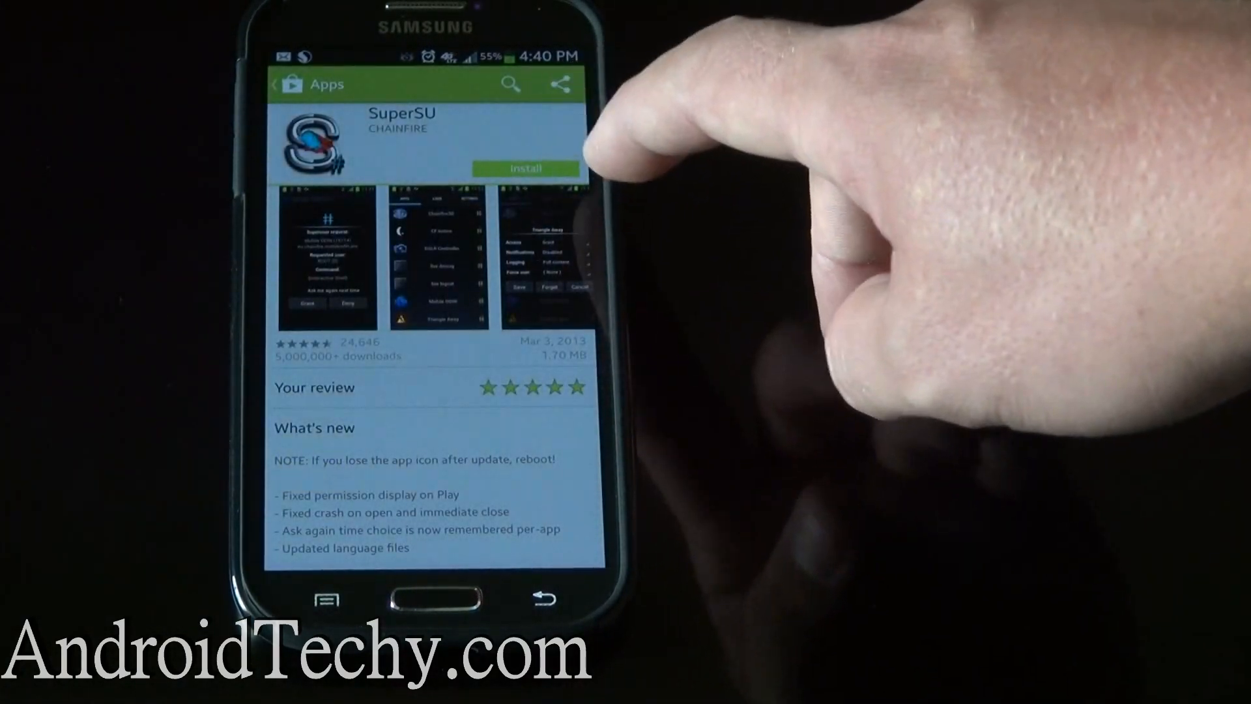
left_click(524, 168)
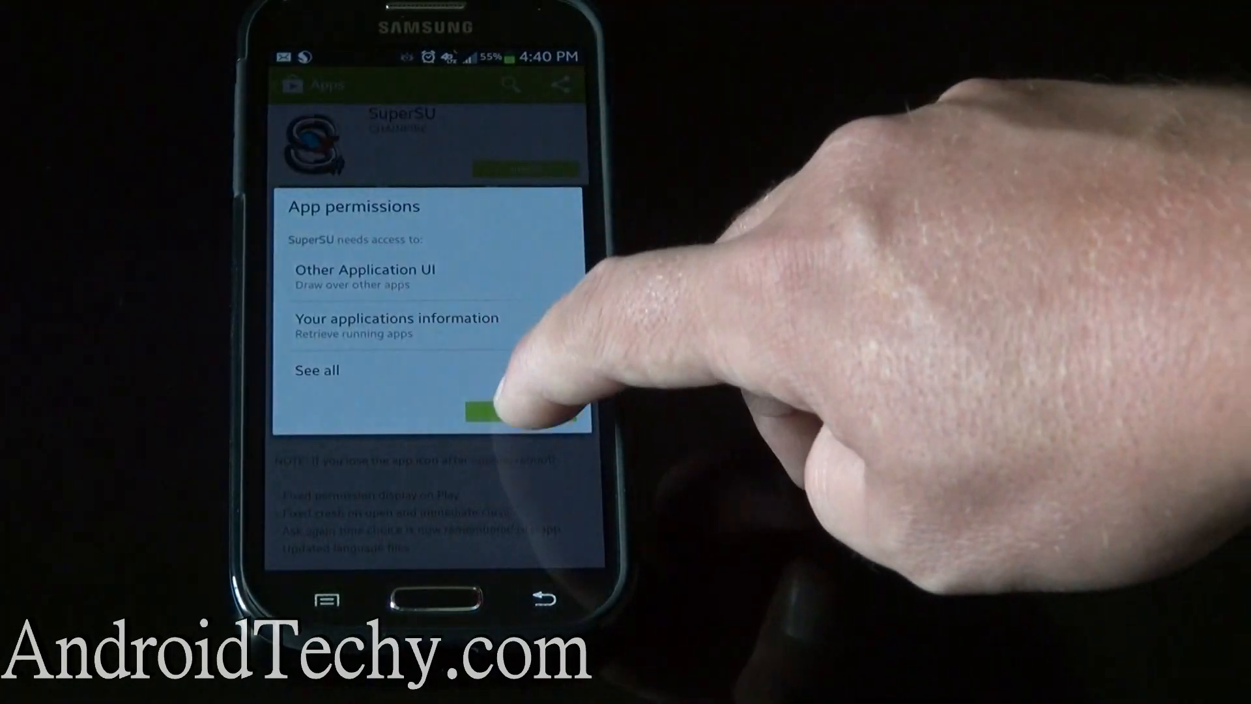
left_click(523, 411)
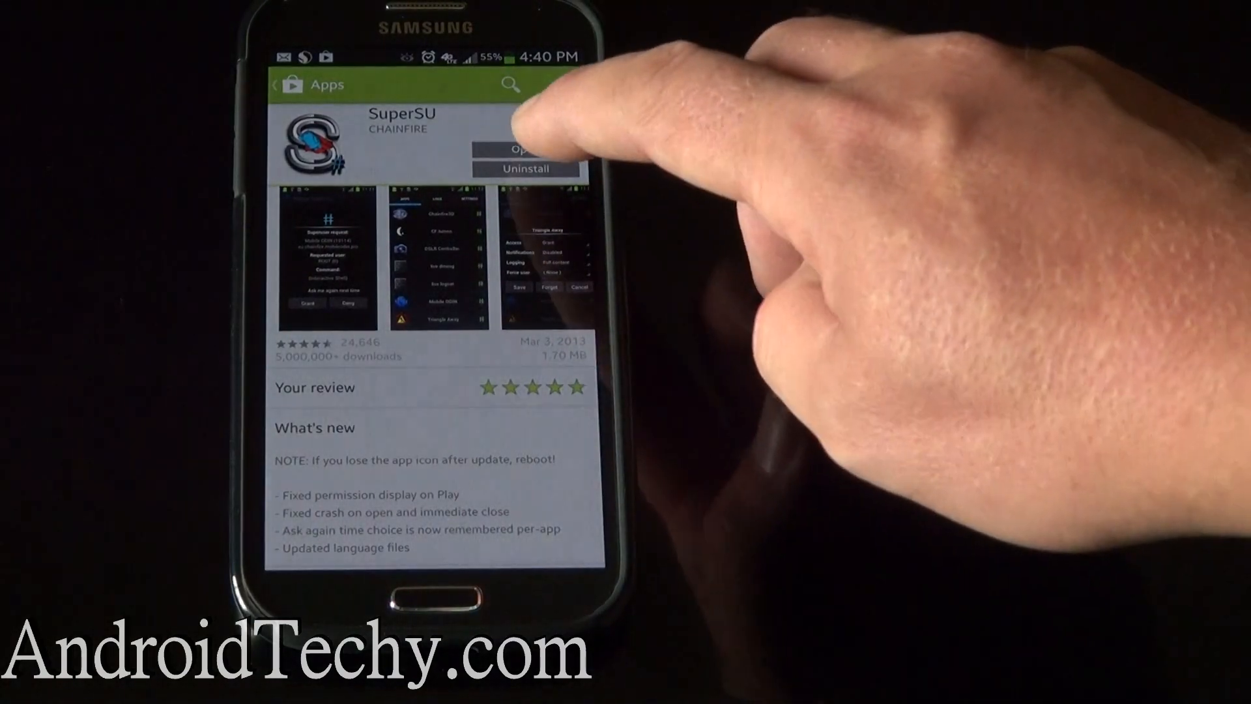
Open SuperSU, update the SU binary, and dismiss the Installation success message.
left_click(525, 150)
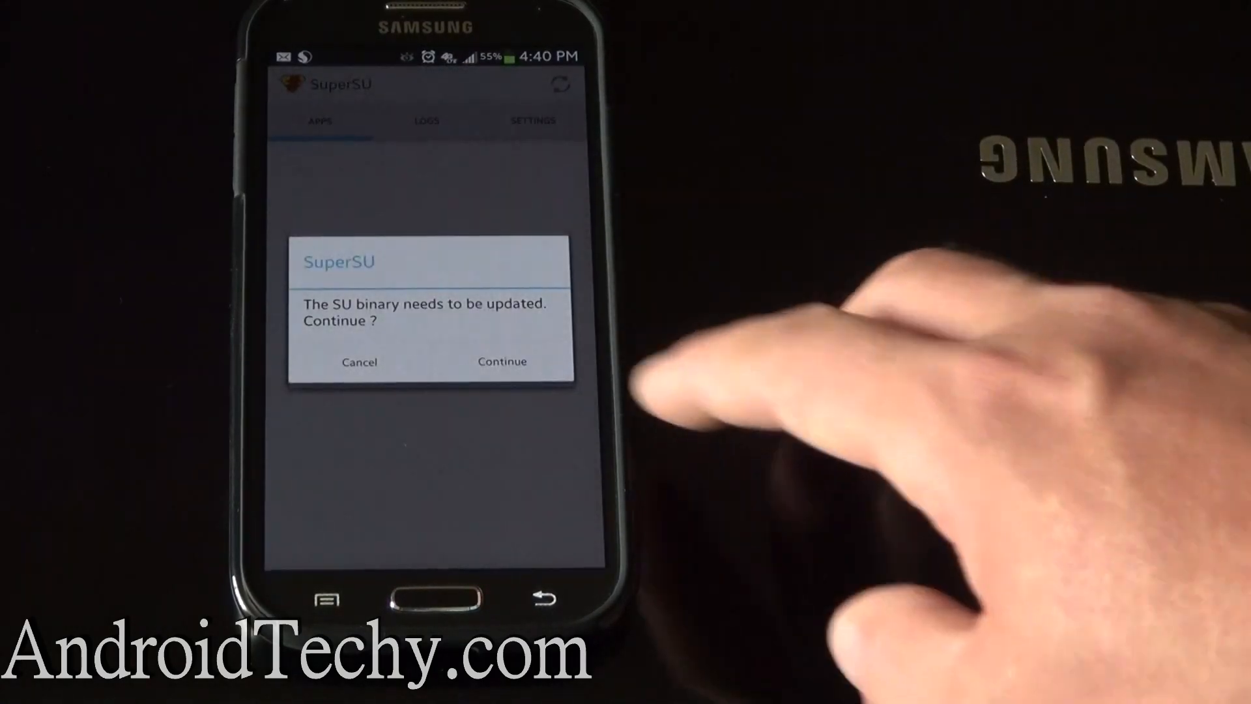
left_click(502, 362)
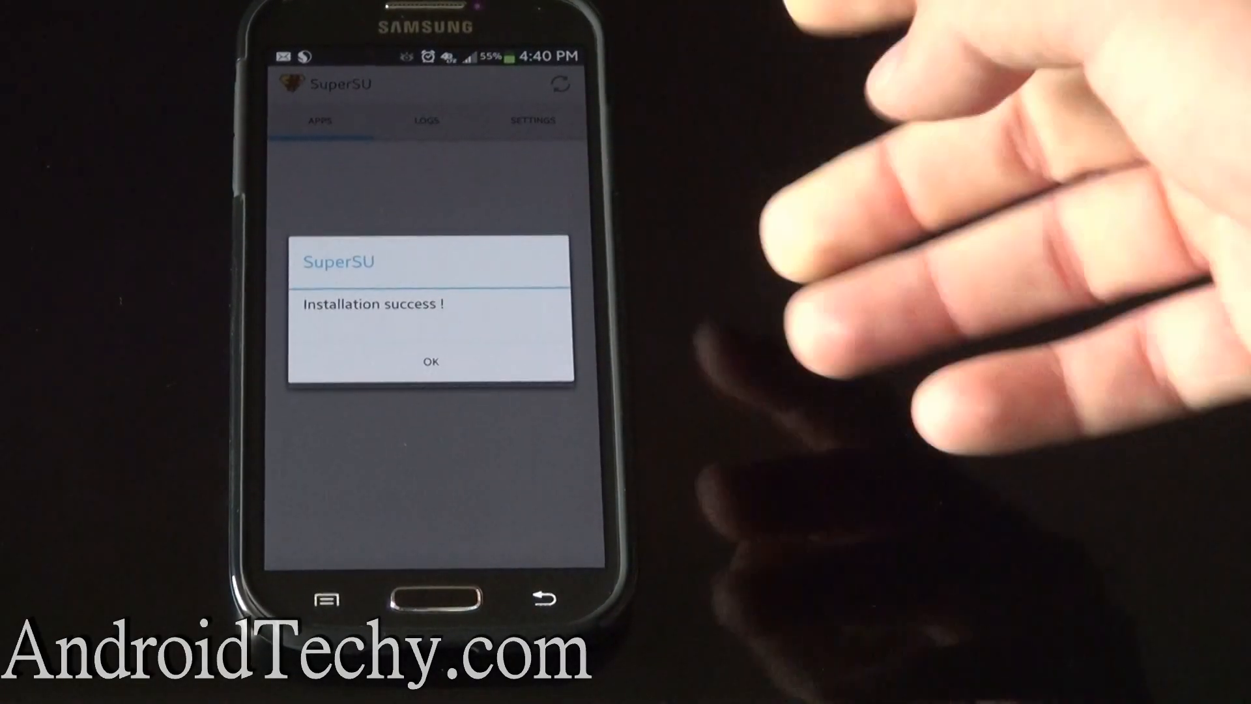
left_click(431, 360)
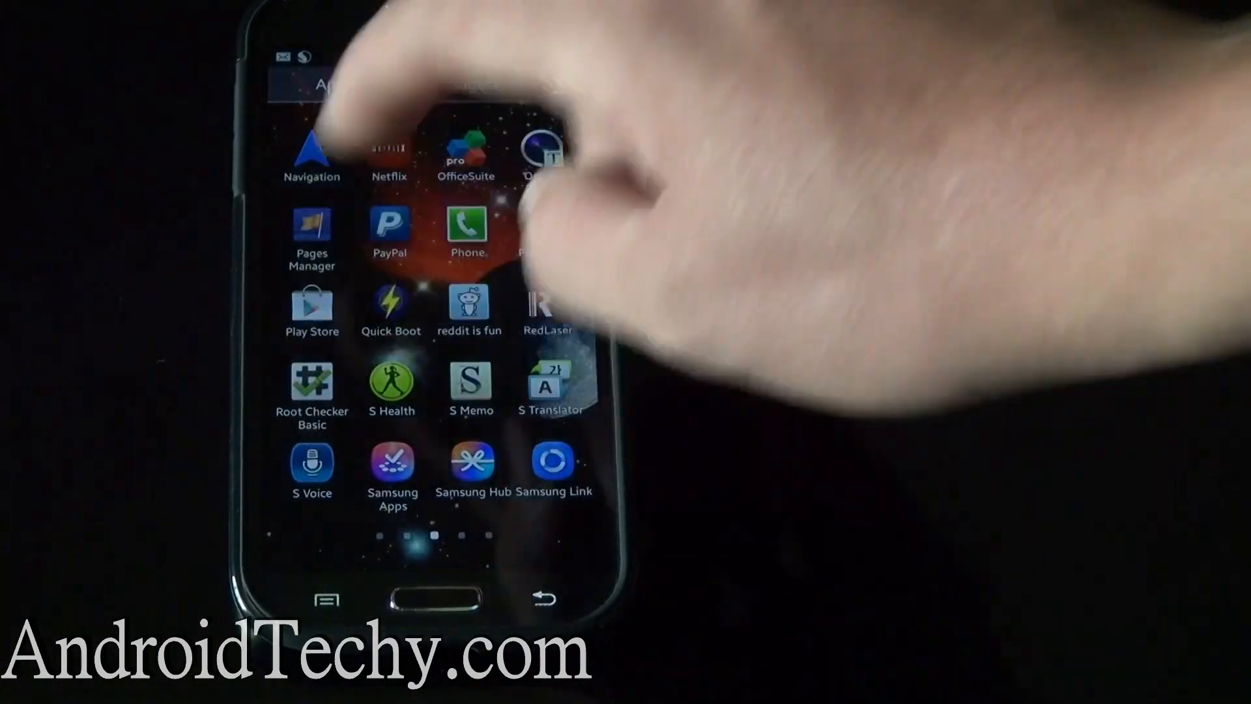
Grant Root Checker Basic superuser access to confirm root, then go to the home screen.
left_click(313, 380)
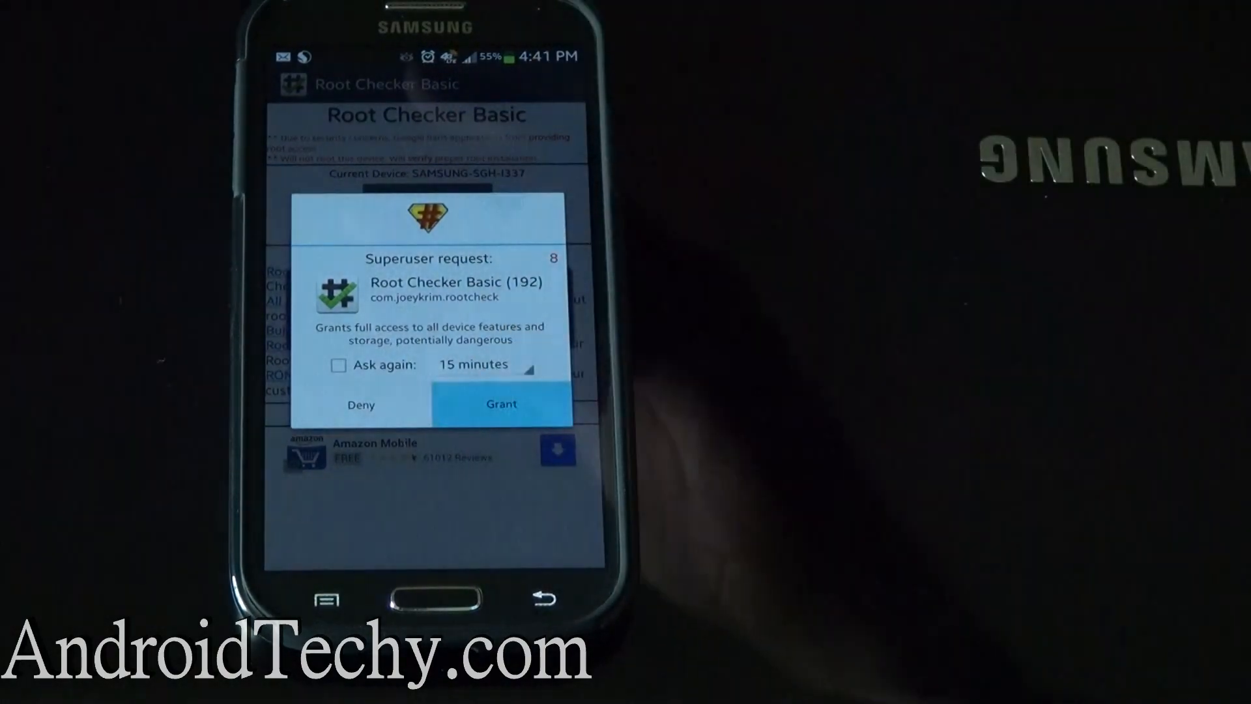
left_click(501, 402)
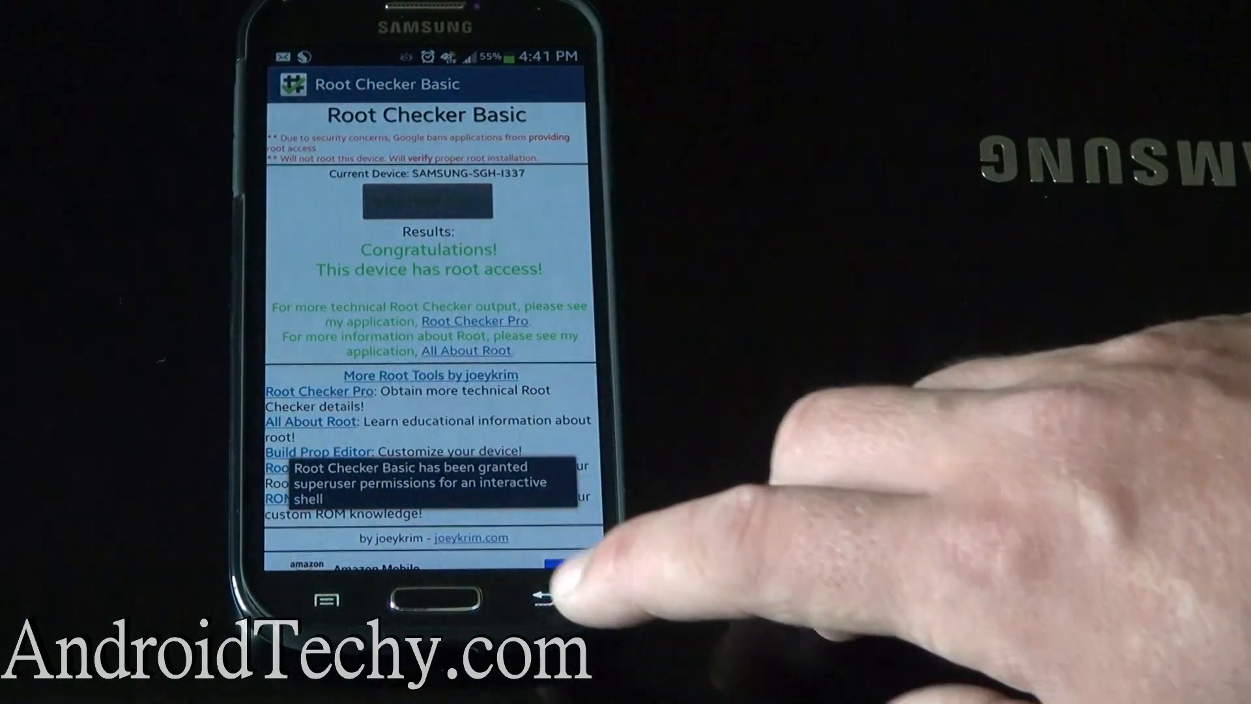
left_click(543, 600)
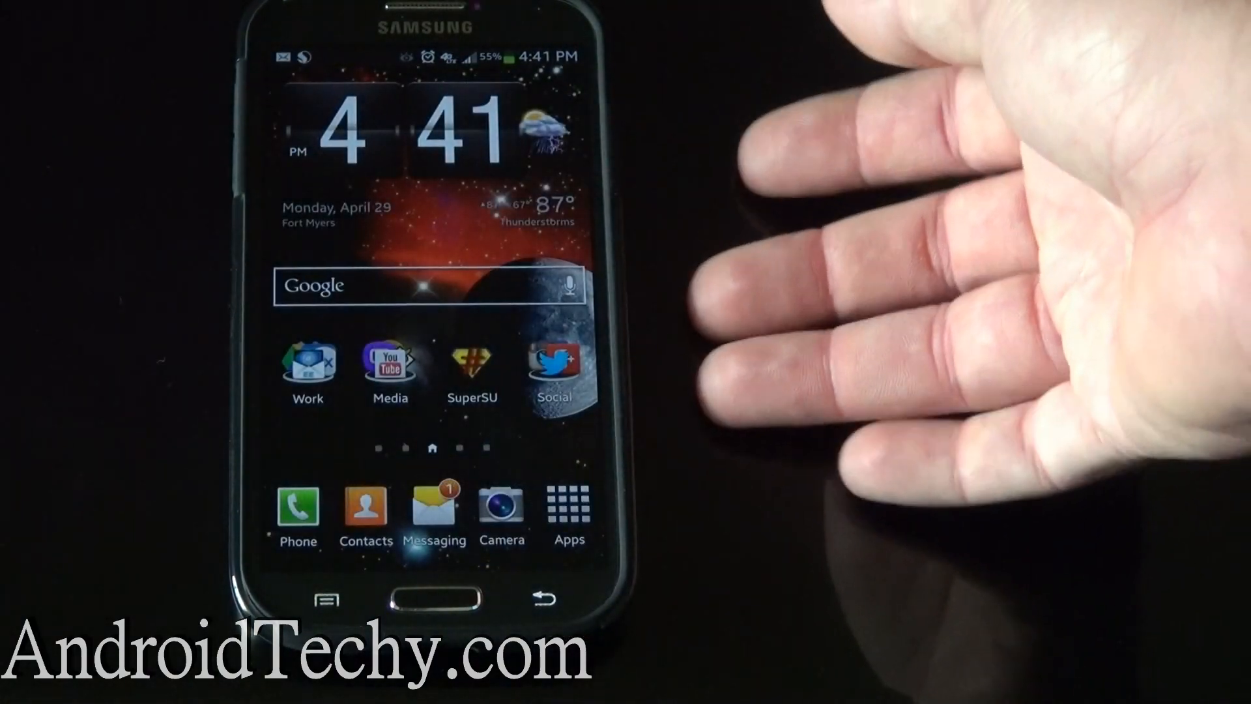